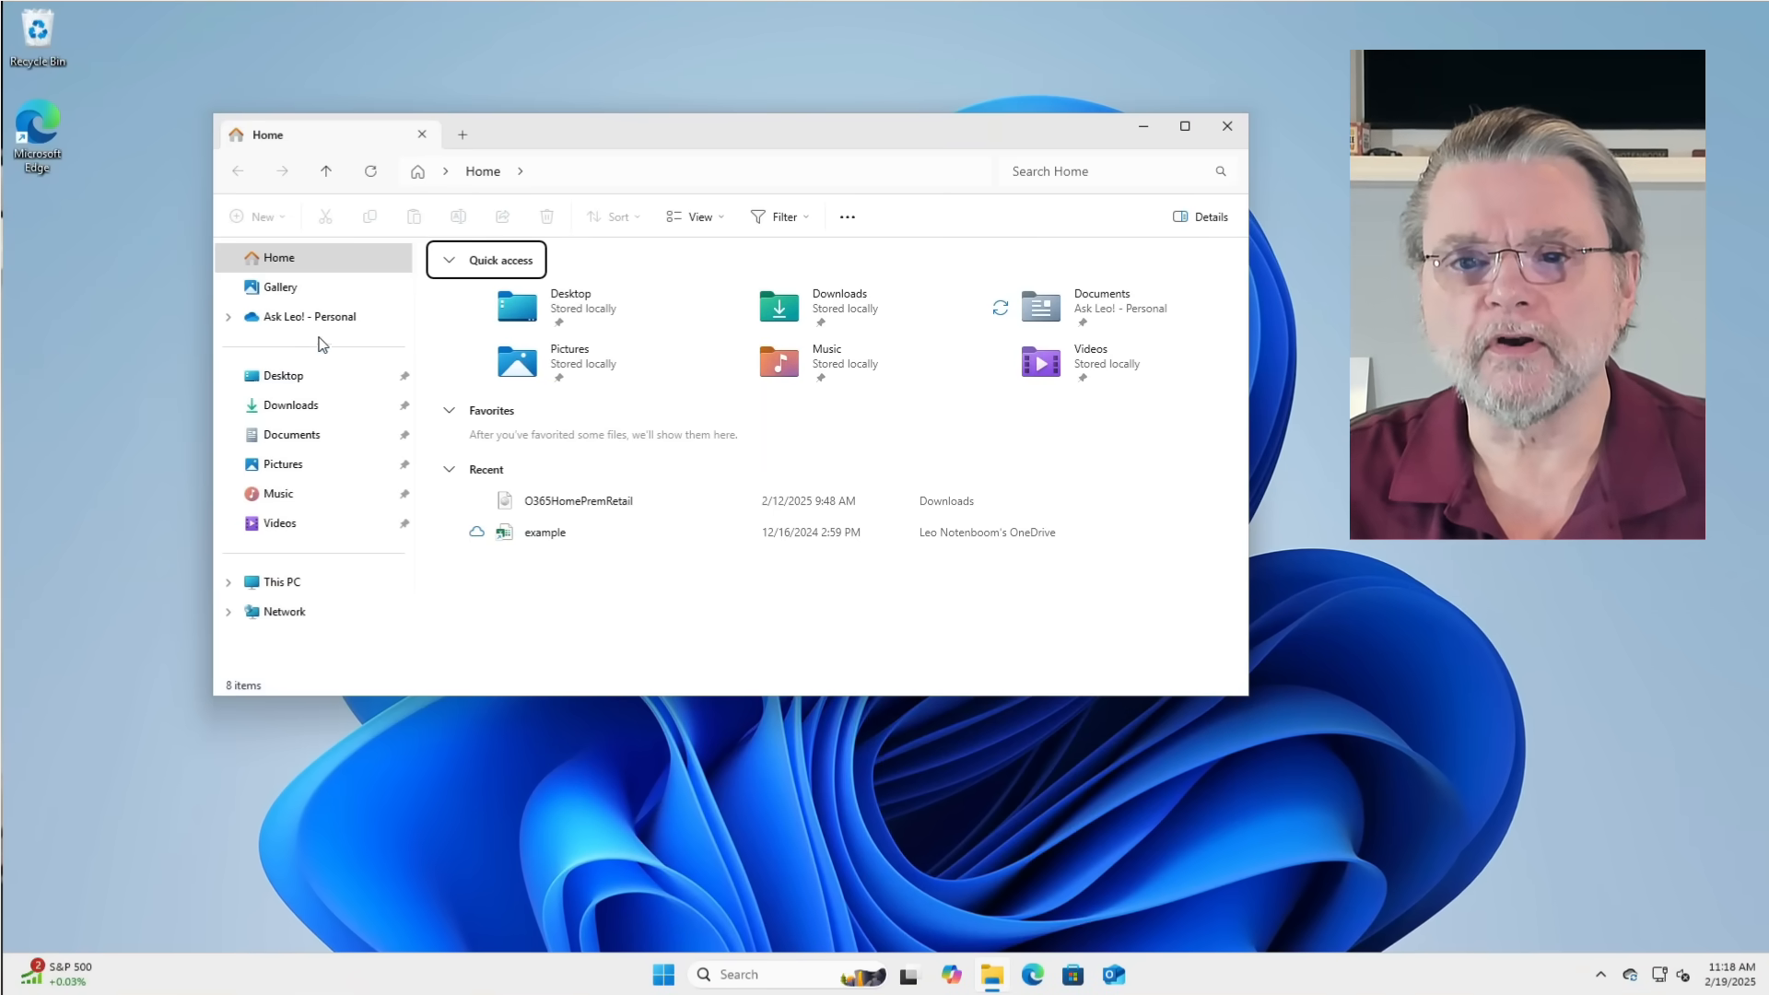
Go to the OneDrive - Personal folder listing Desktop, Documents, Pictures, Secured-In-Cryptomator and Personal Vault.
{"action": "left_click", "coordinate": [308, 316]}
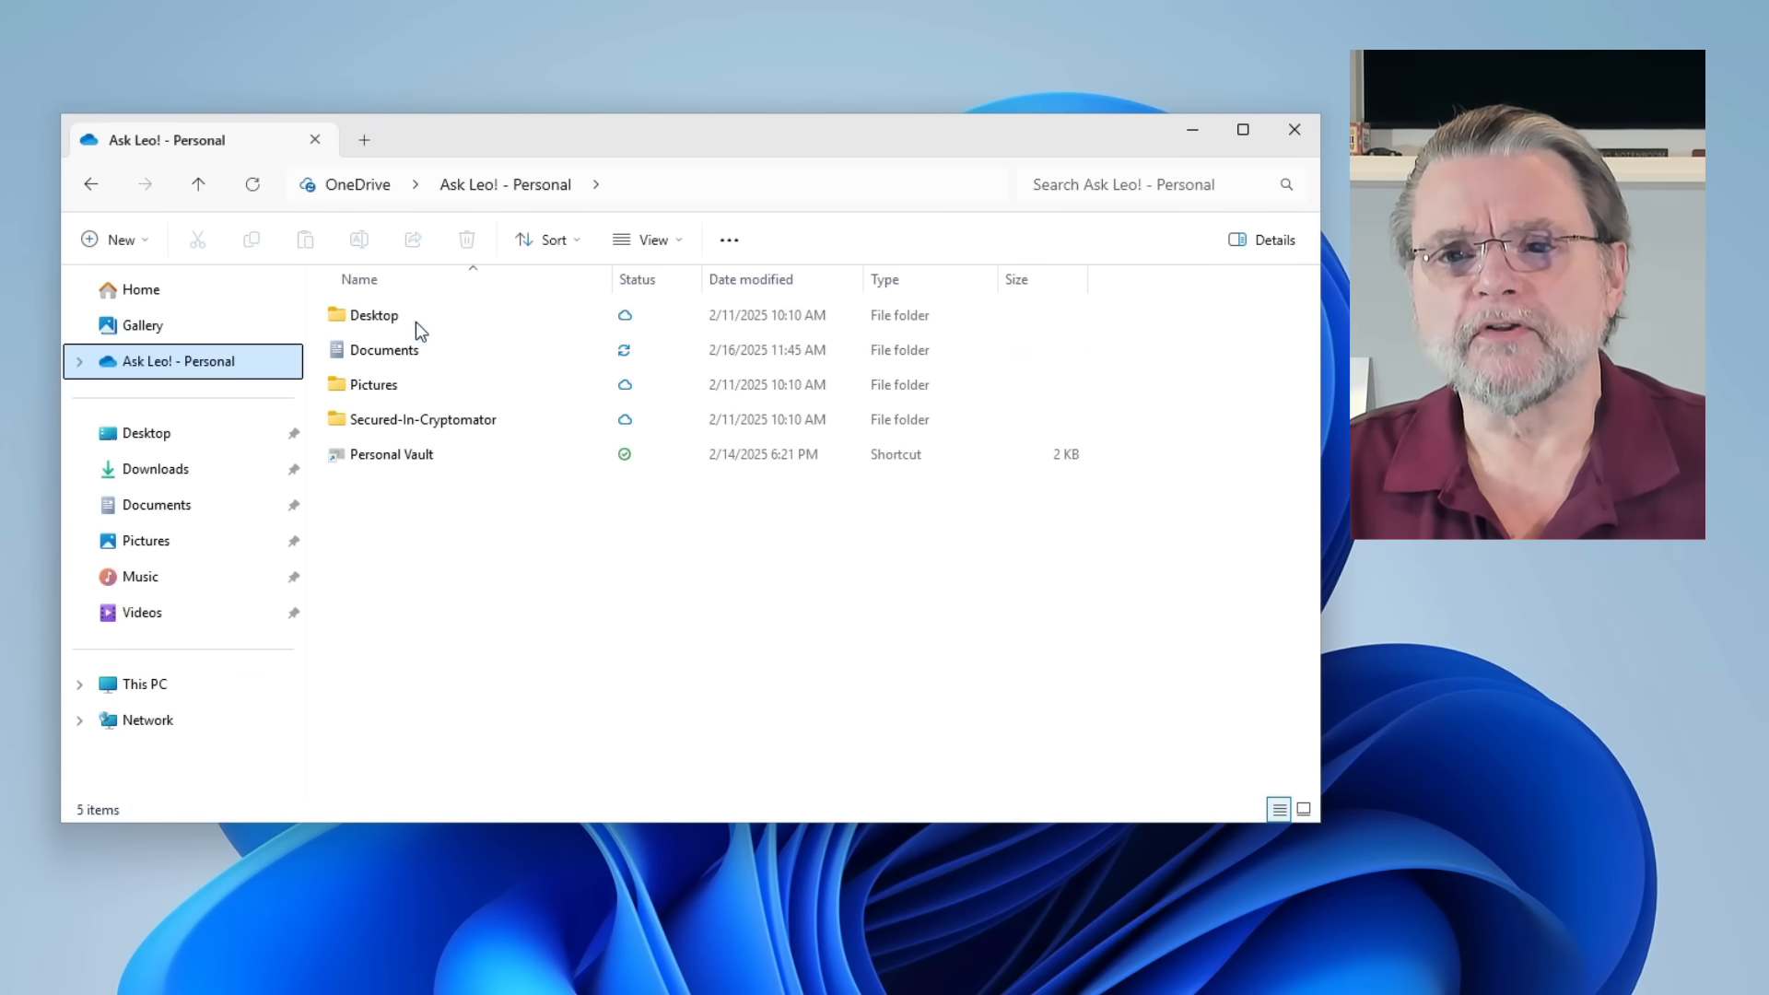
{"action": "left_click", "coordinate": [372, 315]}
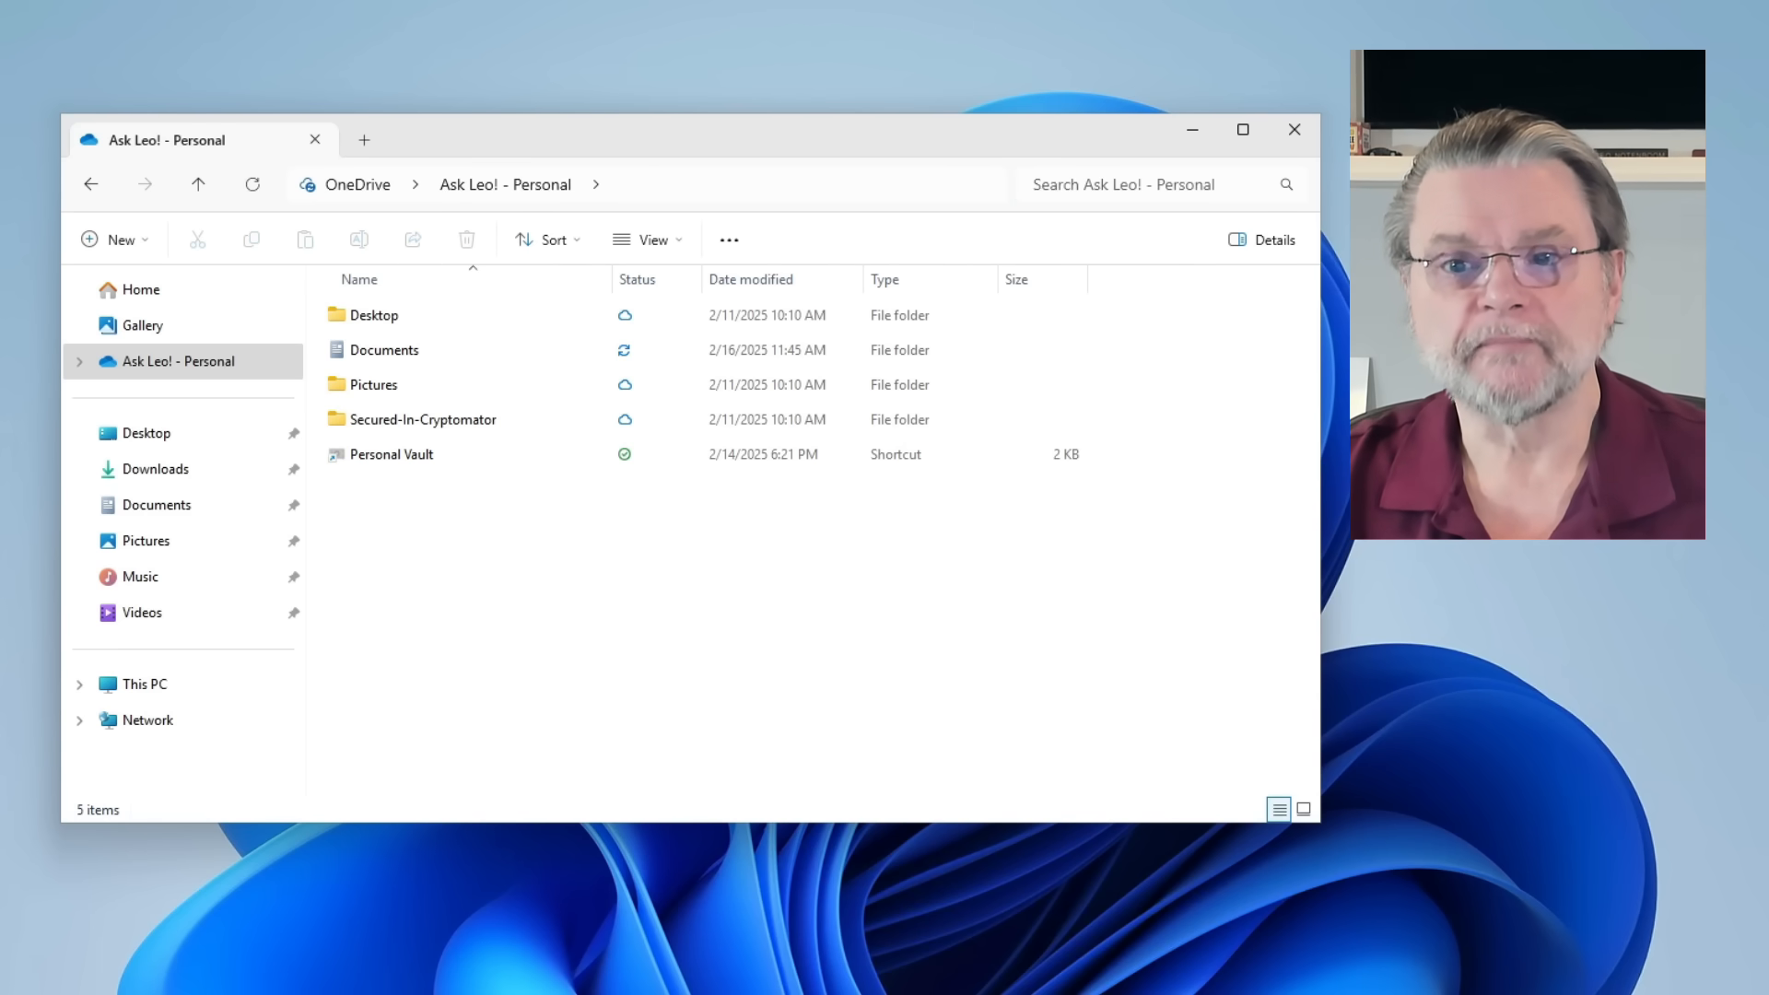
{"action": "mouse_move", "coordinate": [459, 494]}
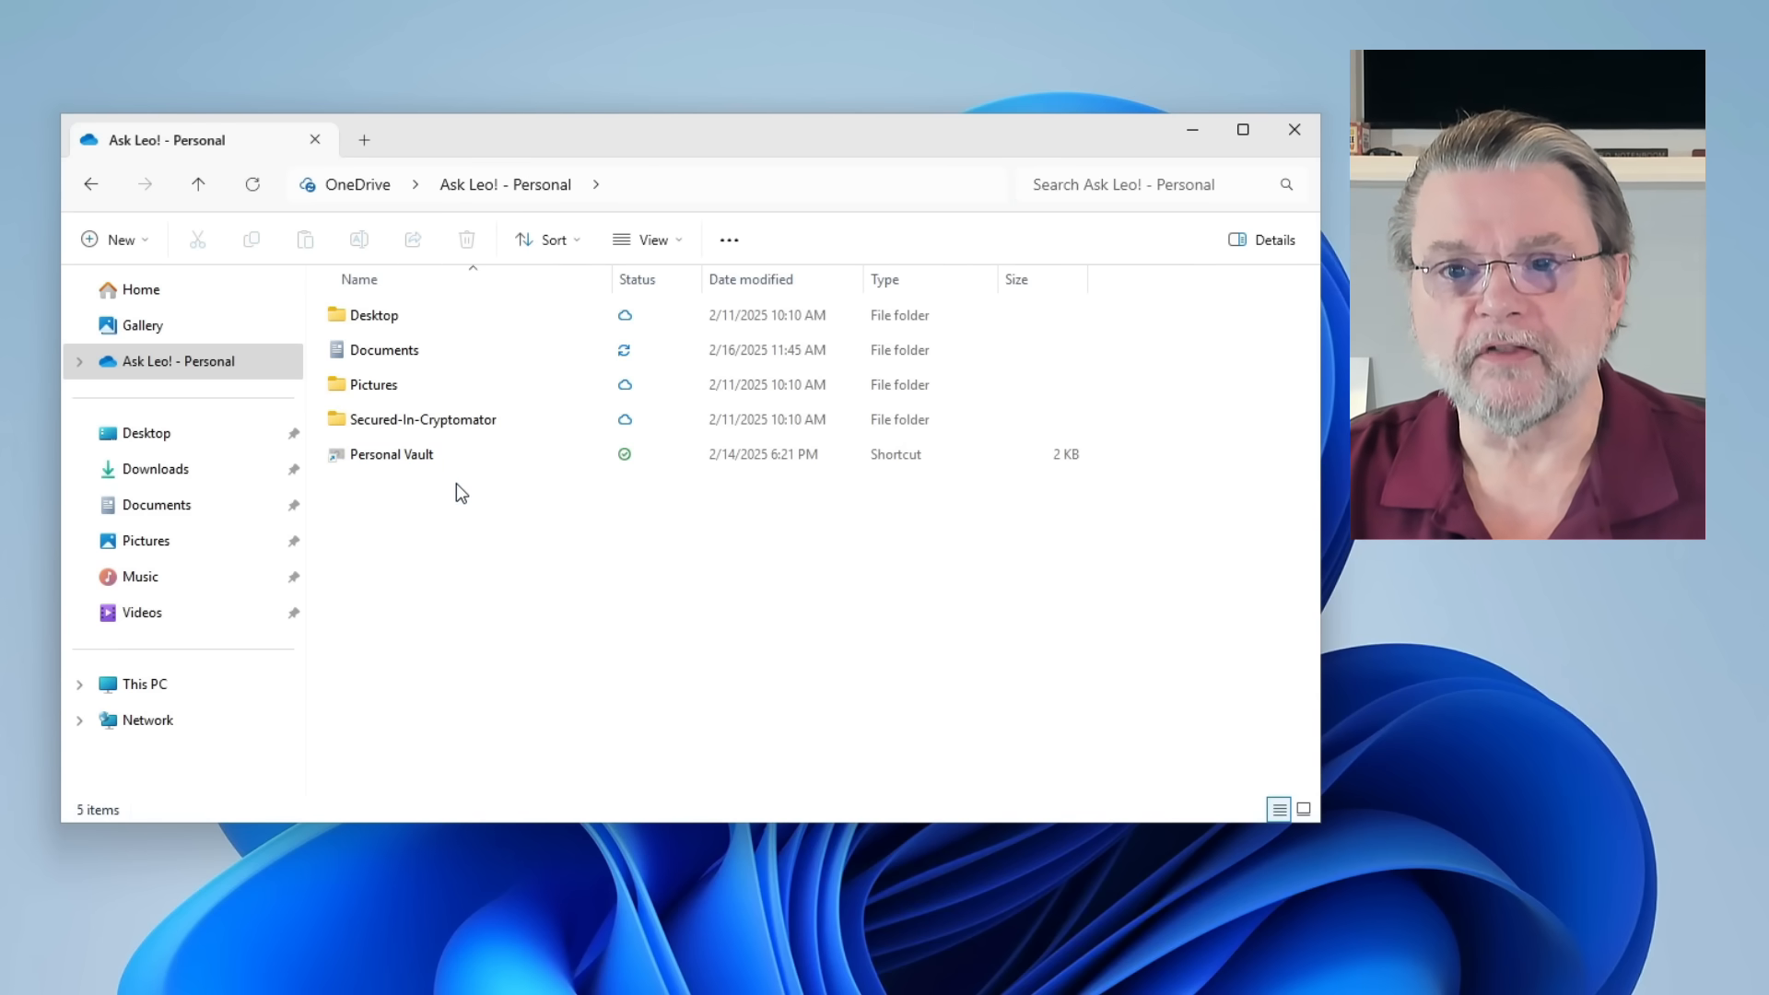
{"action": "mouse_move", "coordinate": [424, 419]}
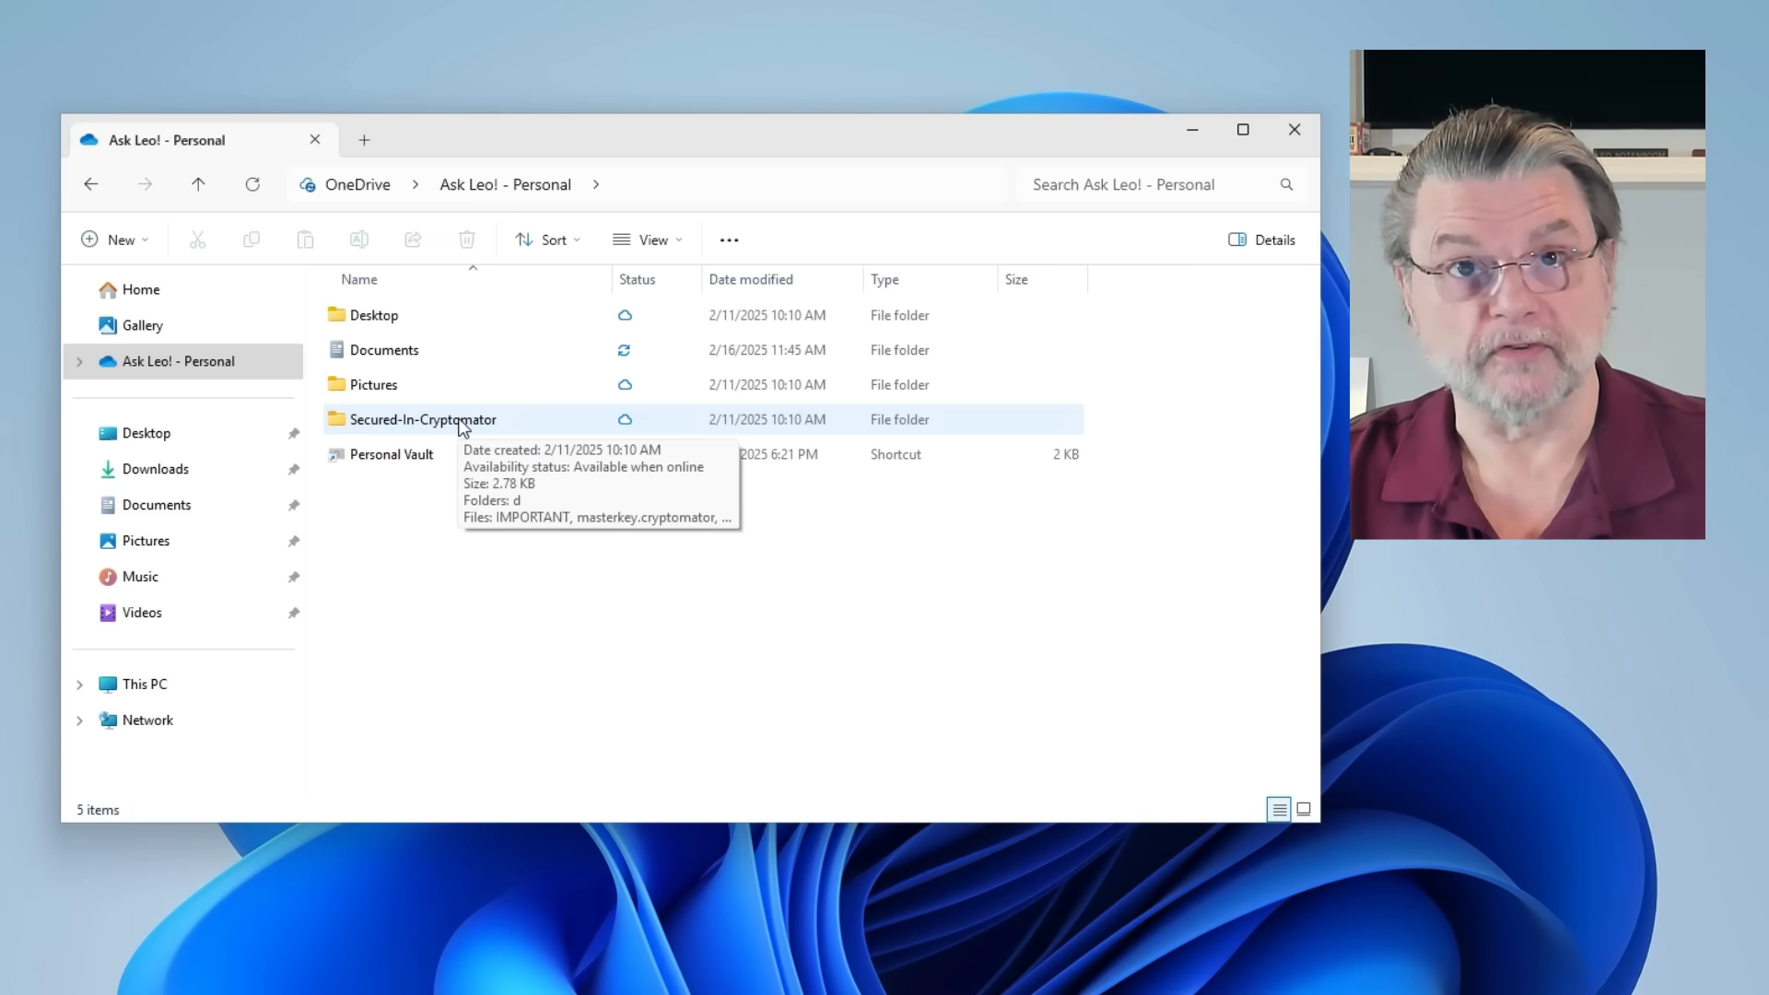
Enter Secured-In-Cryptomator and reveal its full local OneDrive path in the address bar.
{"action": "double_click", "coordinate": [424, 418]}
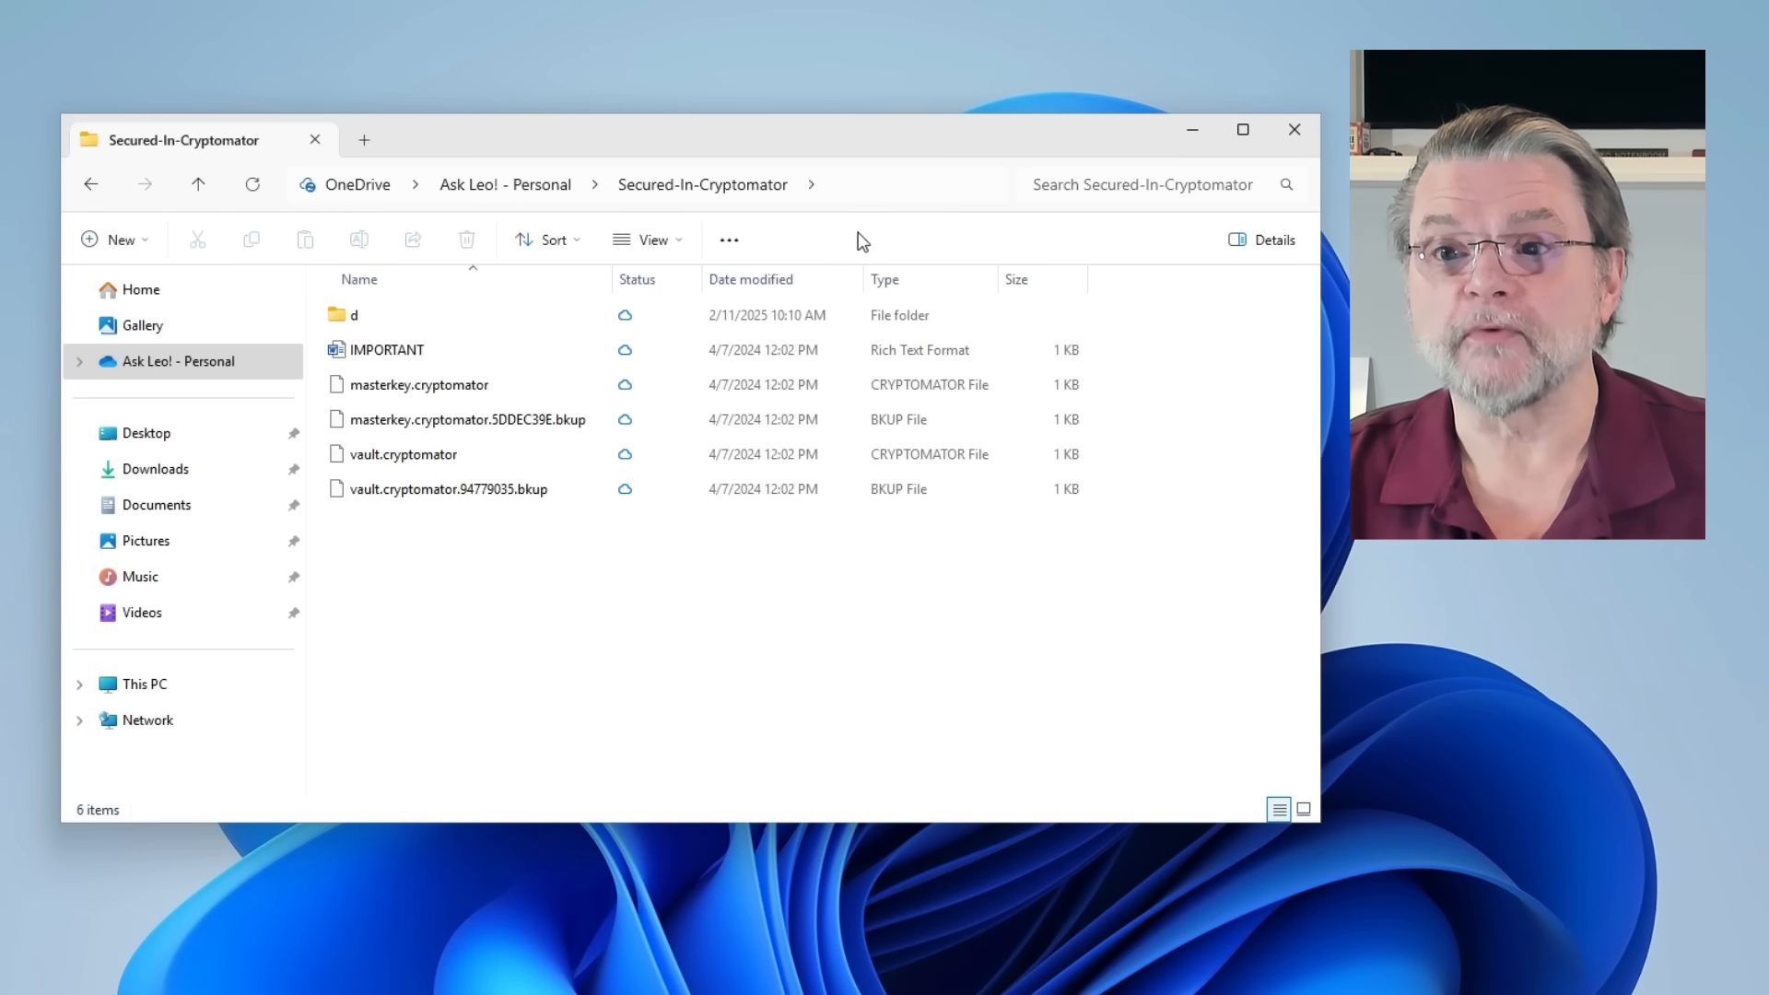
{"action": "left_click", "coordinate": [700, 184]}
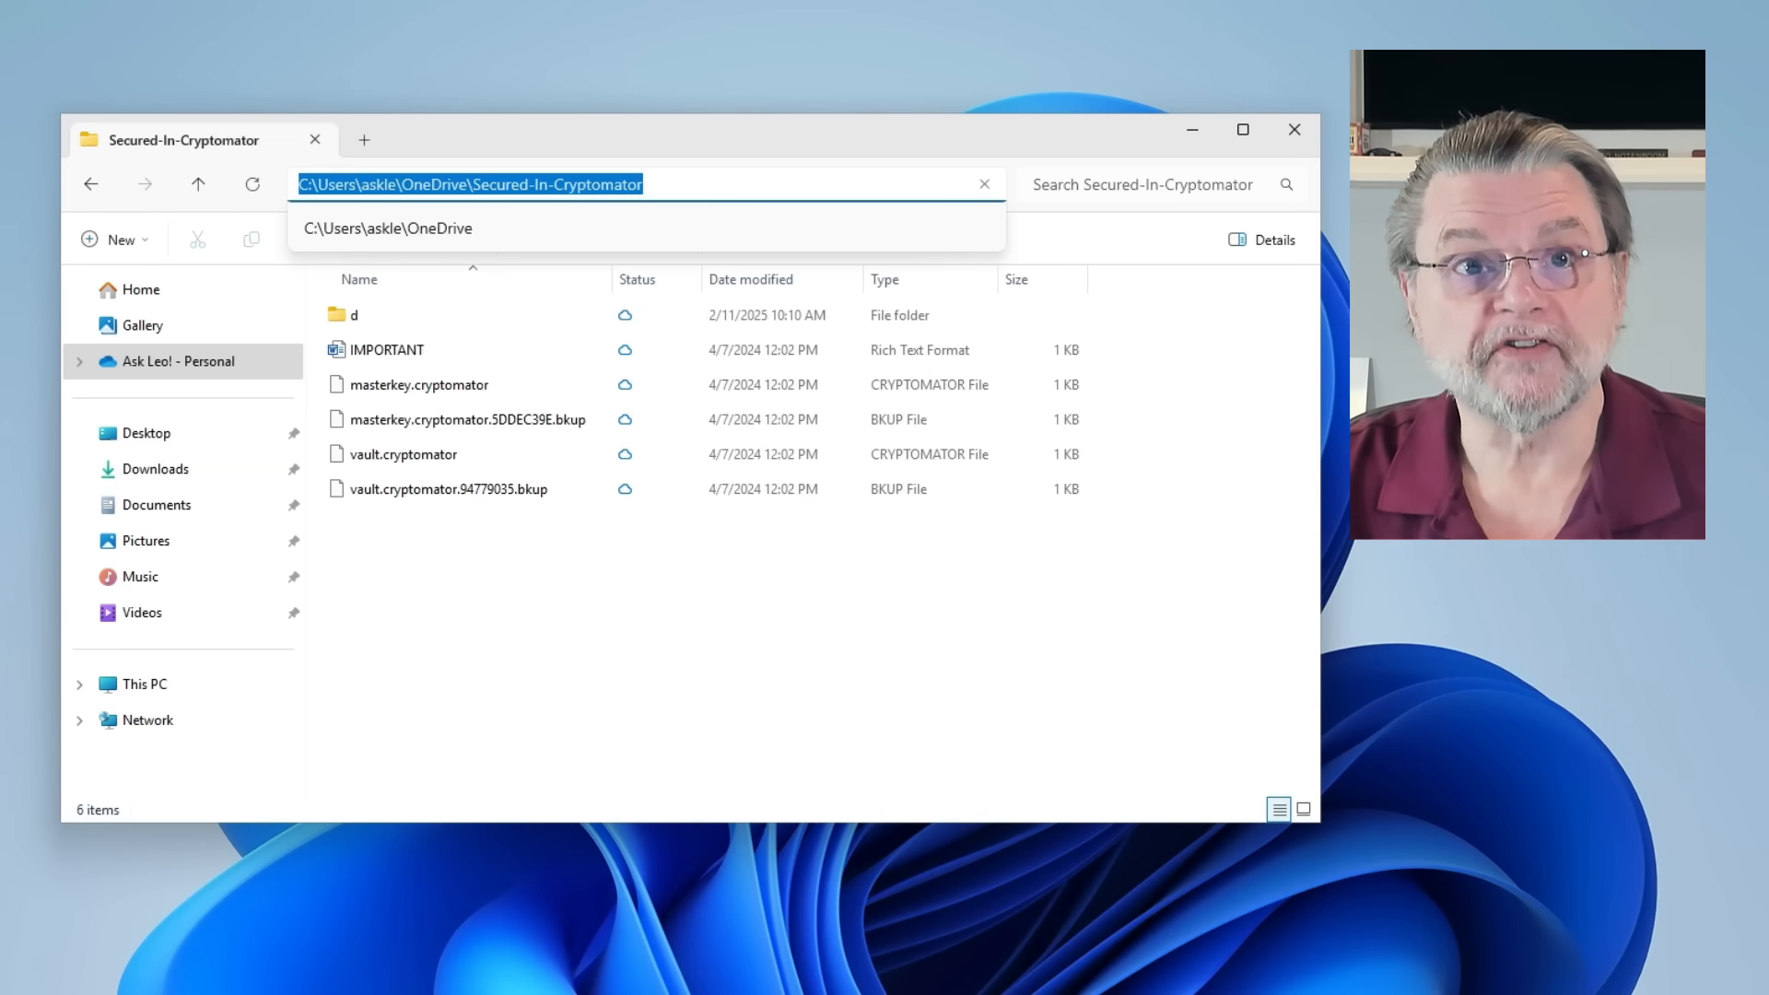
{"action": "mouse_move", "coordinate": [490, 229]}
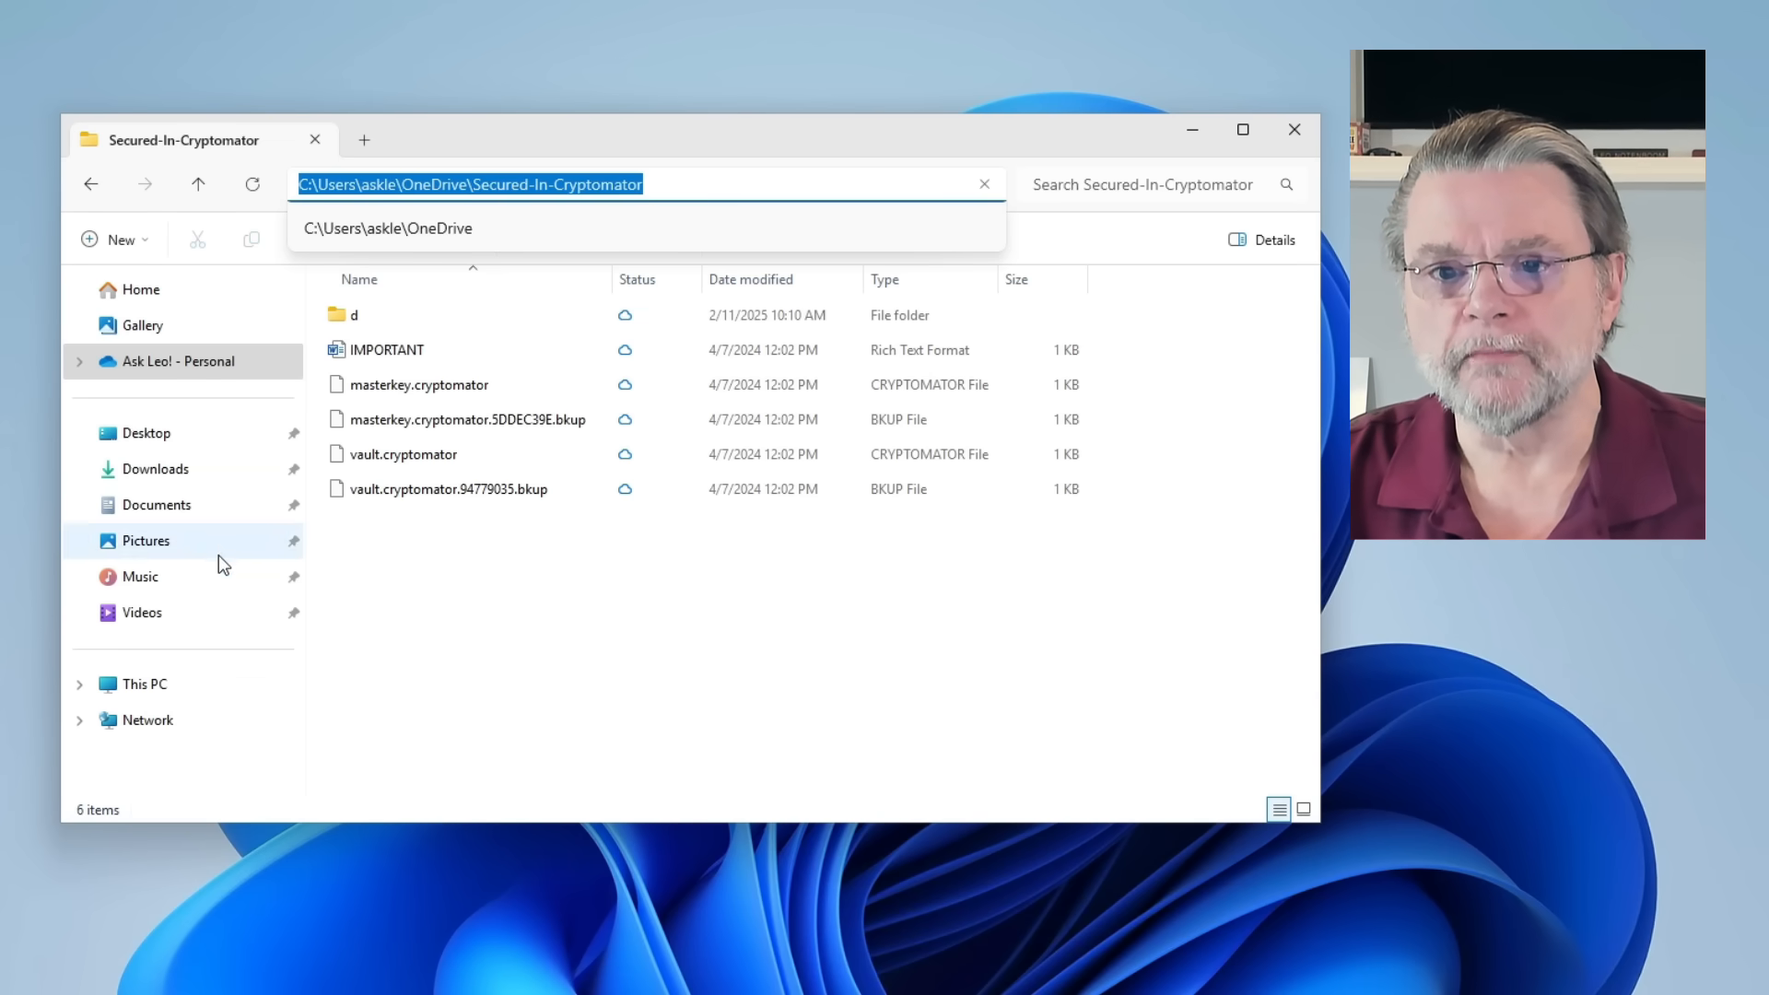
Under This PC > C: > Users > profile folder, create a new folder for NotInOneDrive.
{"action": "left_click", "coordinate": [143, 684]}
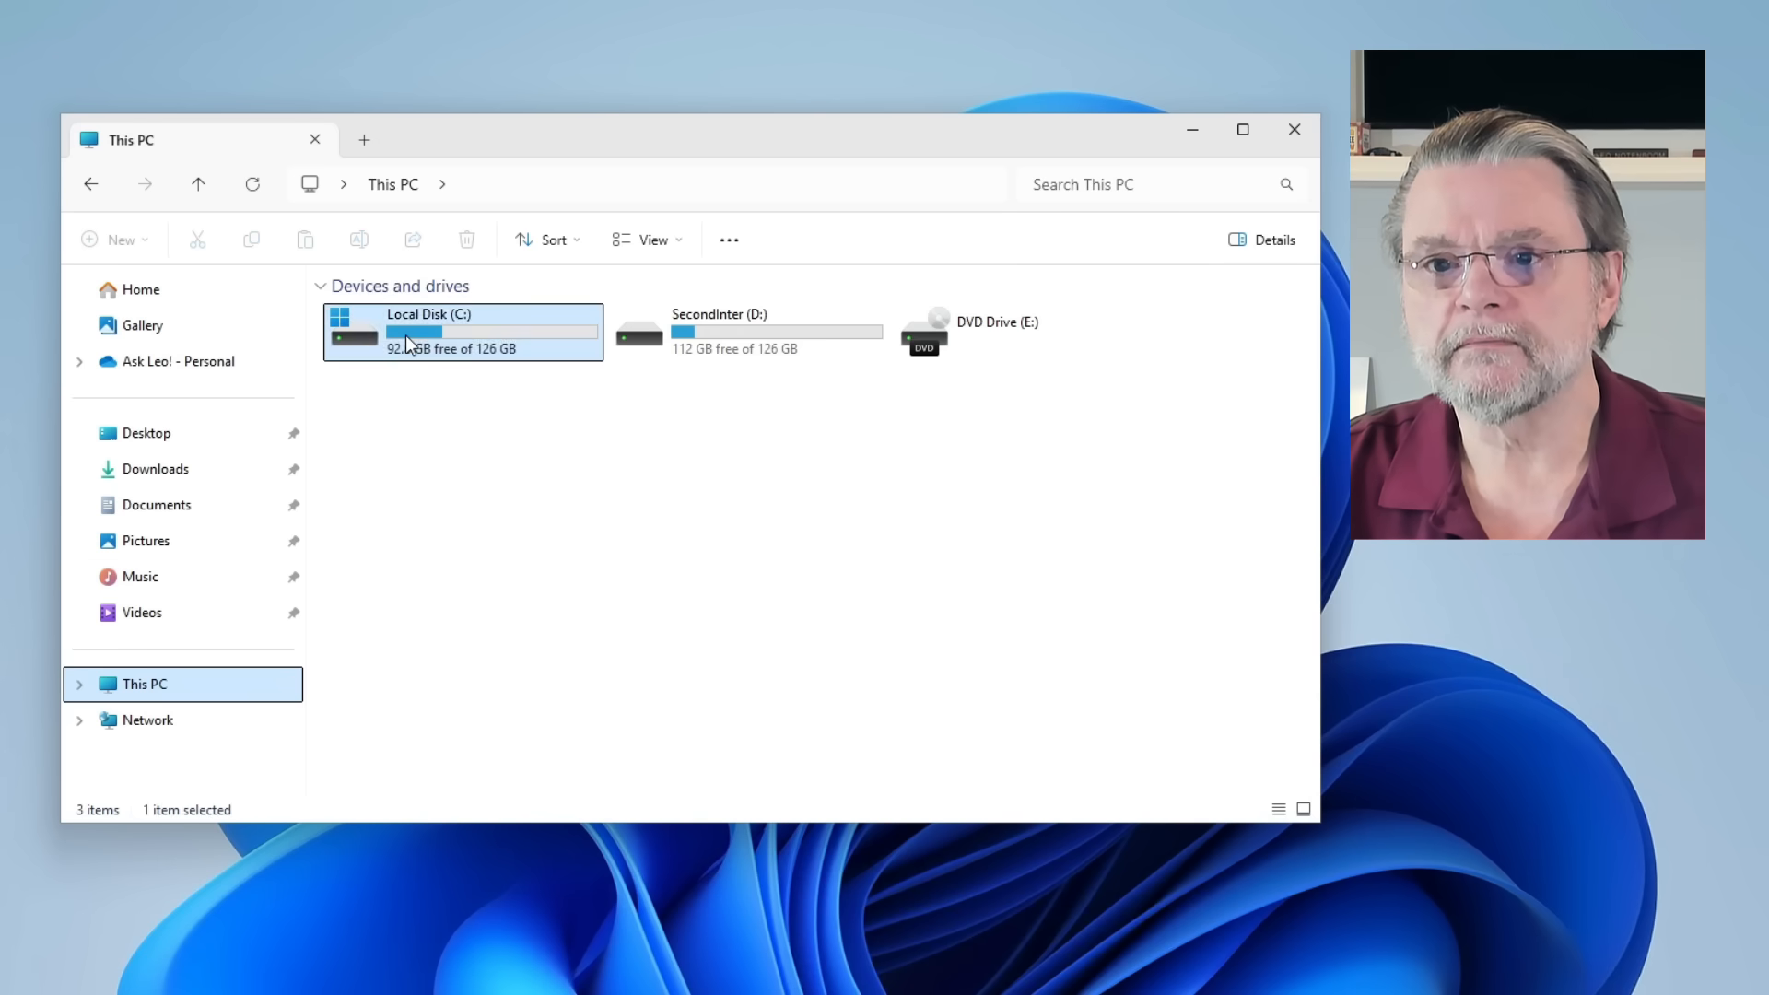
{"action": "double_click", "coordinate": [462, 332]}
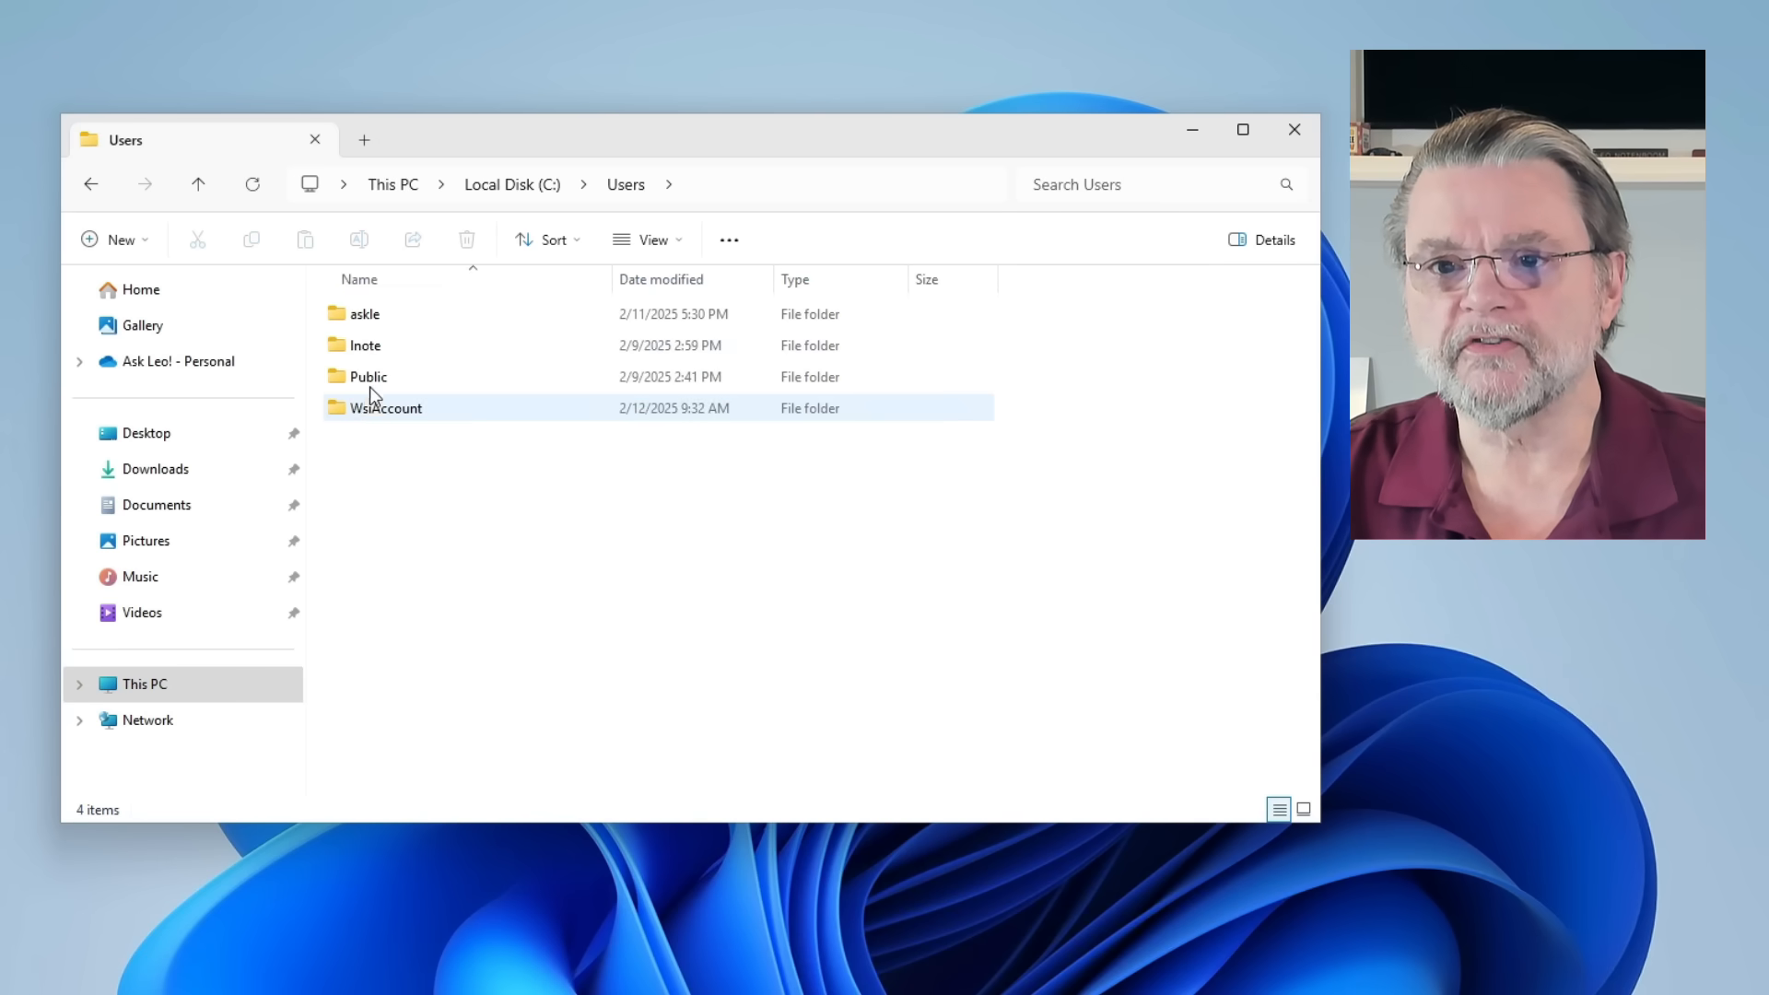
{"action": "double_click", "coordinate": [364, 313]}
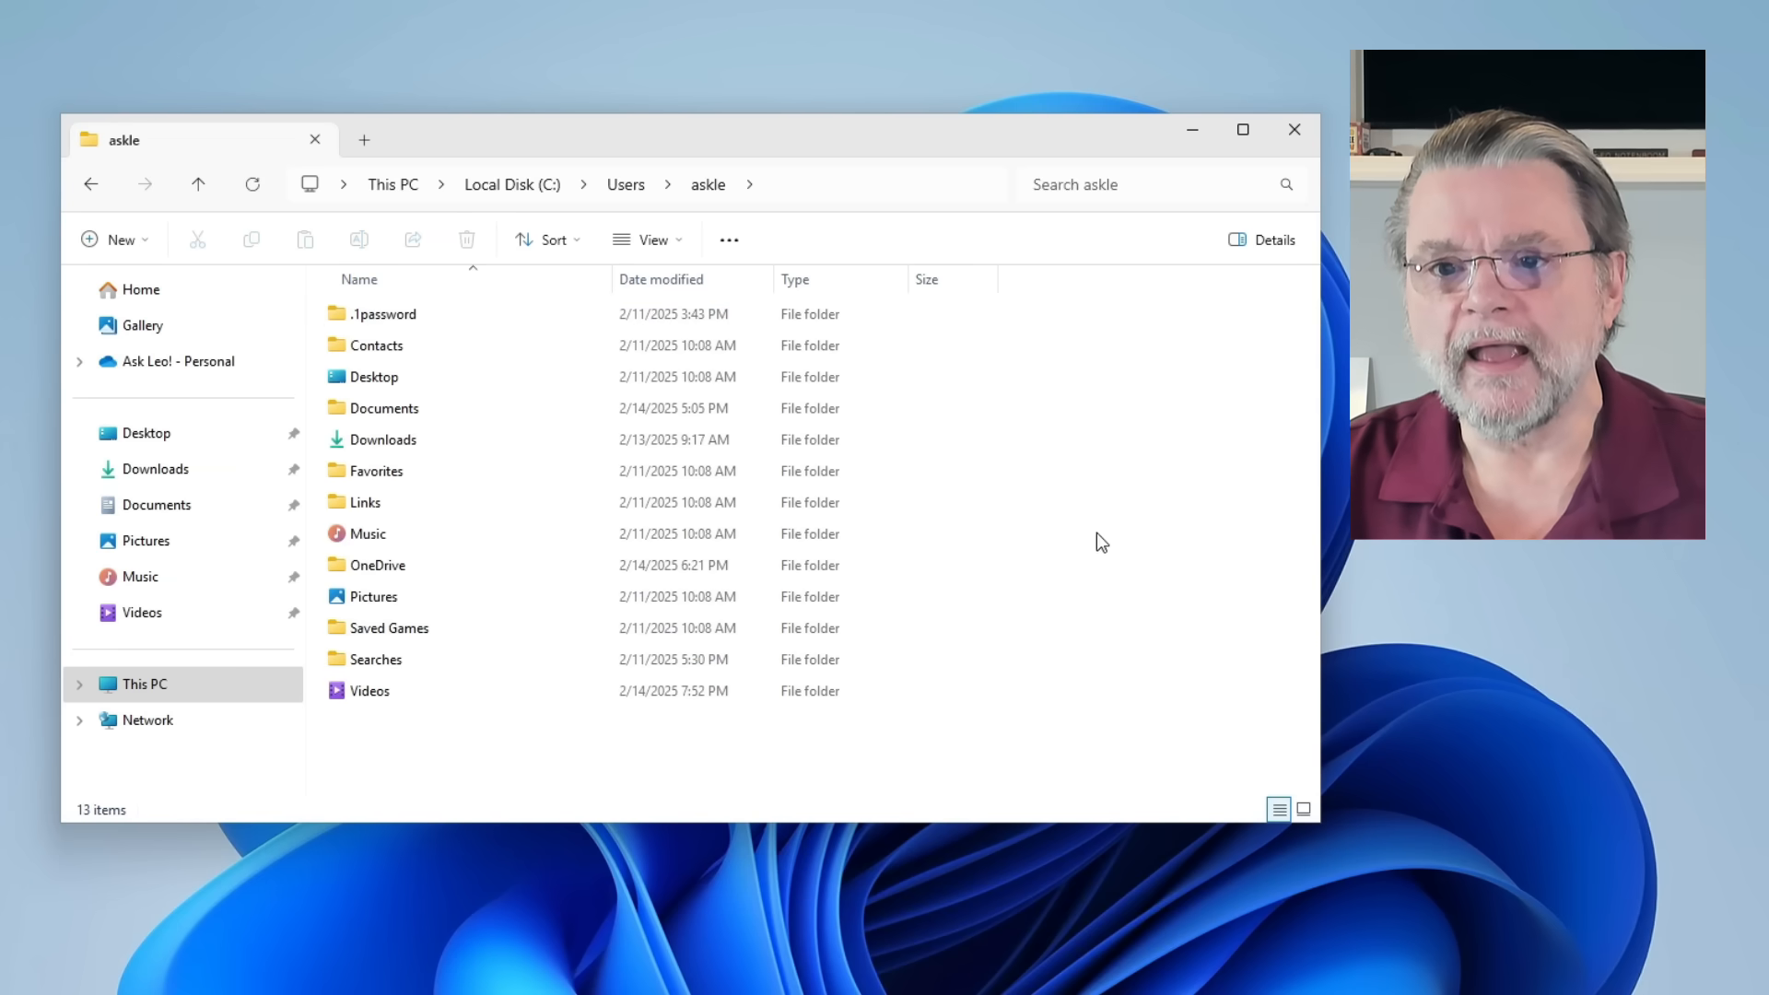
{"action": "mouse_move", "coordinate": [982, 463]}
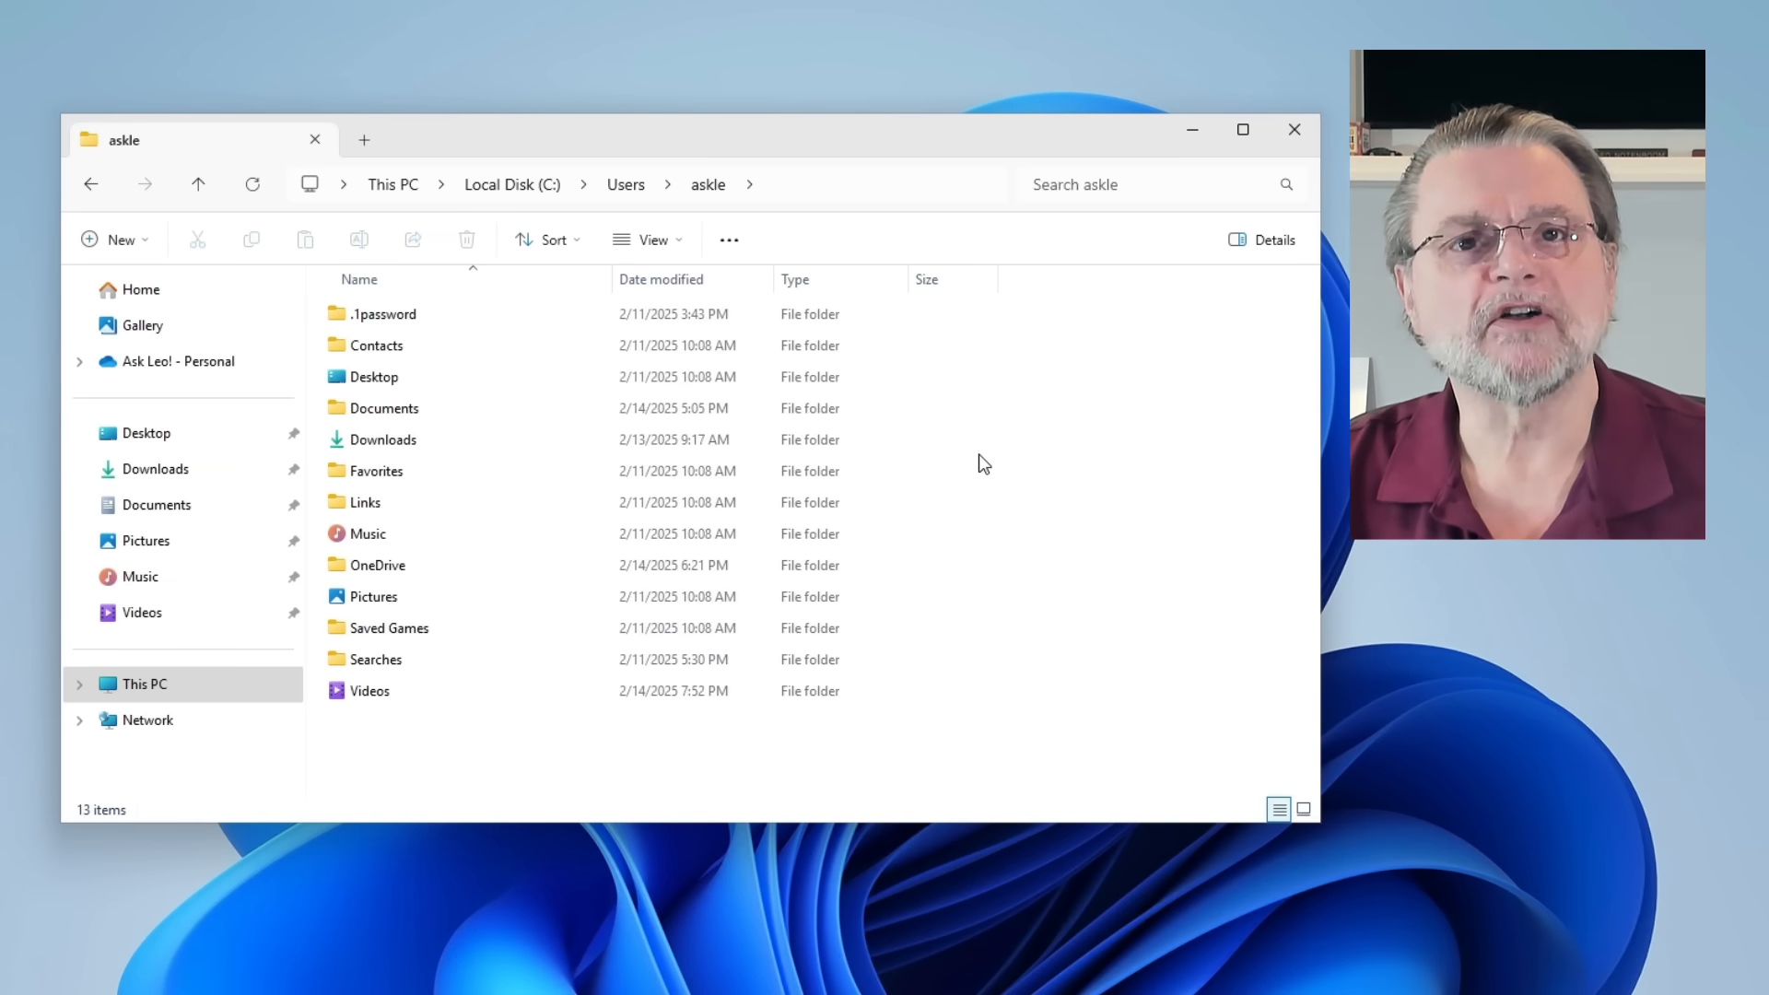
{"action": "right_click", "coordinate": [981, 465]}
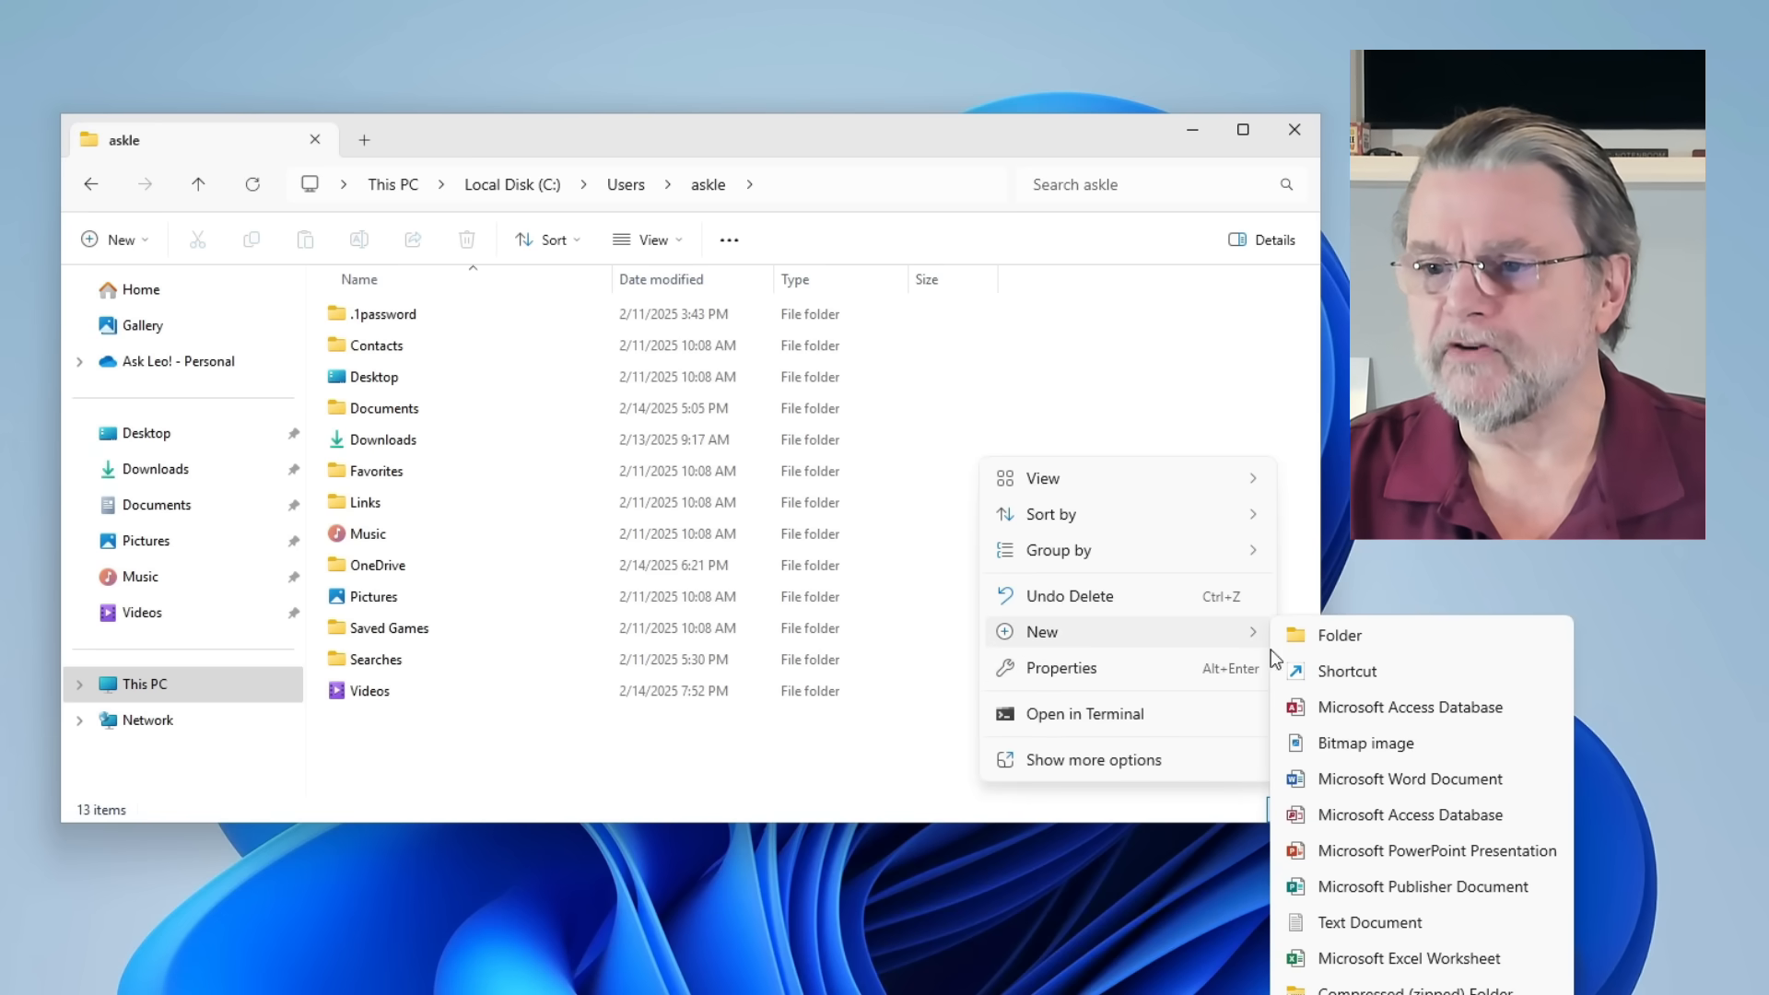
{"action": "left_click", "coordinate": [1340, 634]}
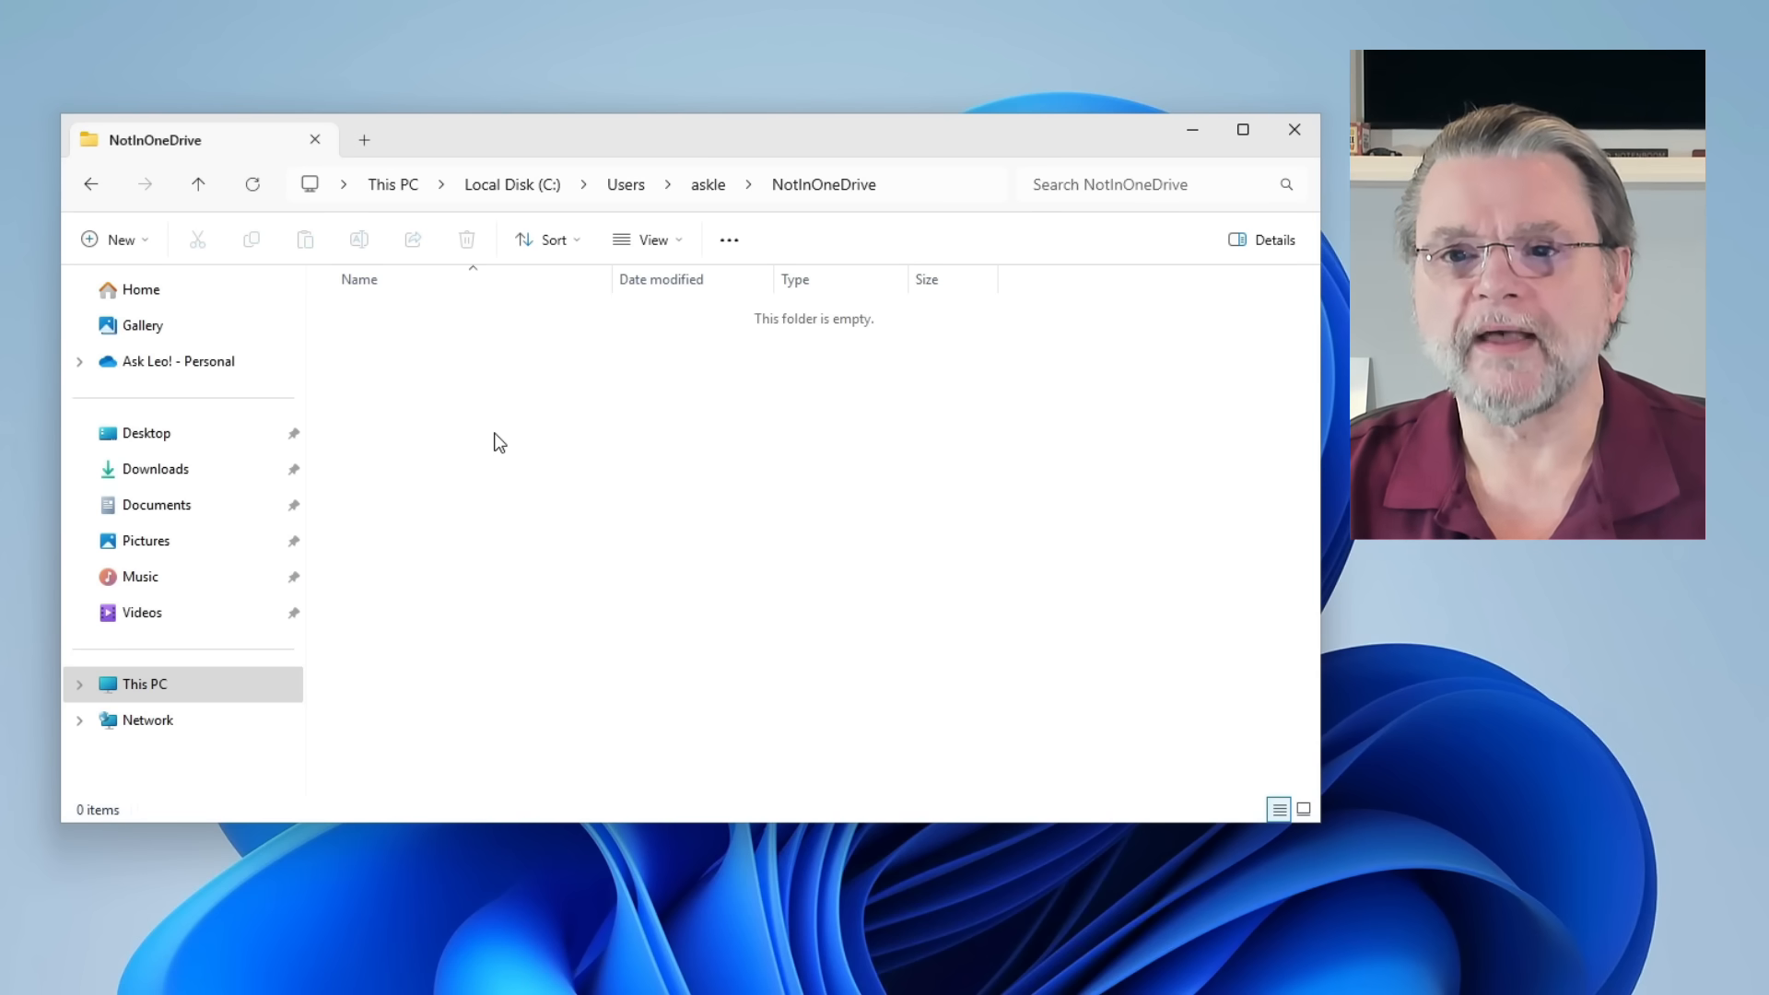
Create a blank New Text Document in NotInOneDrive, keeping the default name.
{"action": "right_click", "coordinate": [499, 440]}
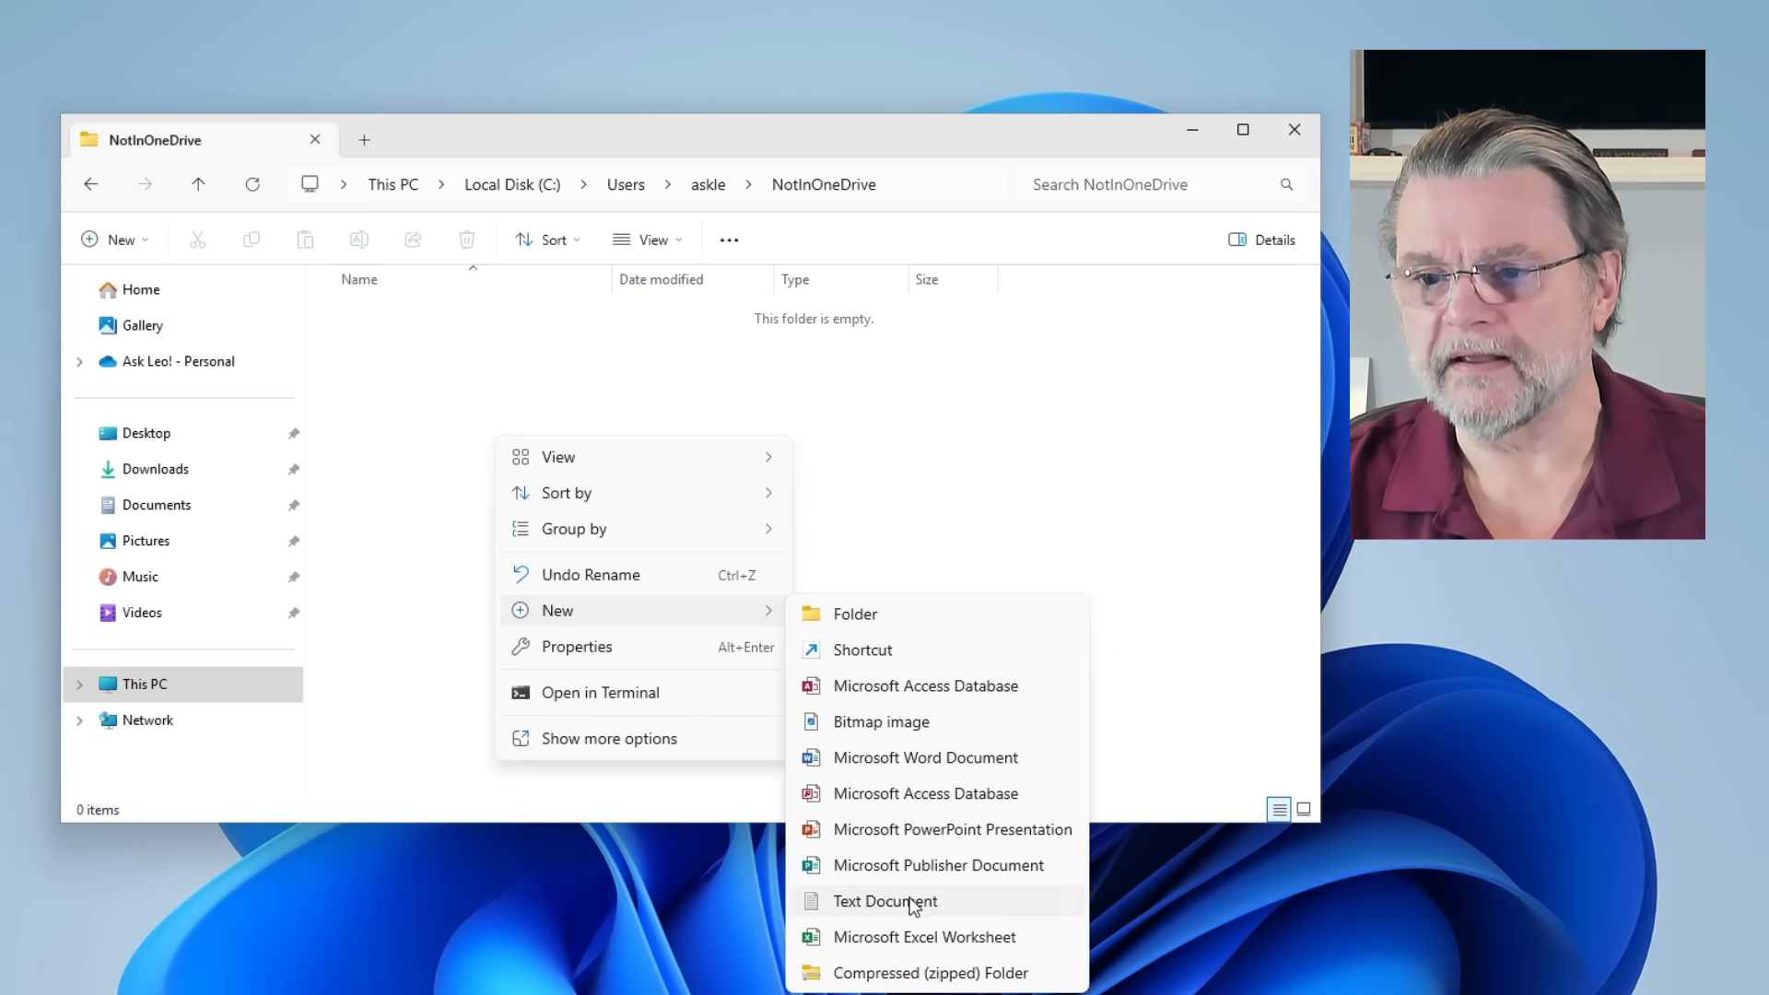
{"action": "left_click", "coordinate": [884, 901]}
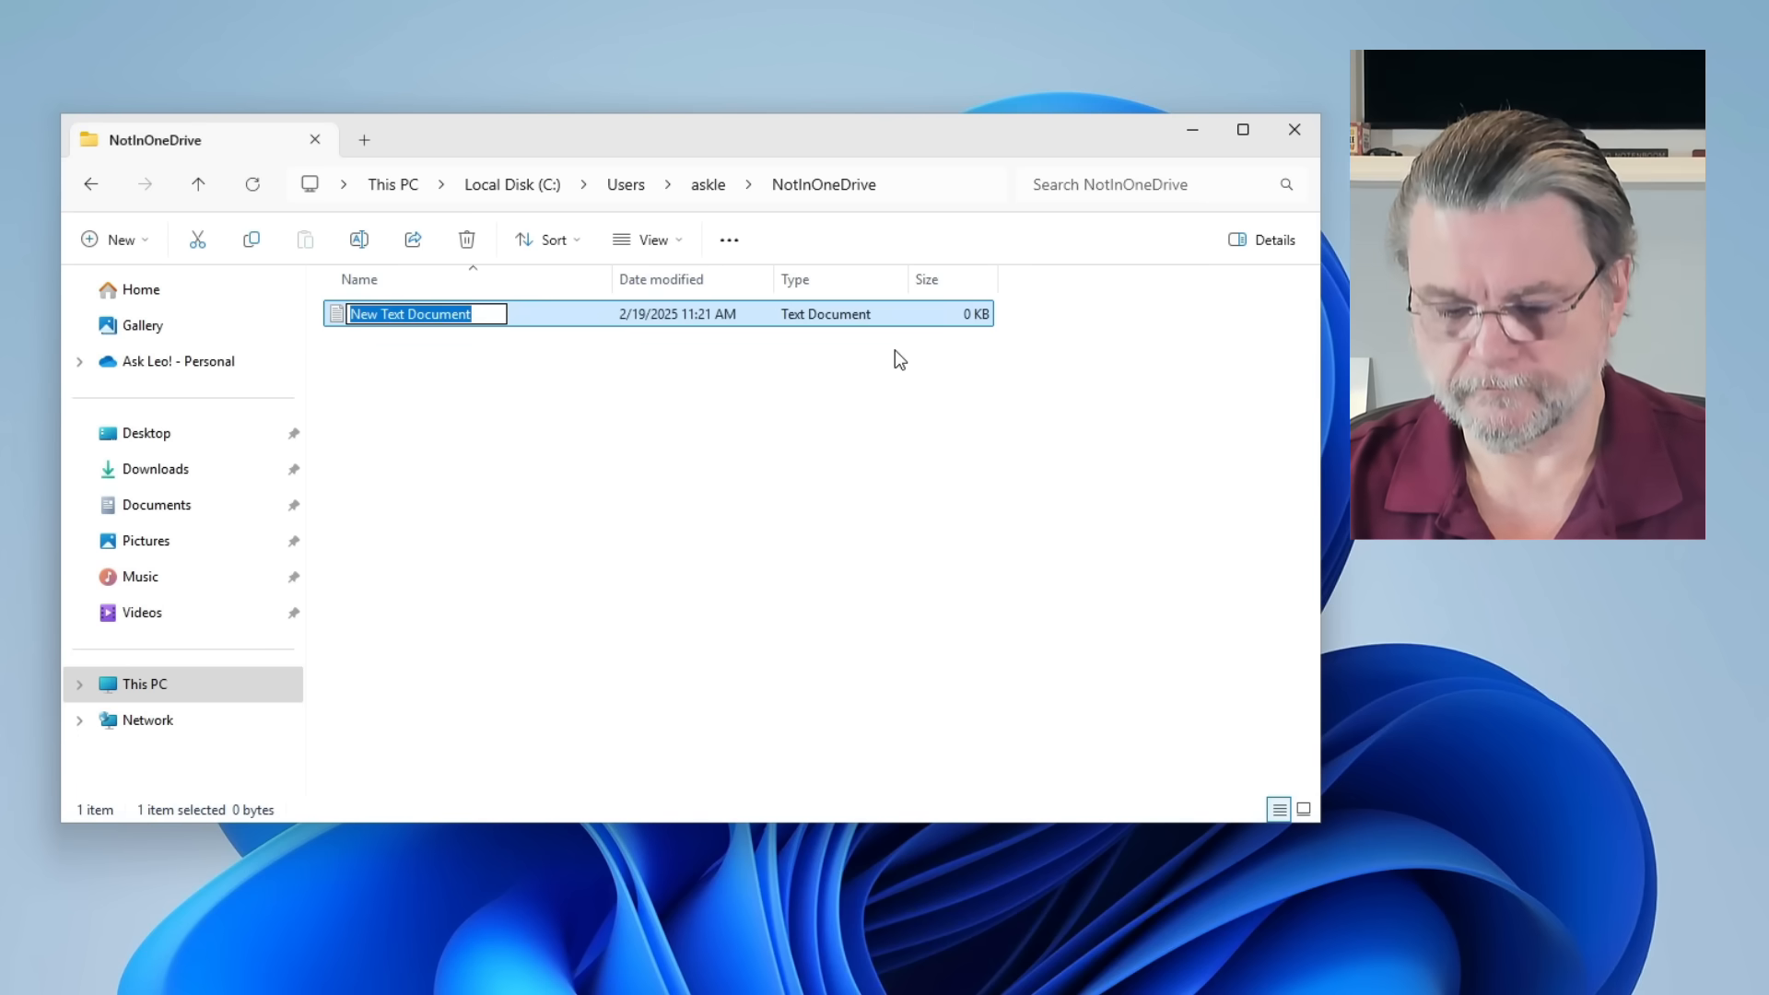
{"action": "key", "text": "Enter"}
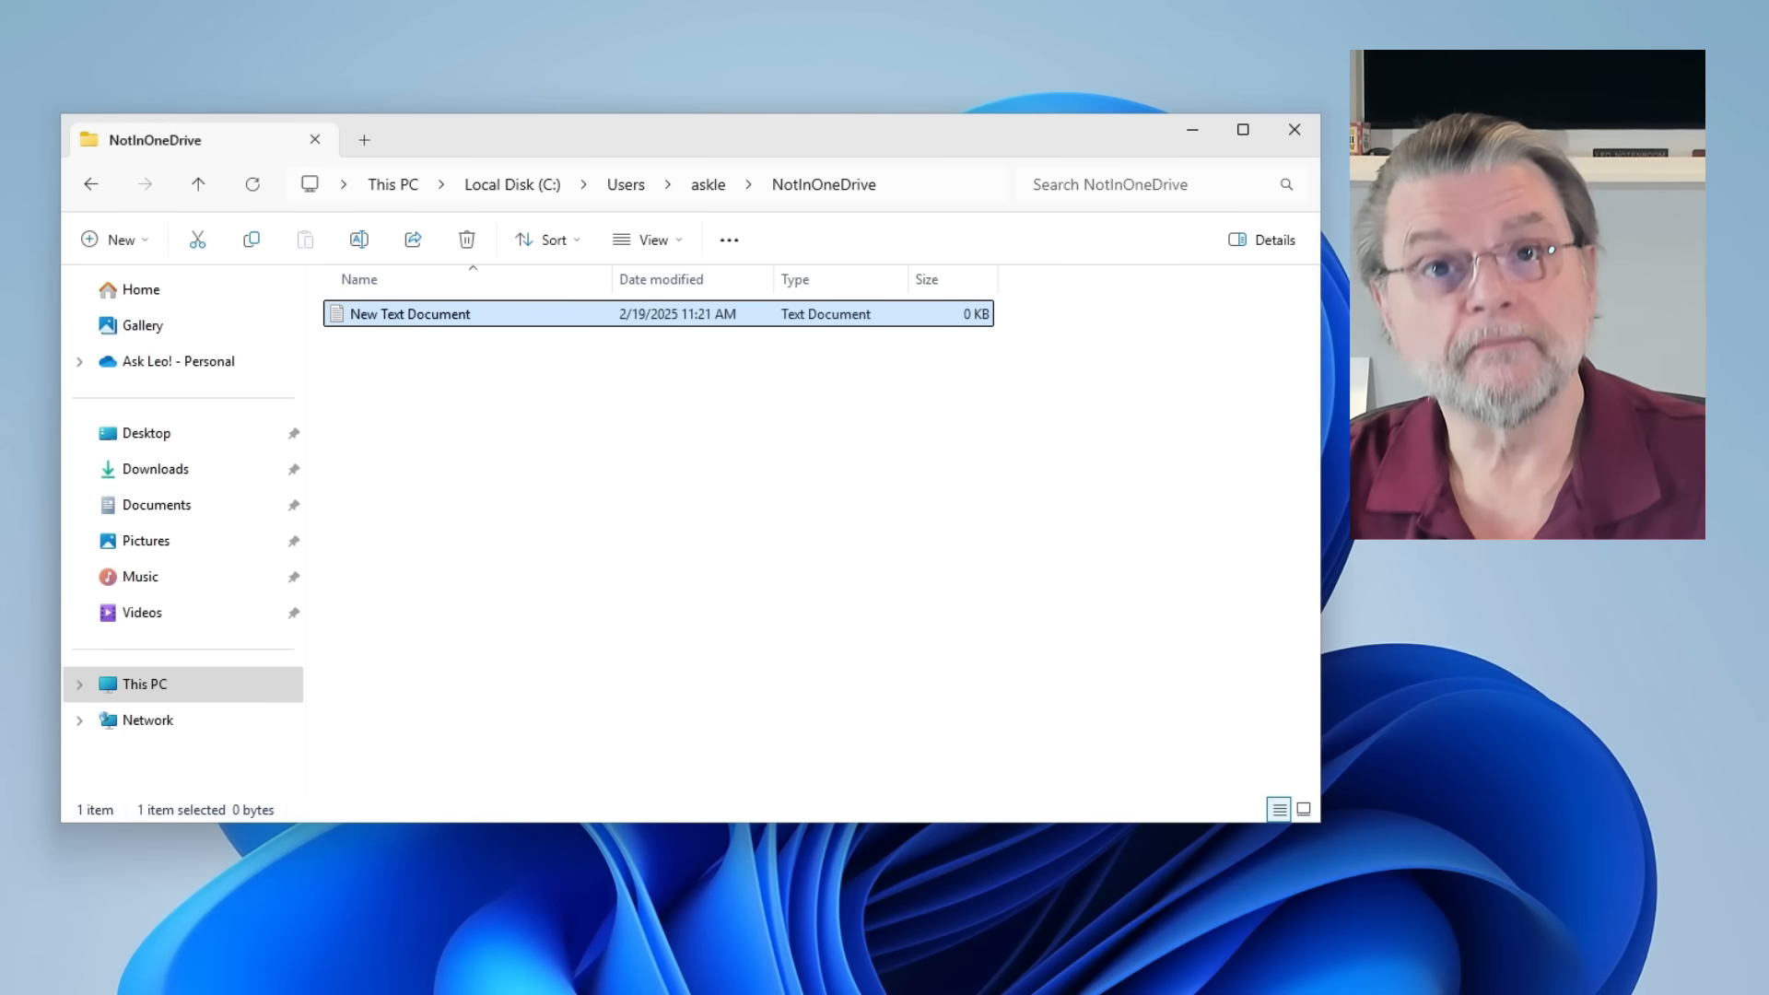
{"action": "mouse_move", "coordinate": [399, 87]}
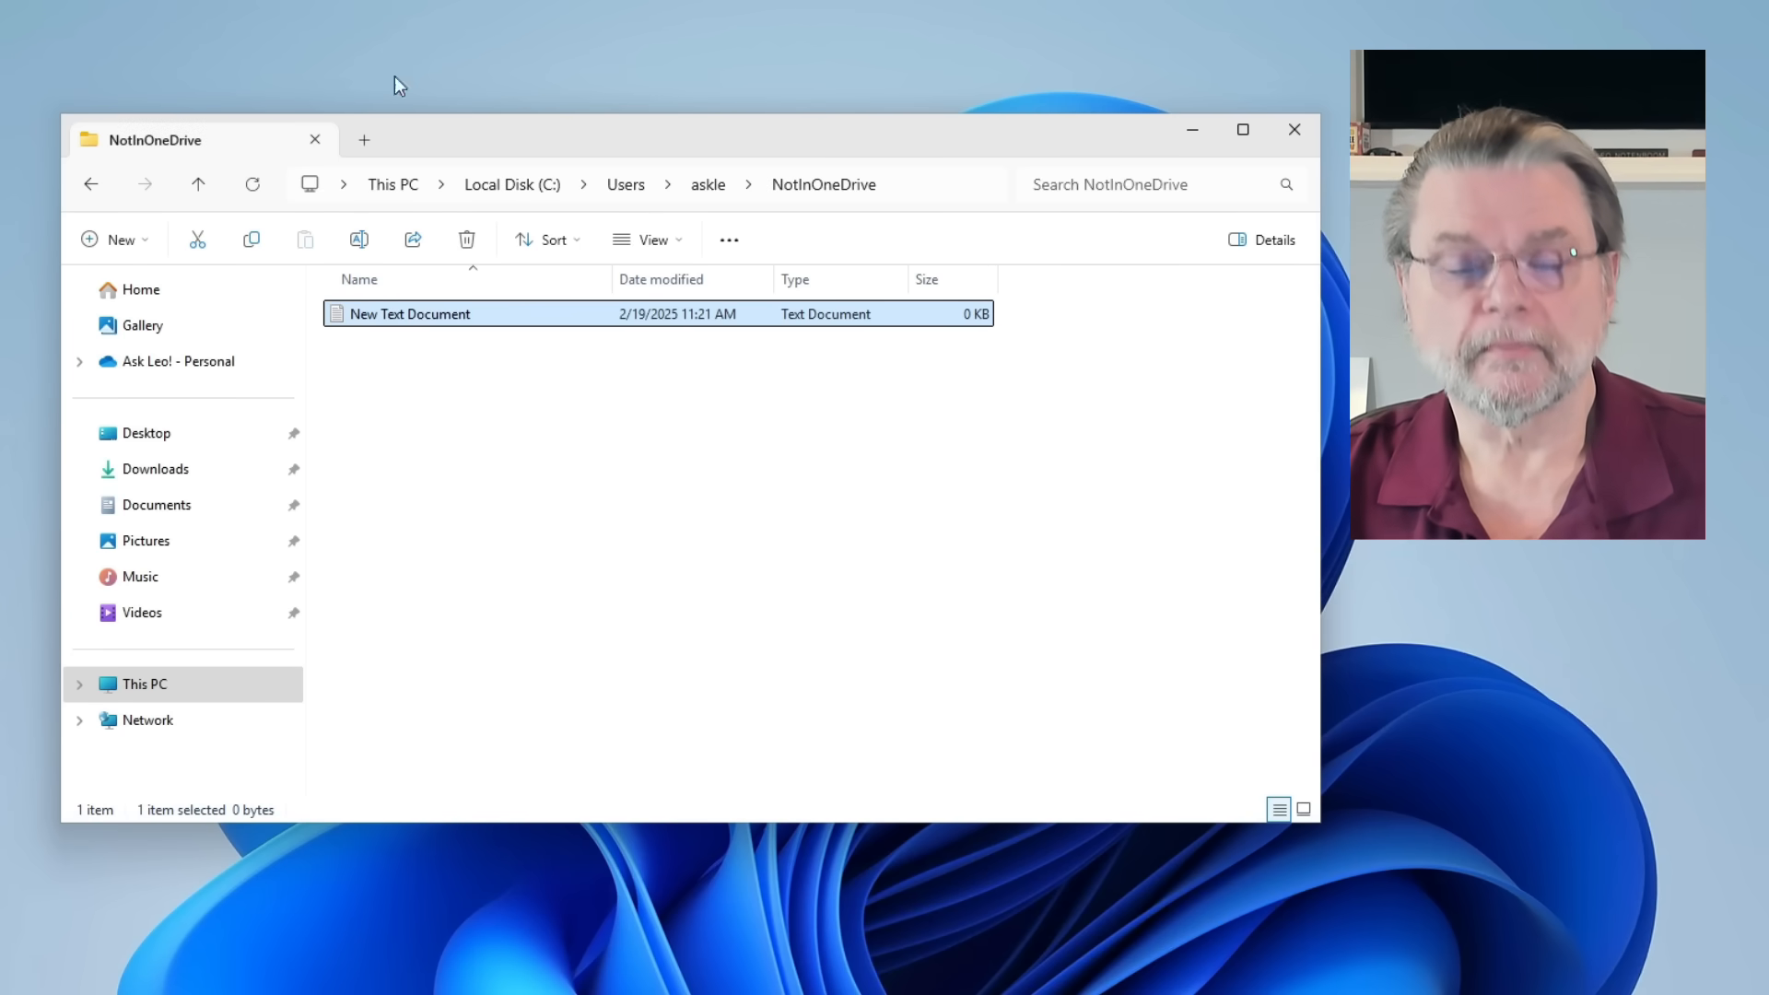
{"action": "mouse_move", "coordinate": [674, 407]}
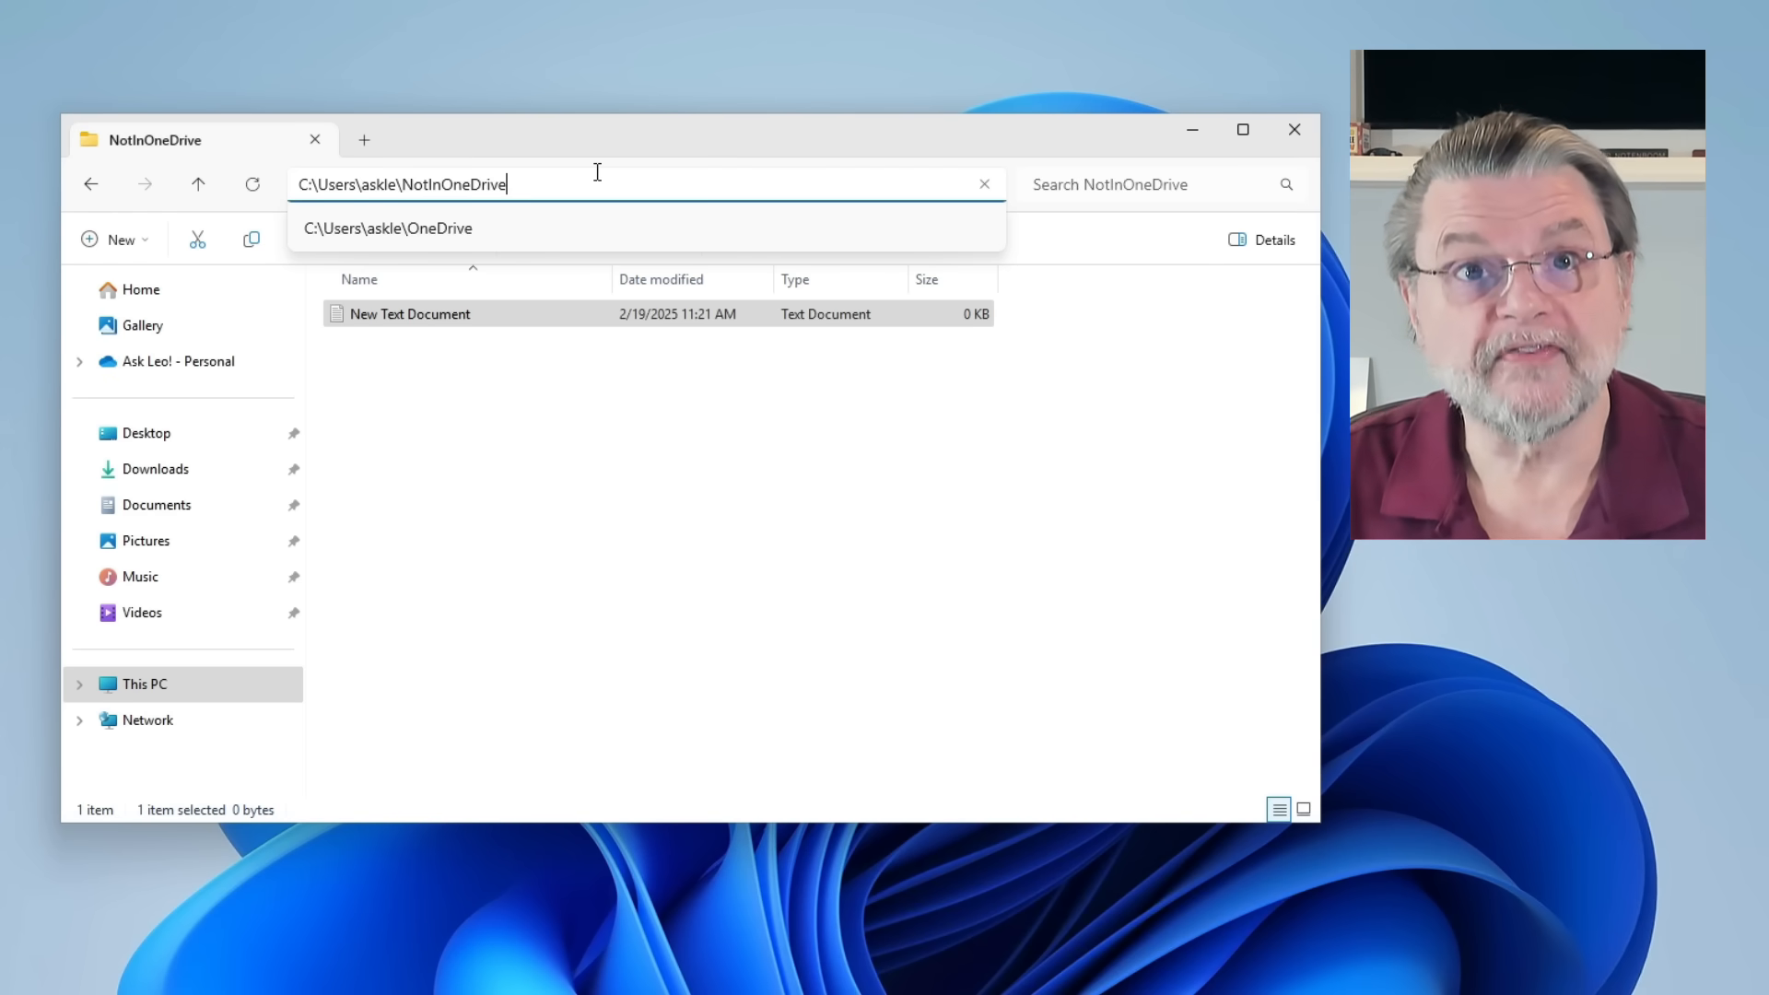
{"action": "mouse_move", "coordinate": [761, 575]}
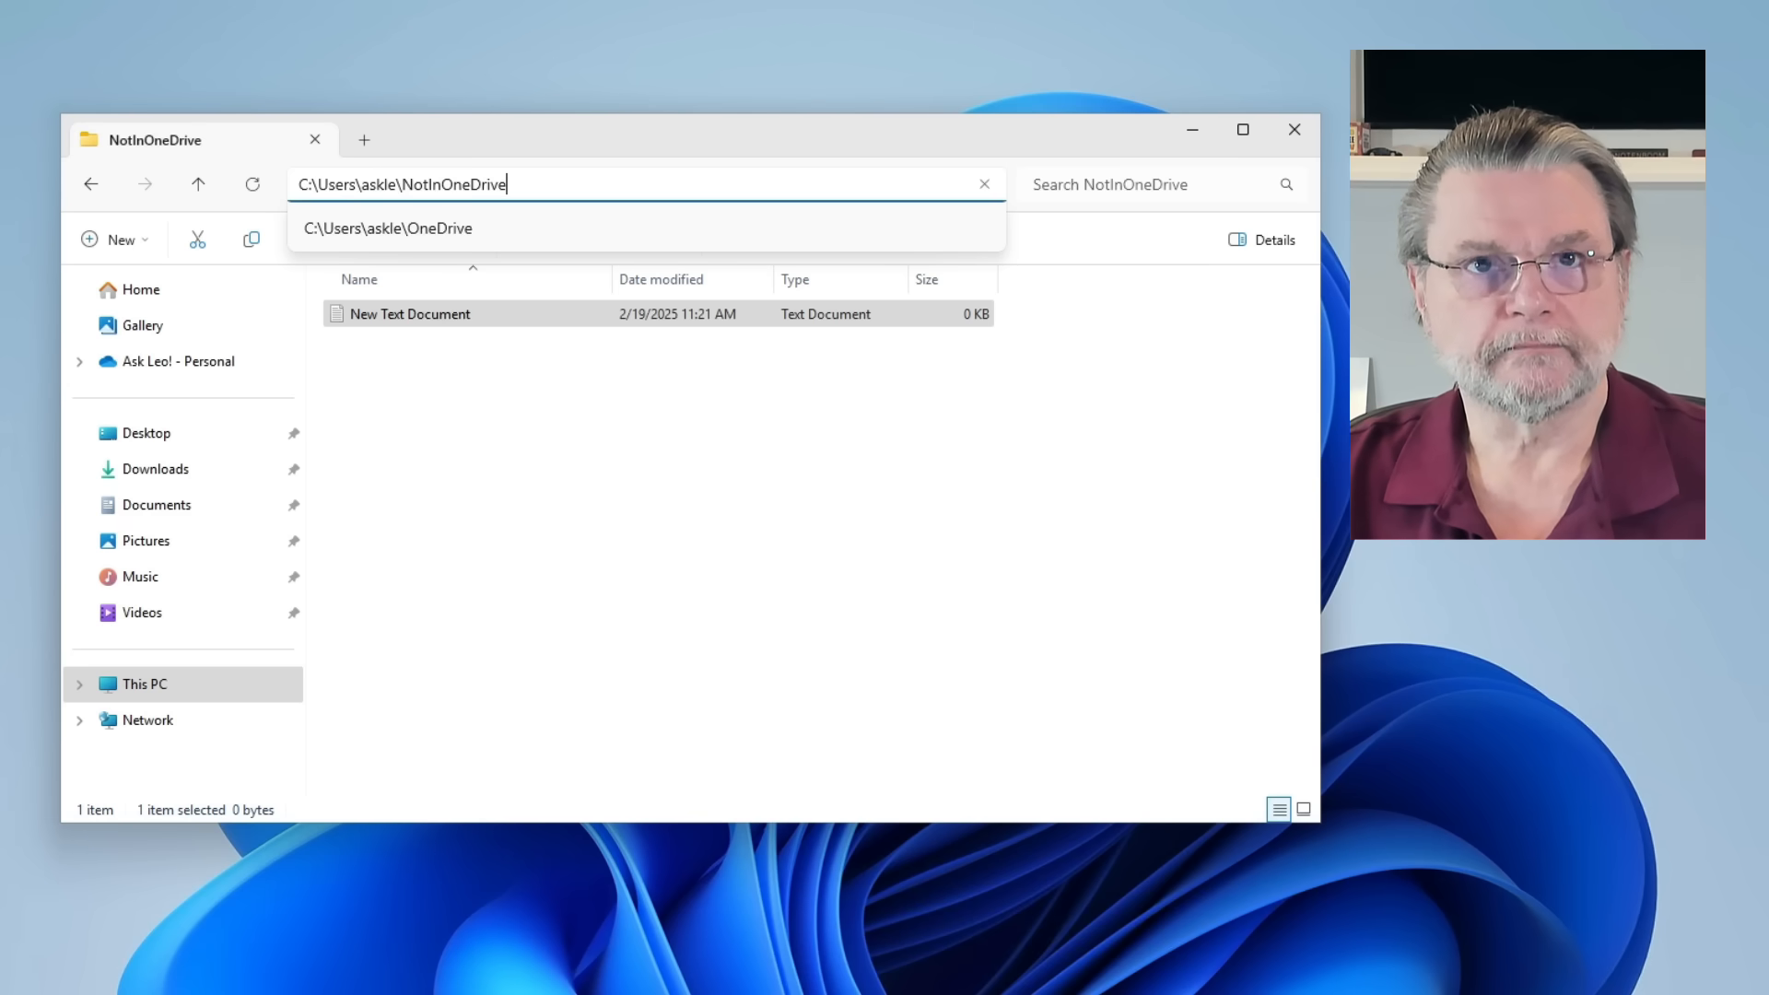
{"action": "mouse_move", "coordinate": [627, 551]}
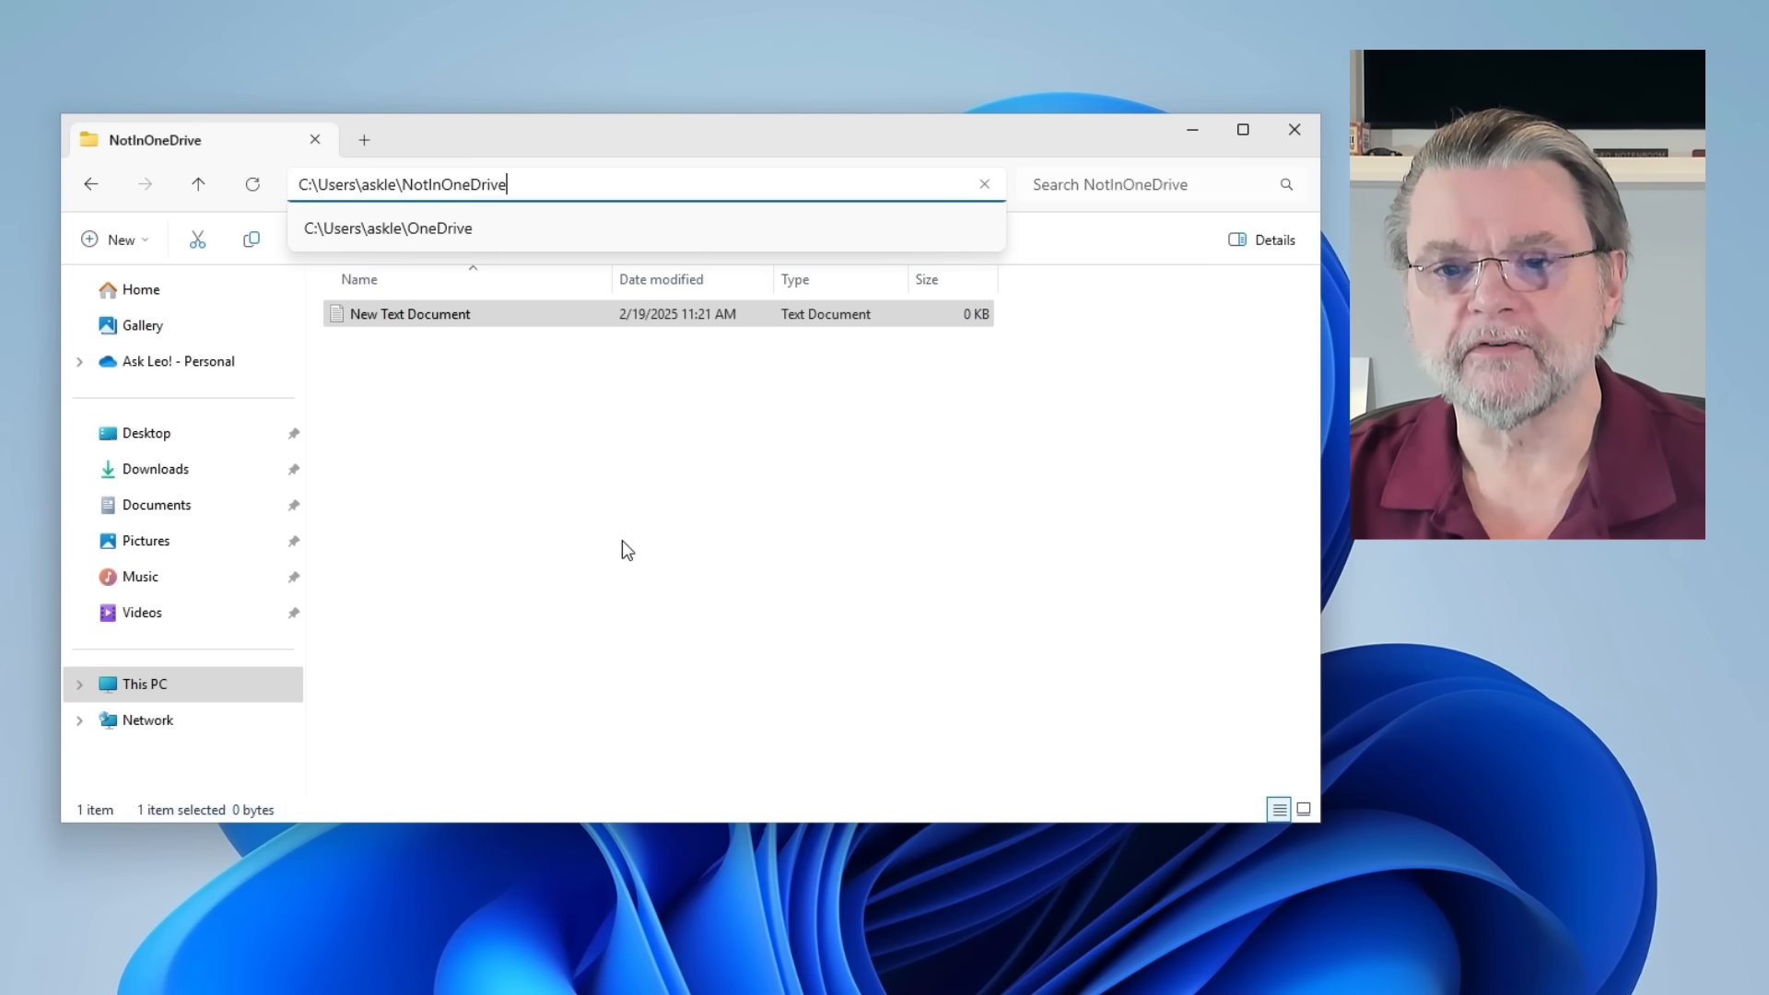
{"action": "mouse_move", "coordinate": [199, 195]}
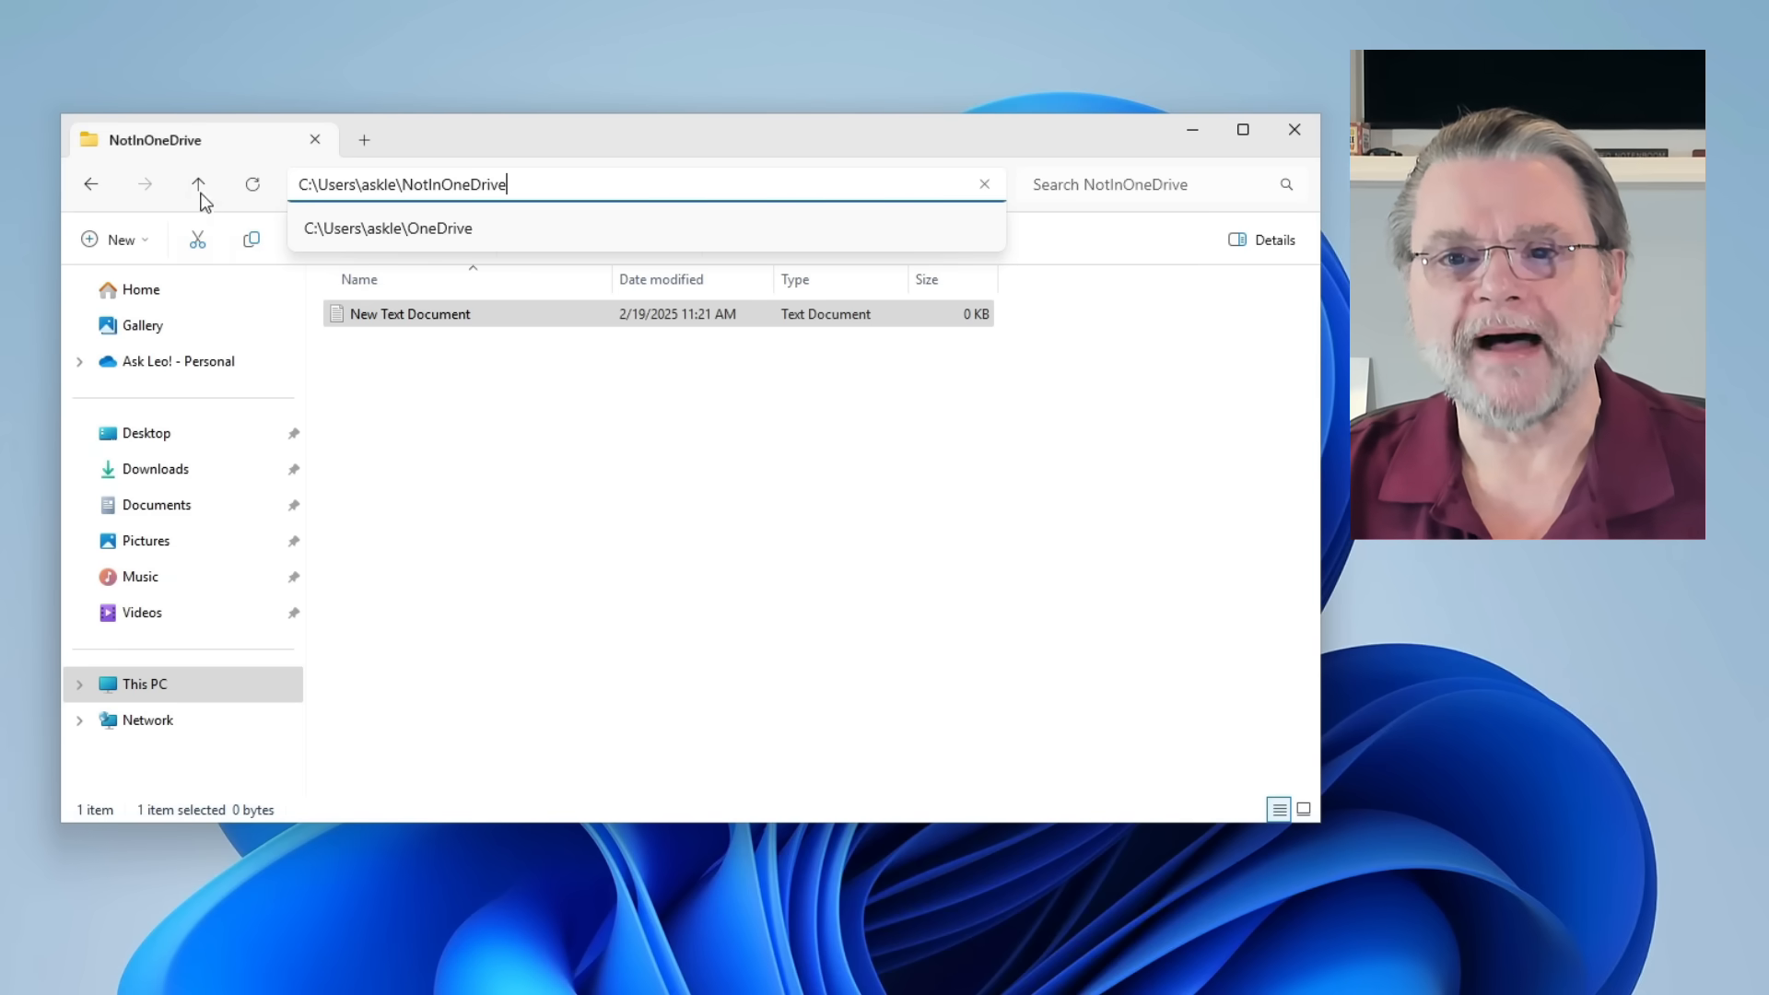
Go up to the profile folder and select OneDrive beside the new NotInOneDrive folder.
{"action": "left_click", "coordinate": [197, 185]}
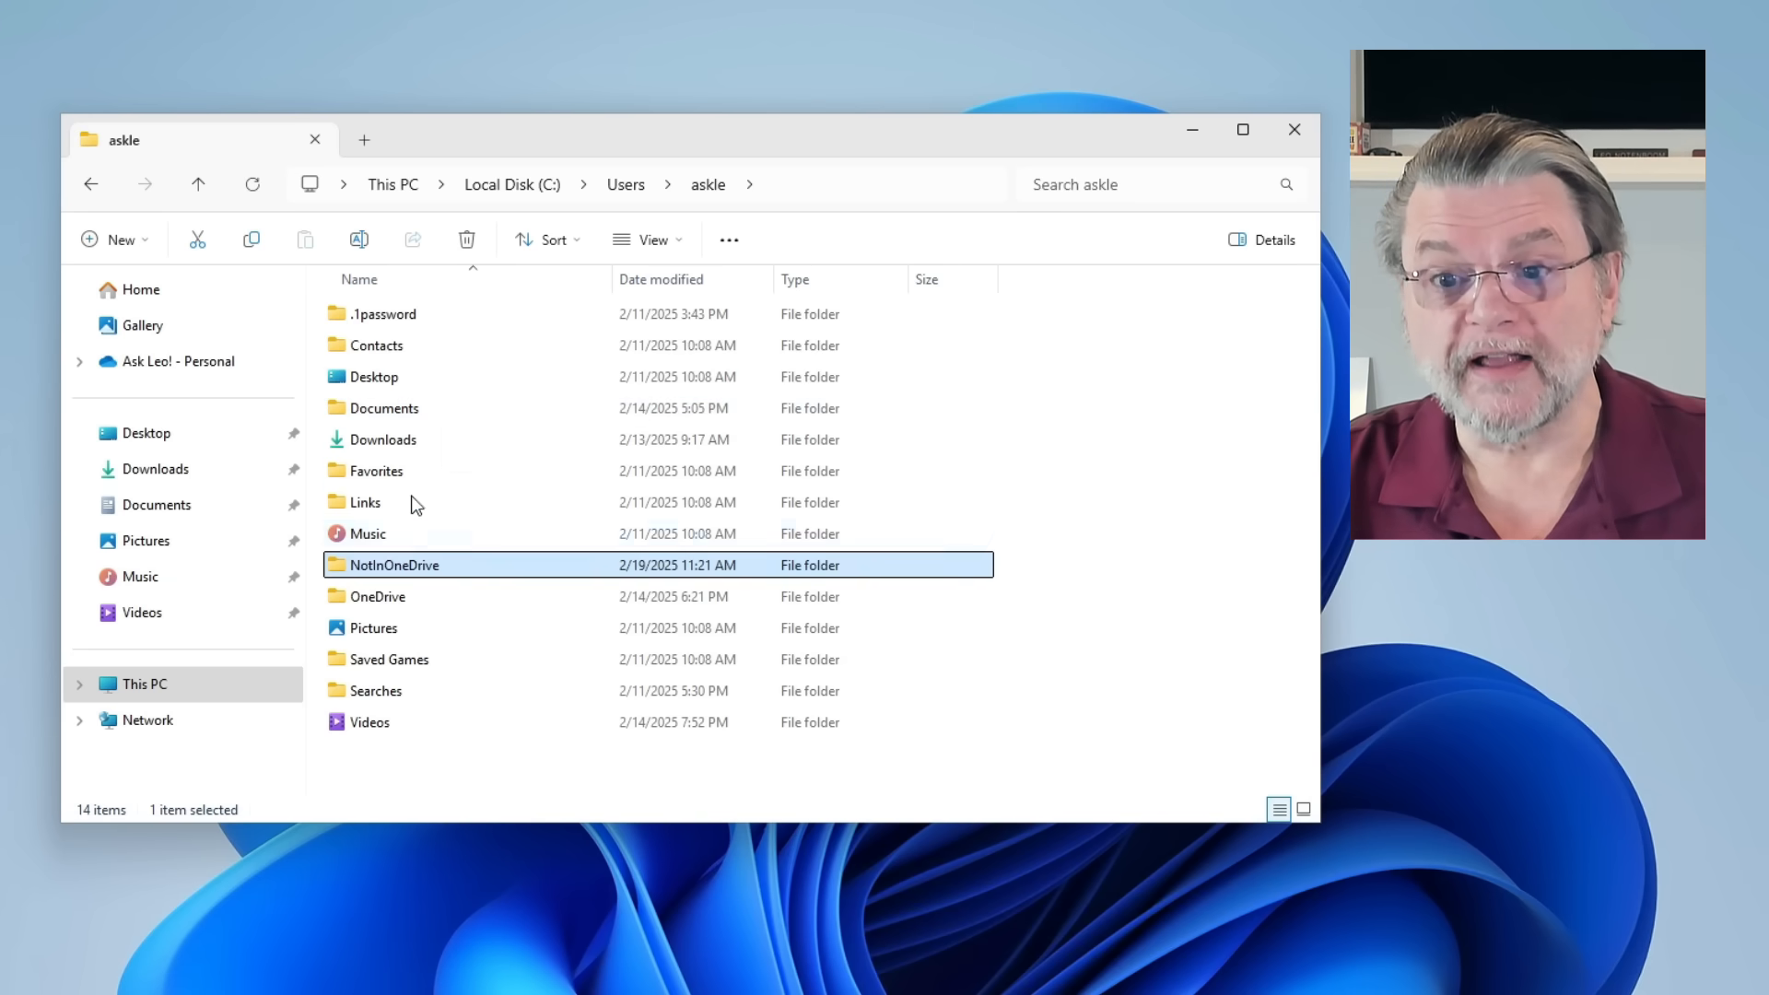
{"action": "left_click", "coordinate": [383, 407]}
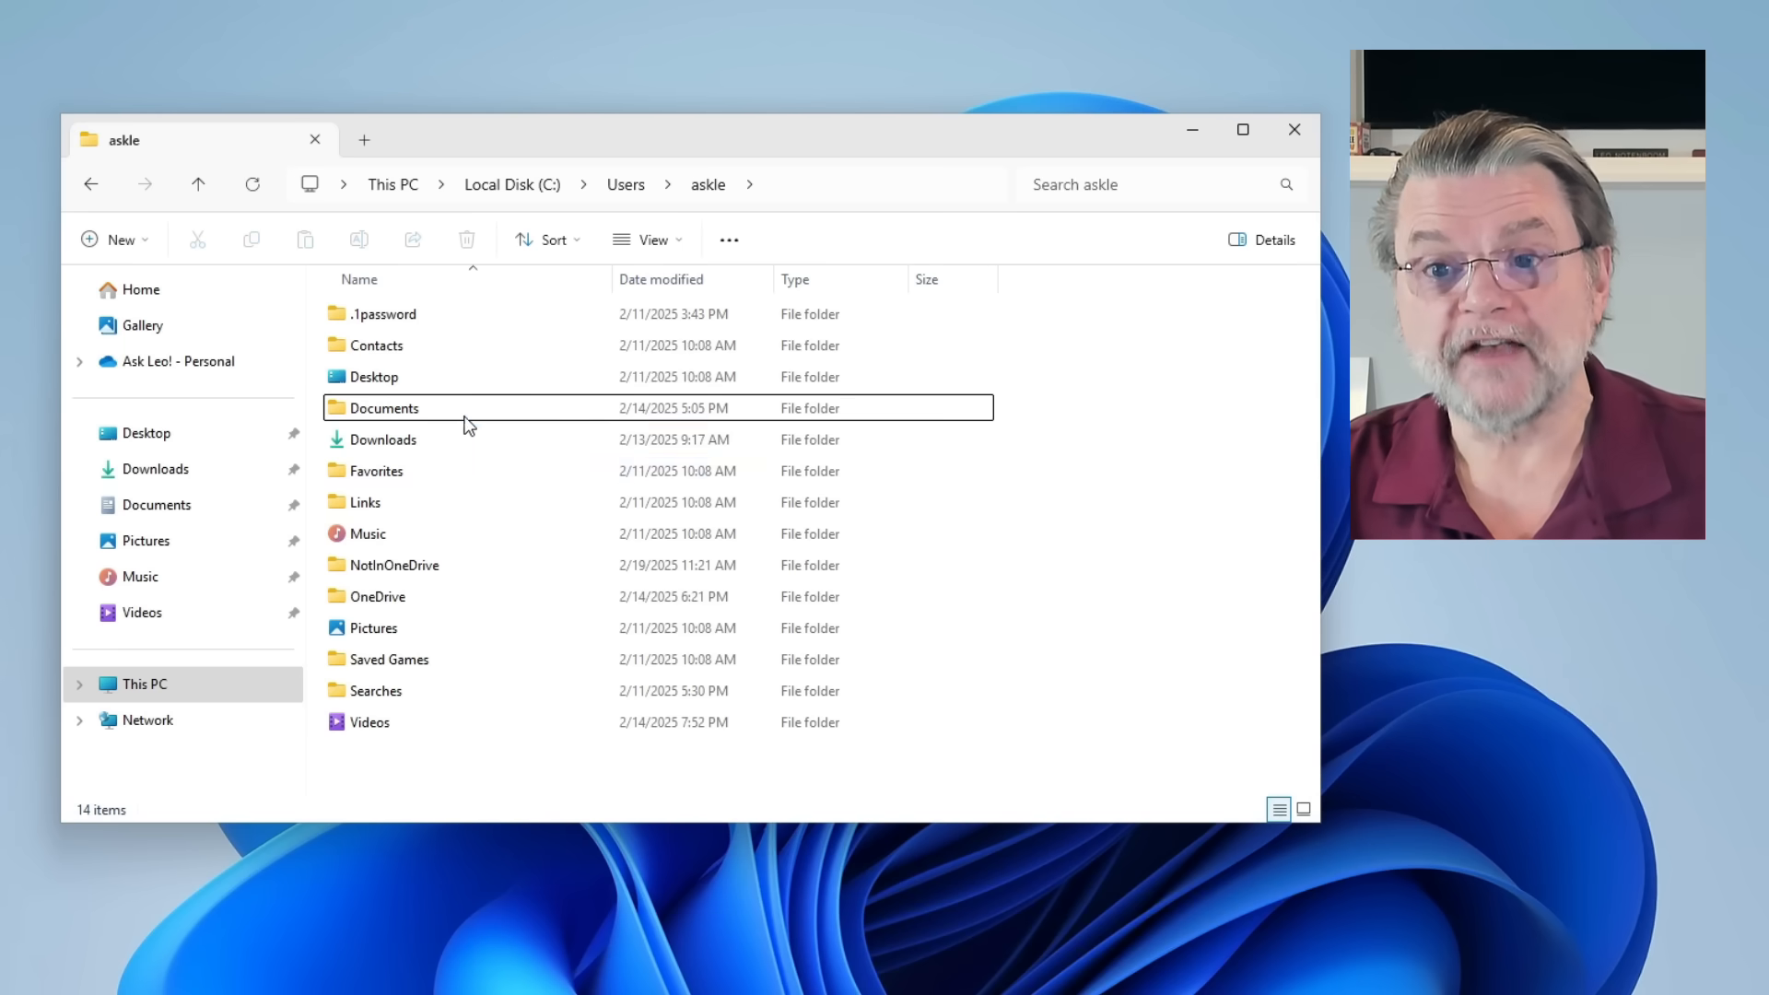
{"action": "mouse_move", "coordinate": [479, 418]}
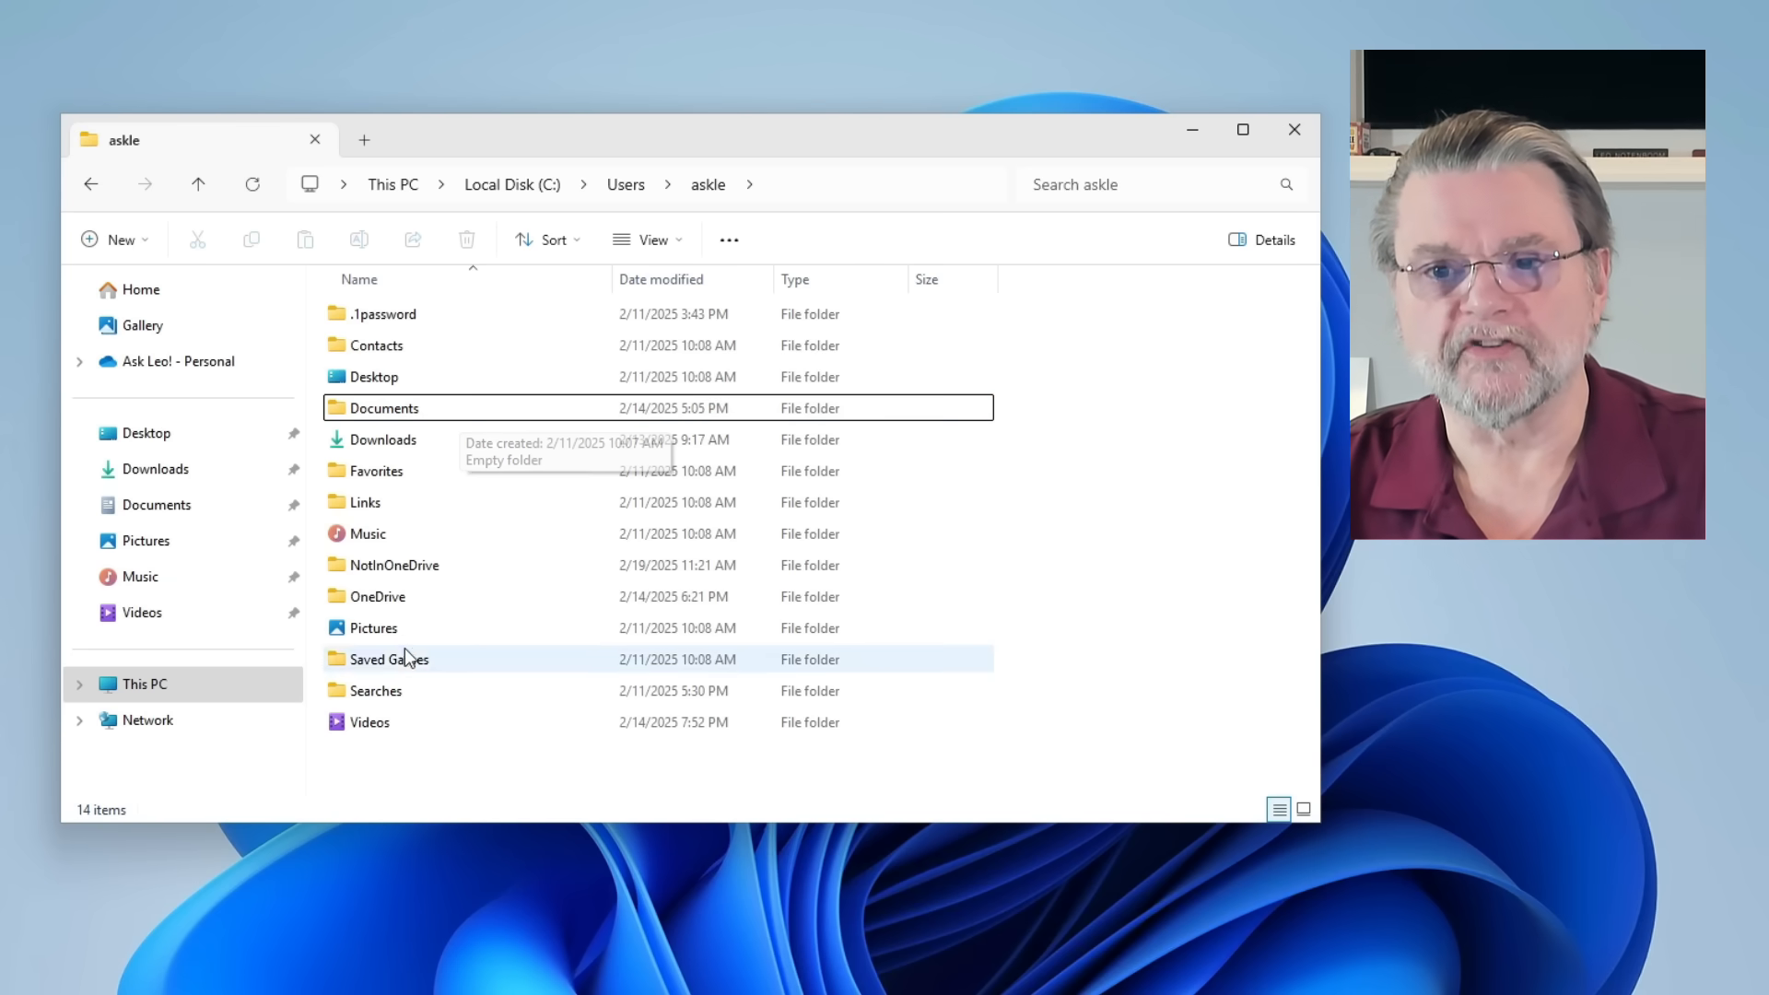
{"action": "left_click", "coordinate": [378, 595]}
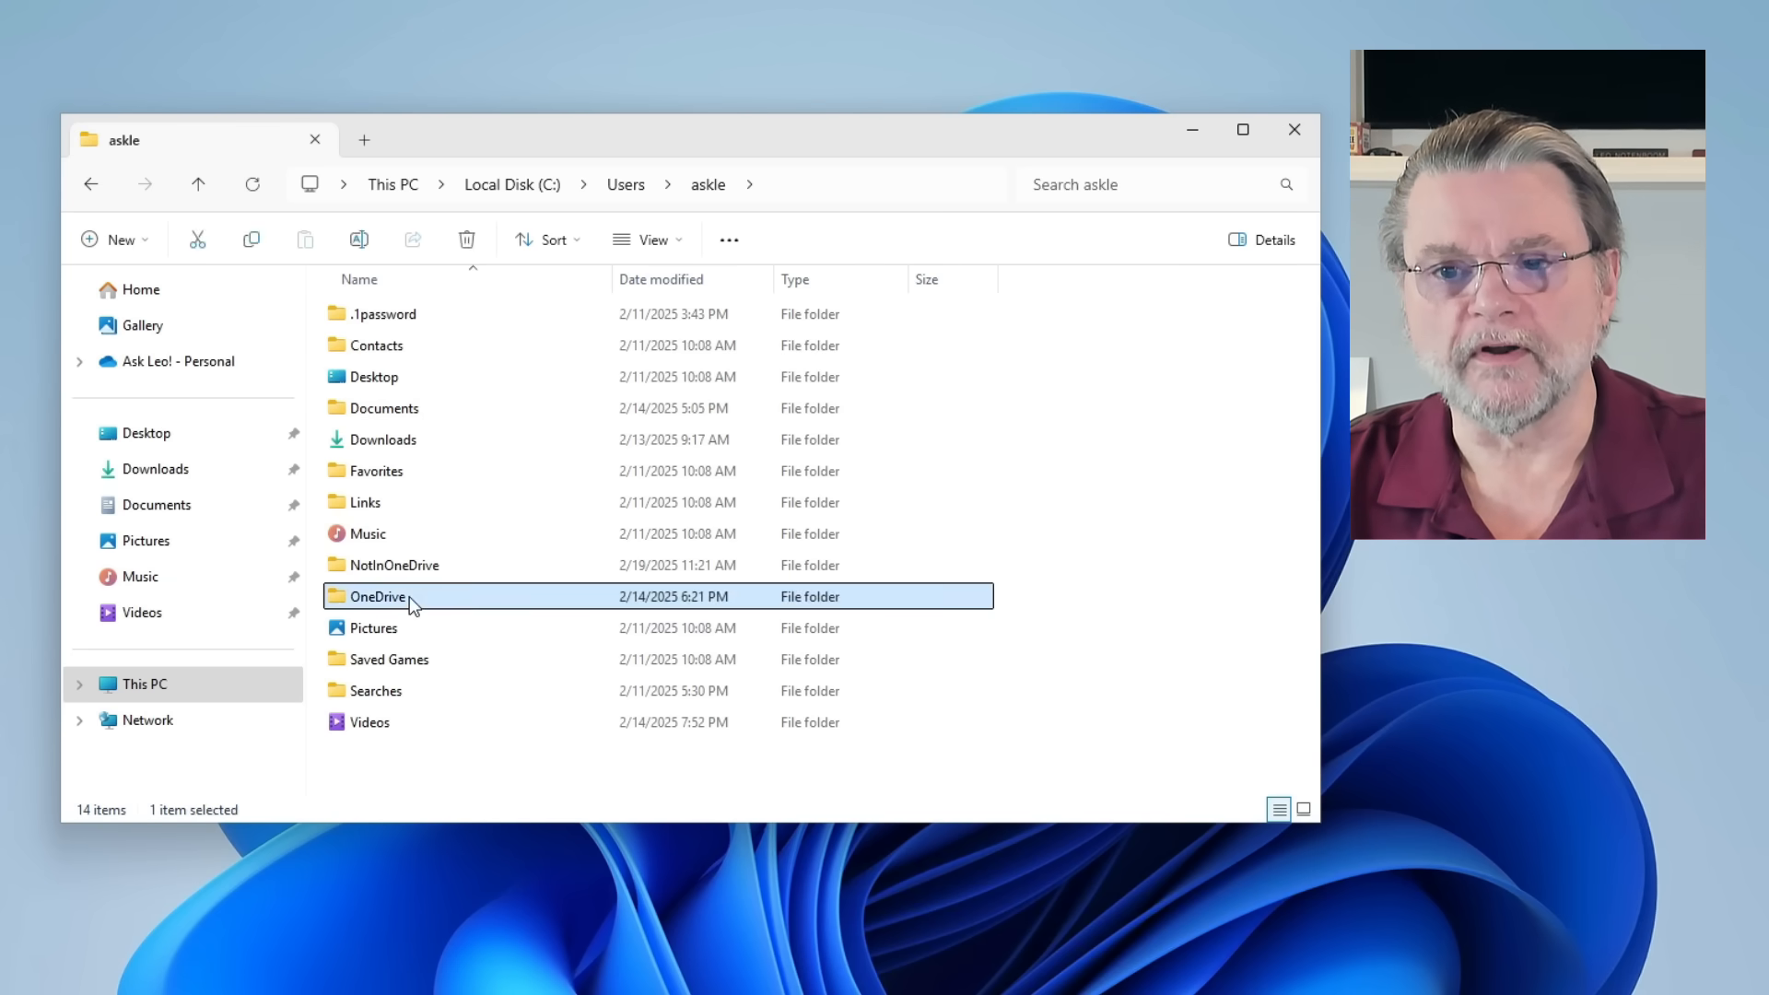
{"action": "double_click", "coordinate": [378, 595]}
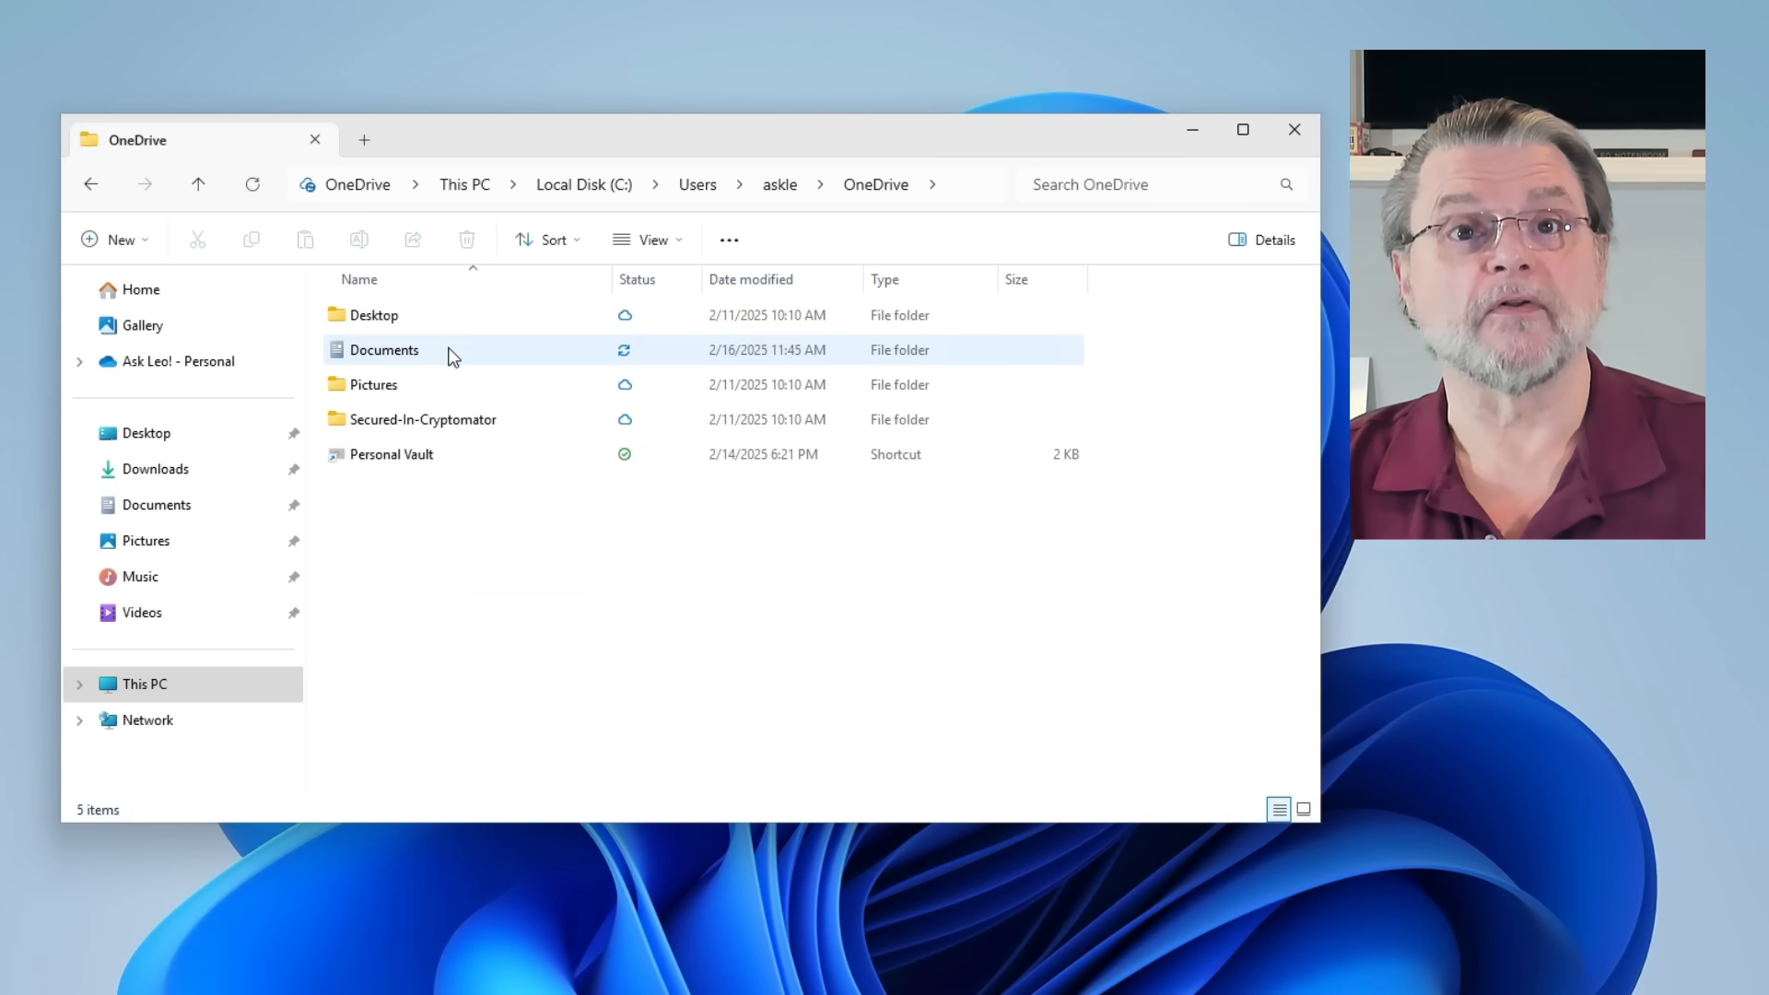
{"action": "double_click", "coordinate": [383, 350]}
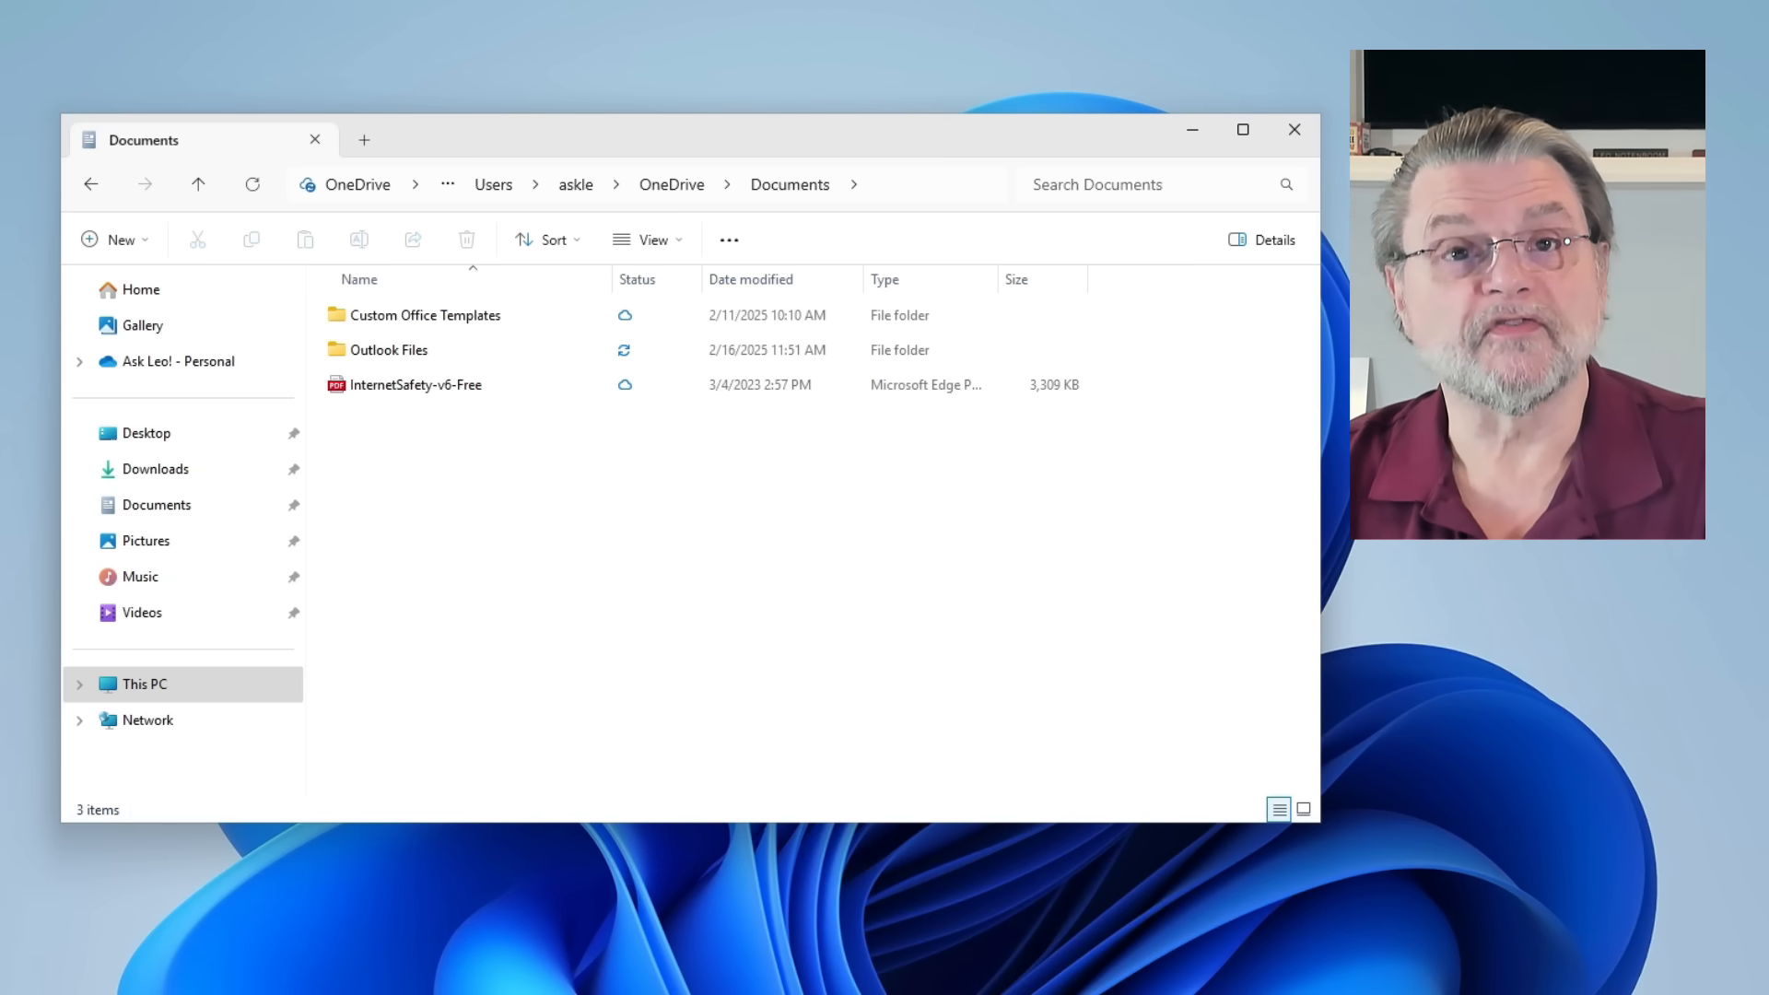
{"action": "mouse_move", "coordinate": [252, 92]}
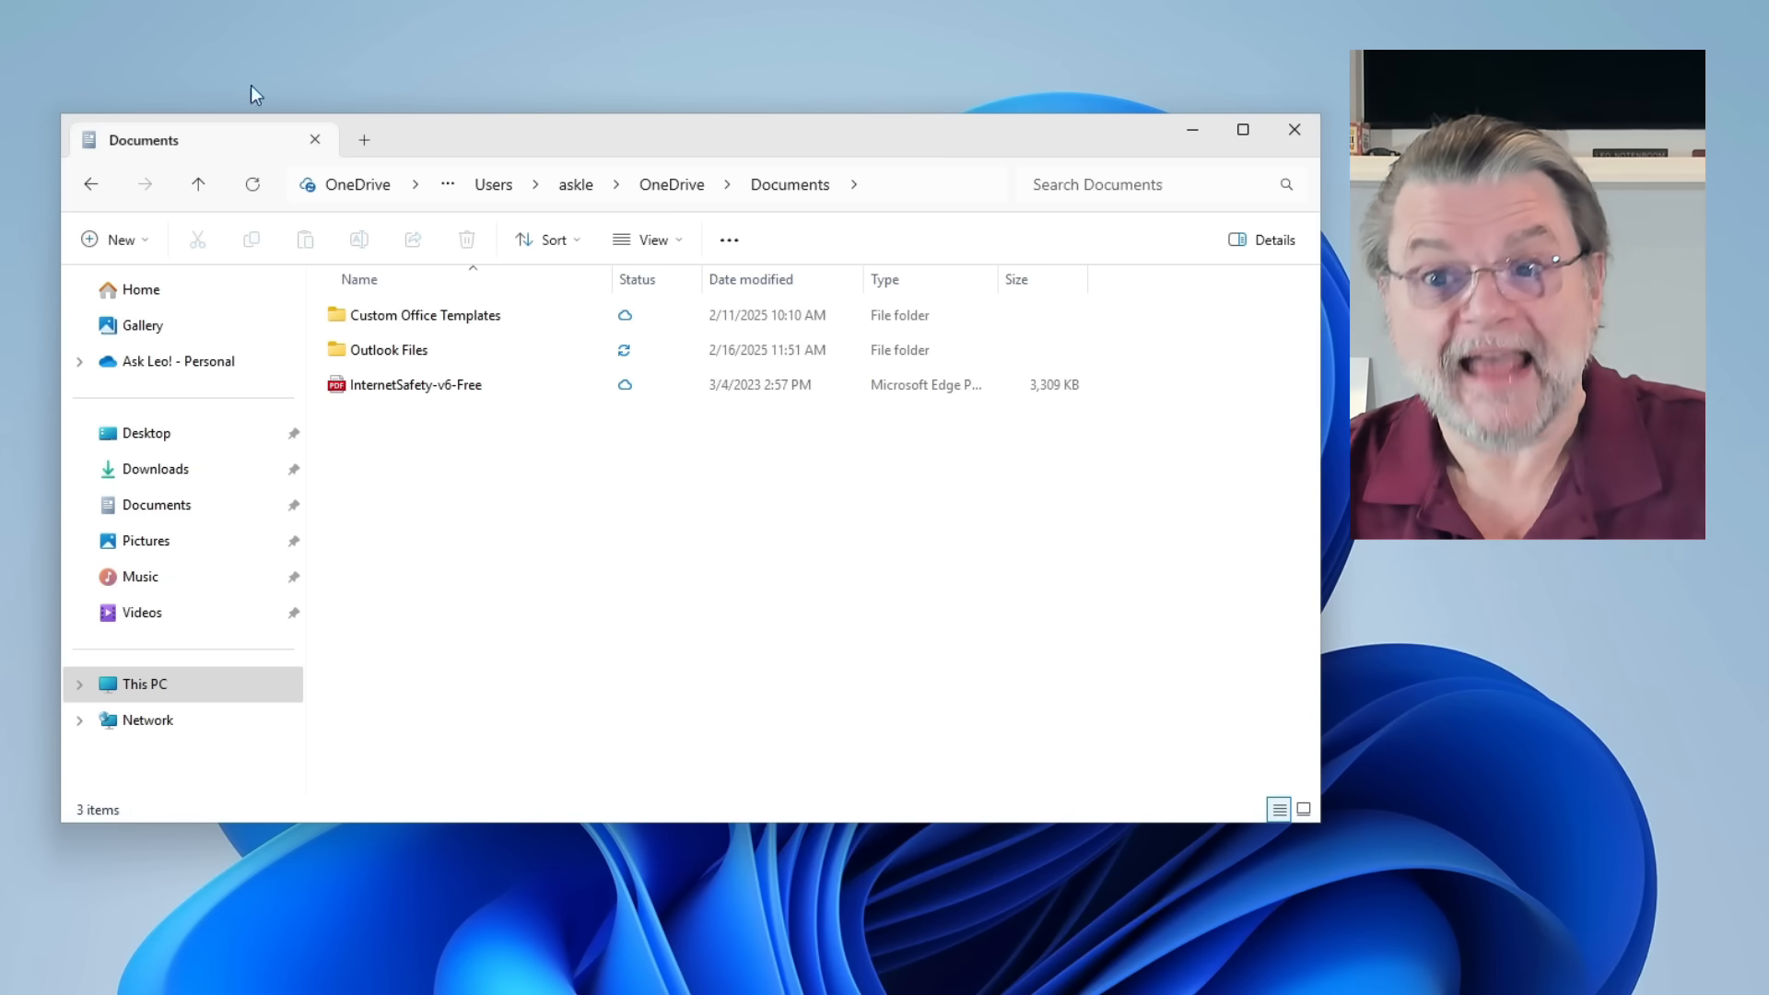
{"action": "mouse_move", "coordinate": [640, 767]}
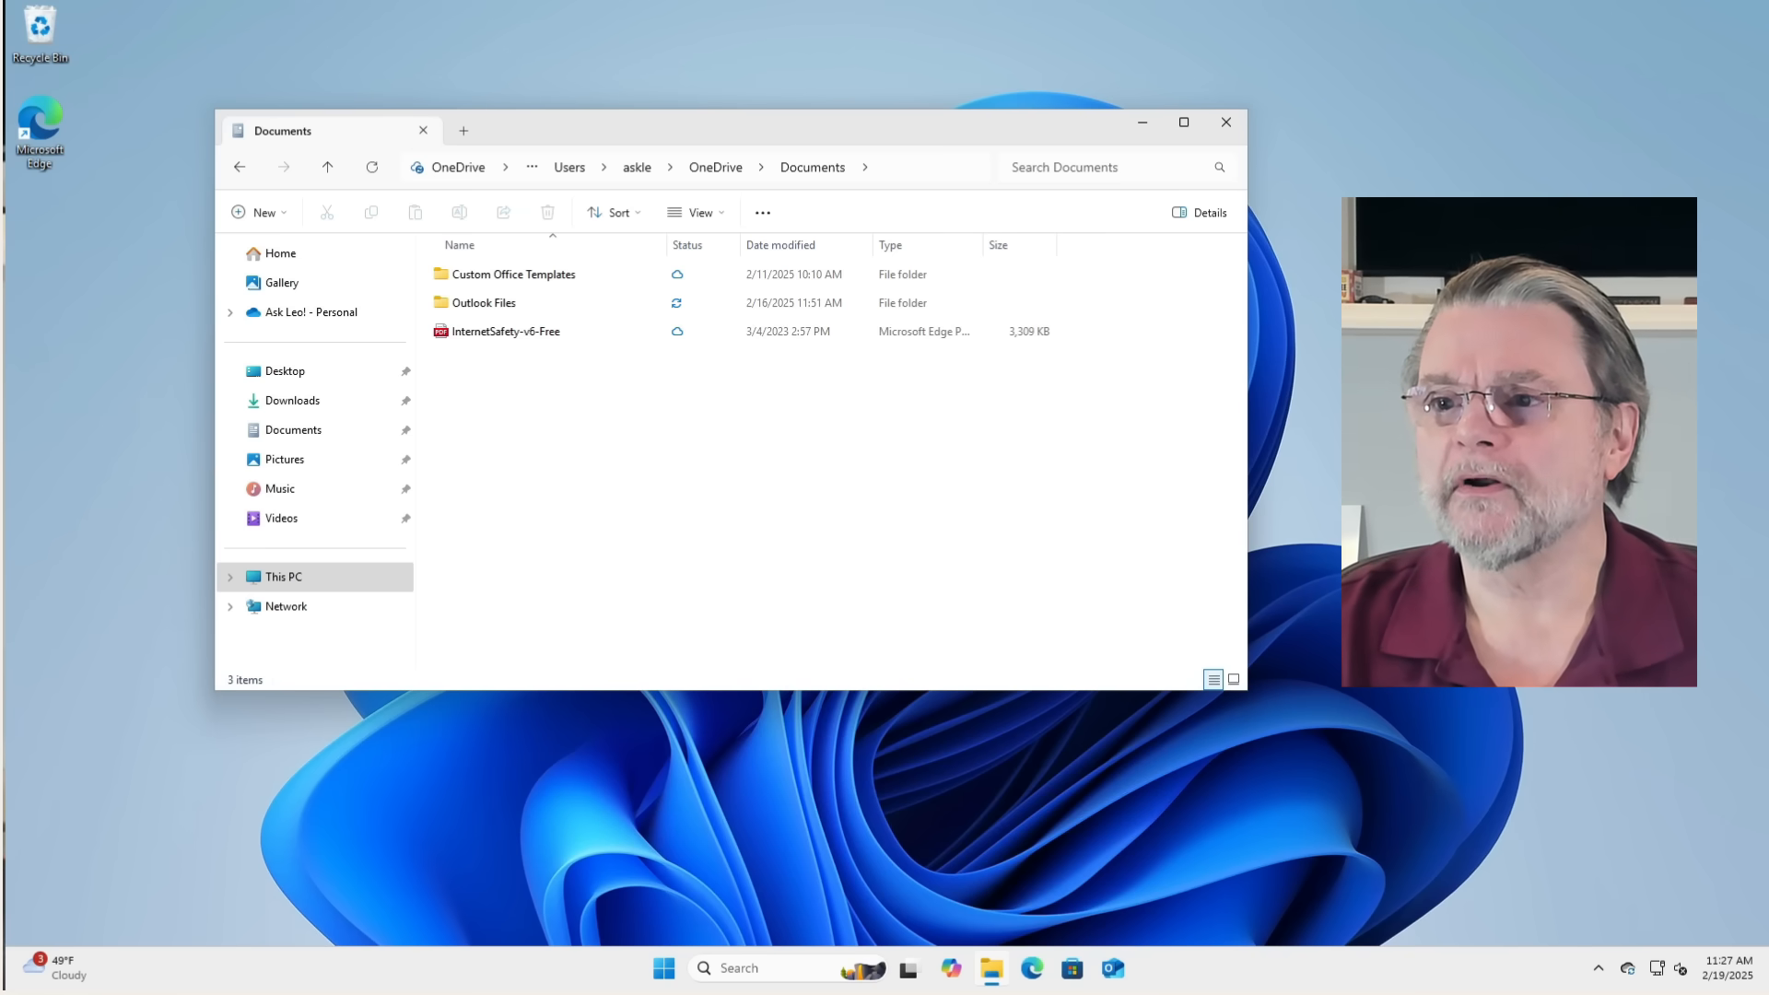
Close Explorer, launch Word from Start, and write Hi in a new blank document.
{"action": "left_click", "coordinate": [1226, 122]}
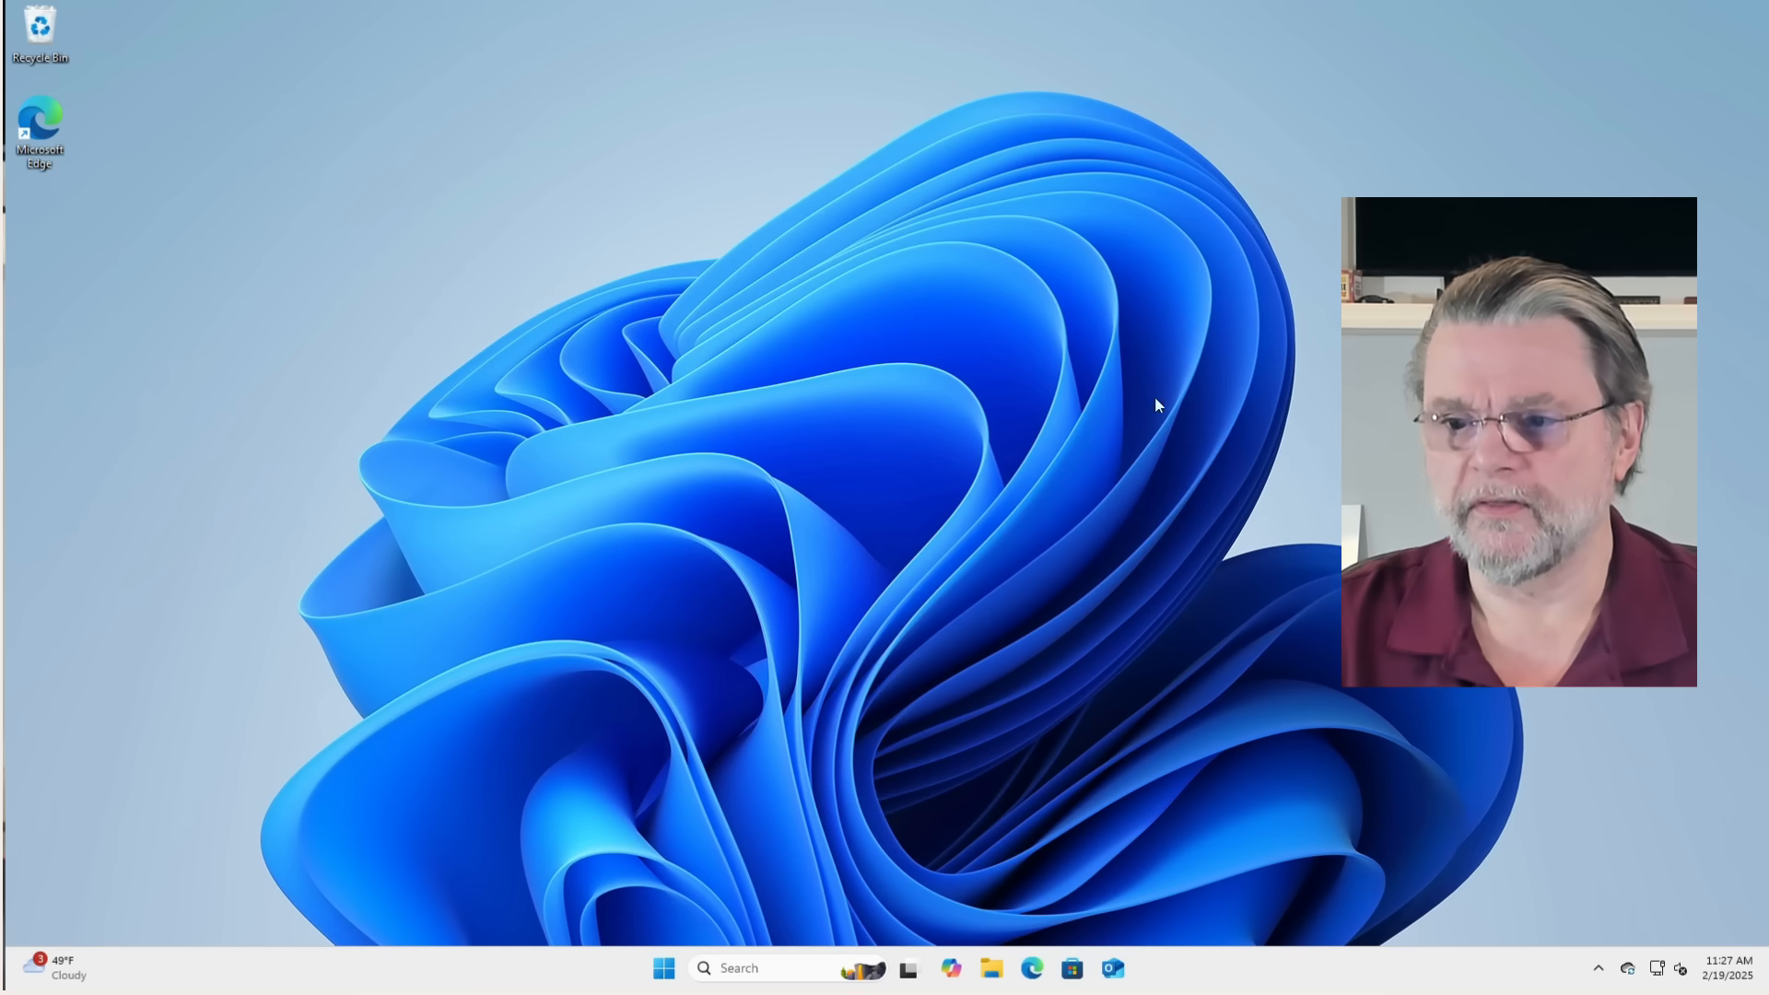
{"action": "left_click", "coordinate": [663, 968]}
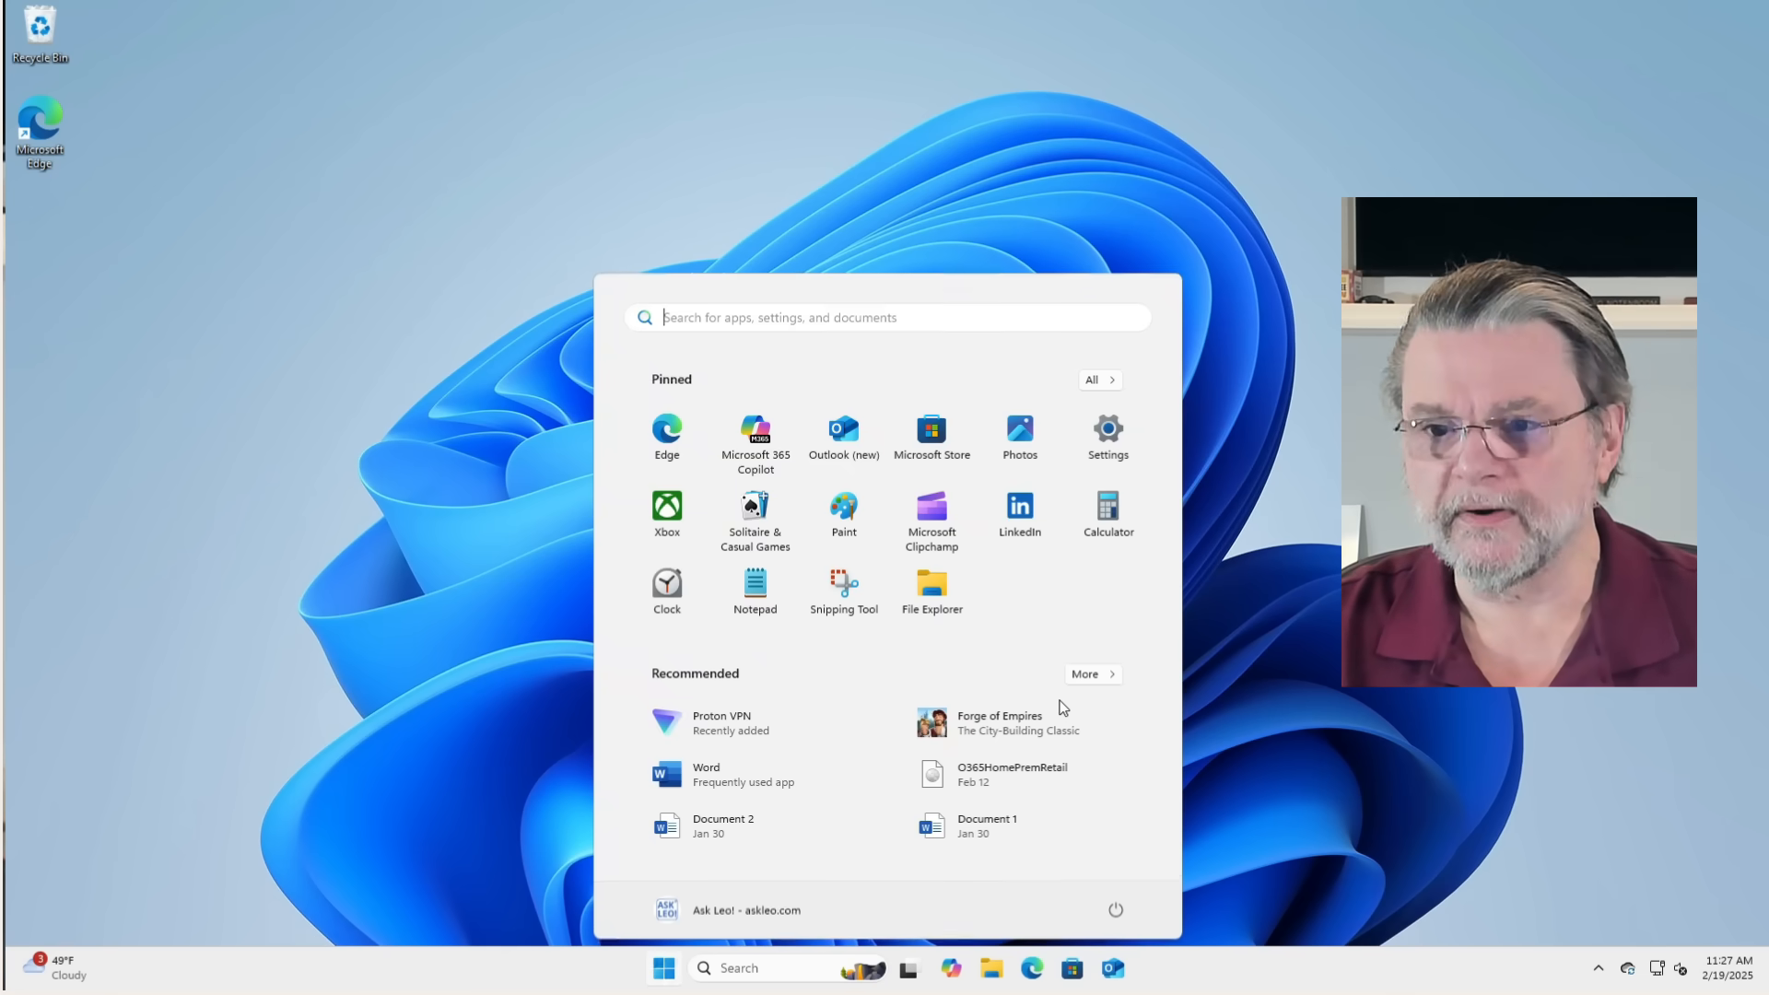
{"action": "type", "text": "word"}
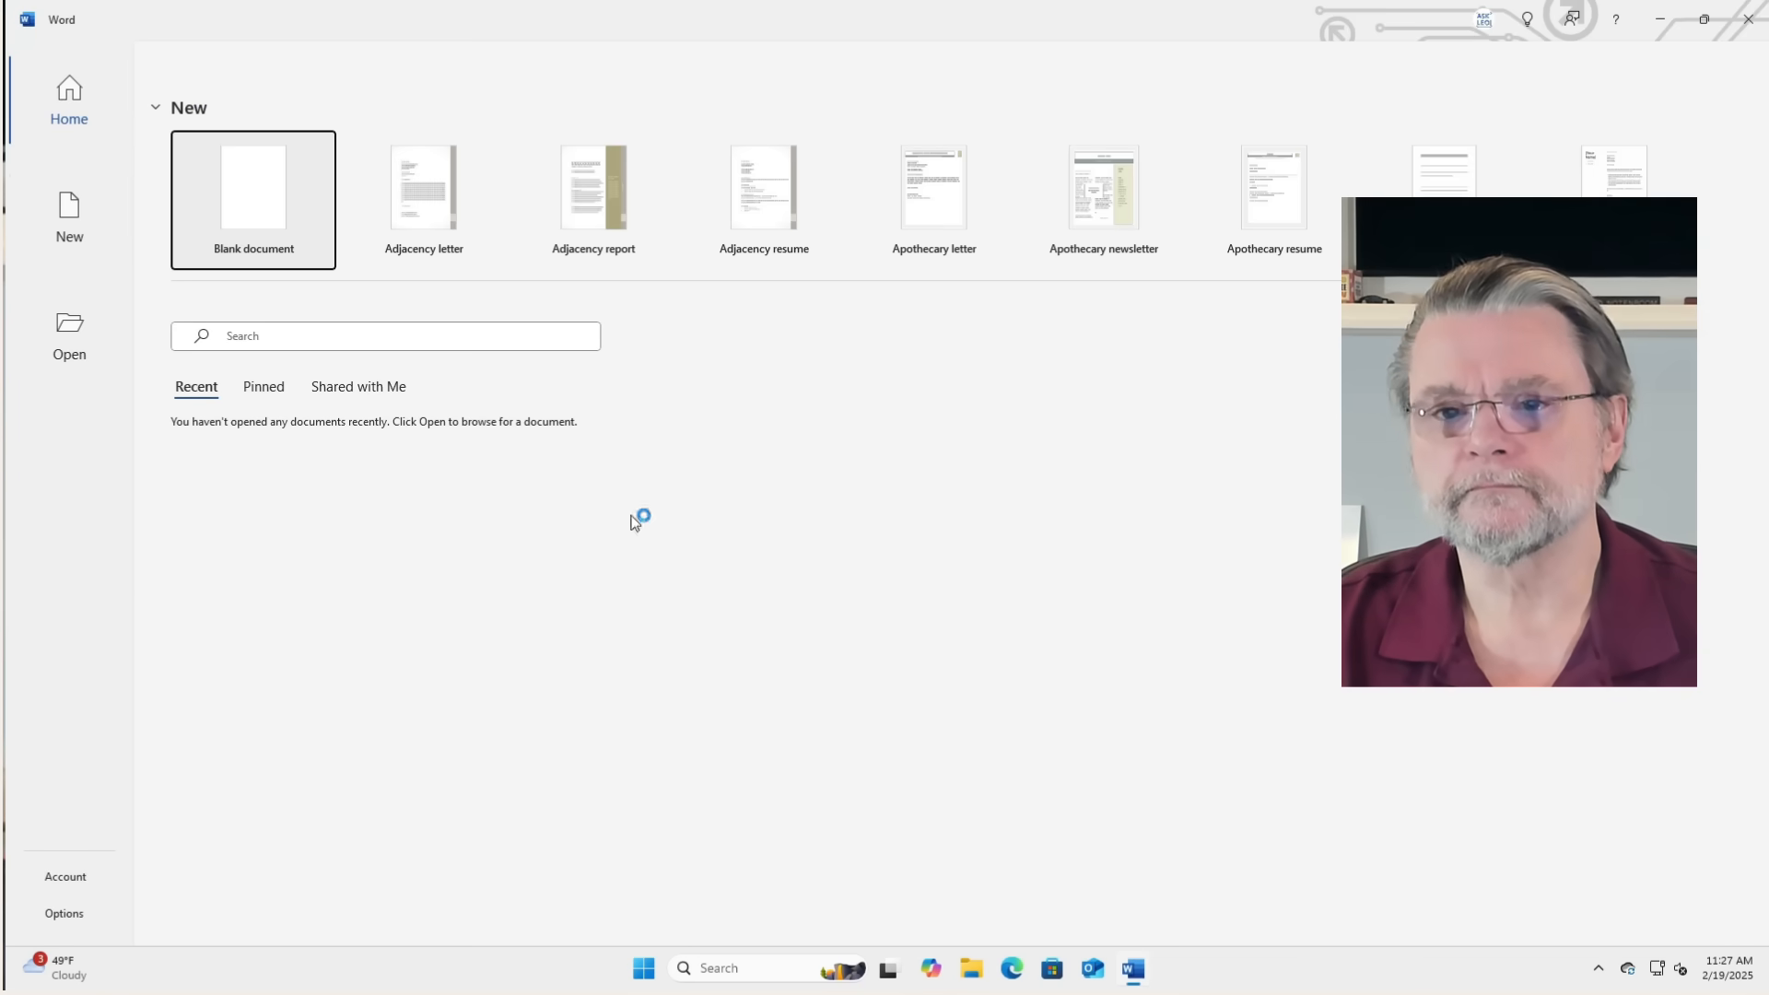
{"action": "left_click", "coordinate": [253, 199]}
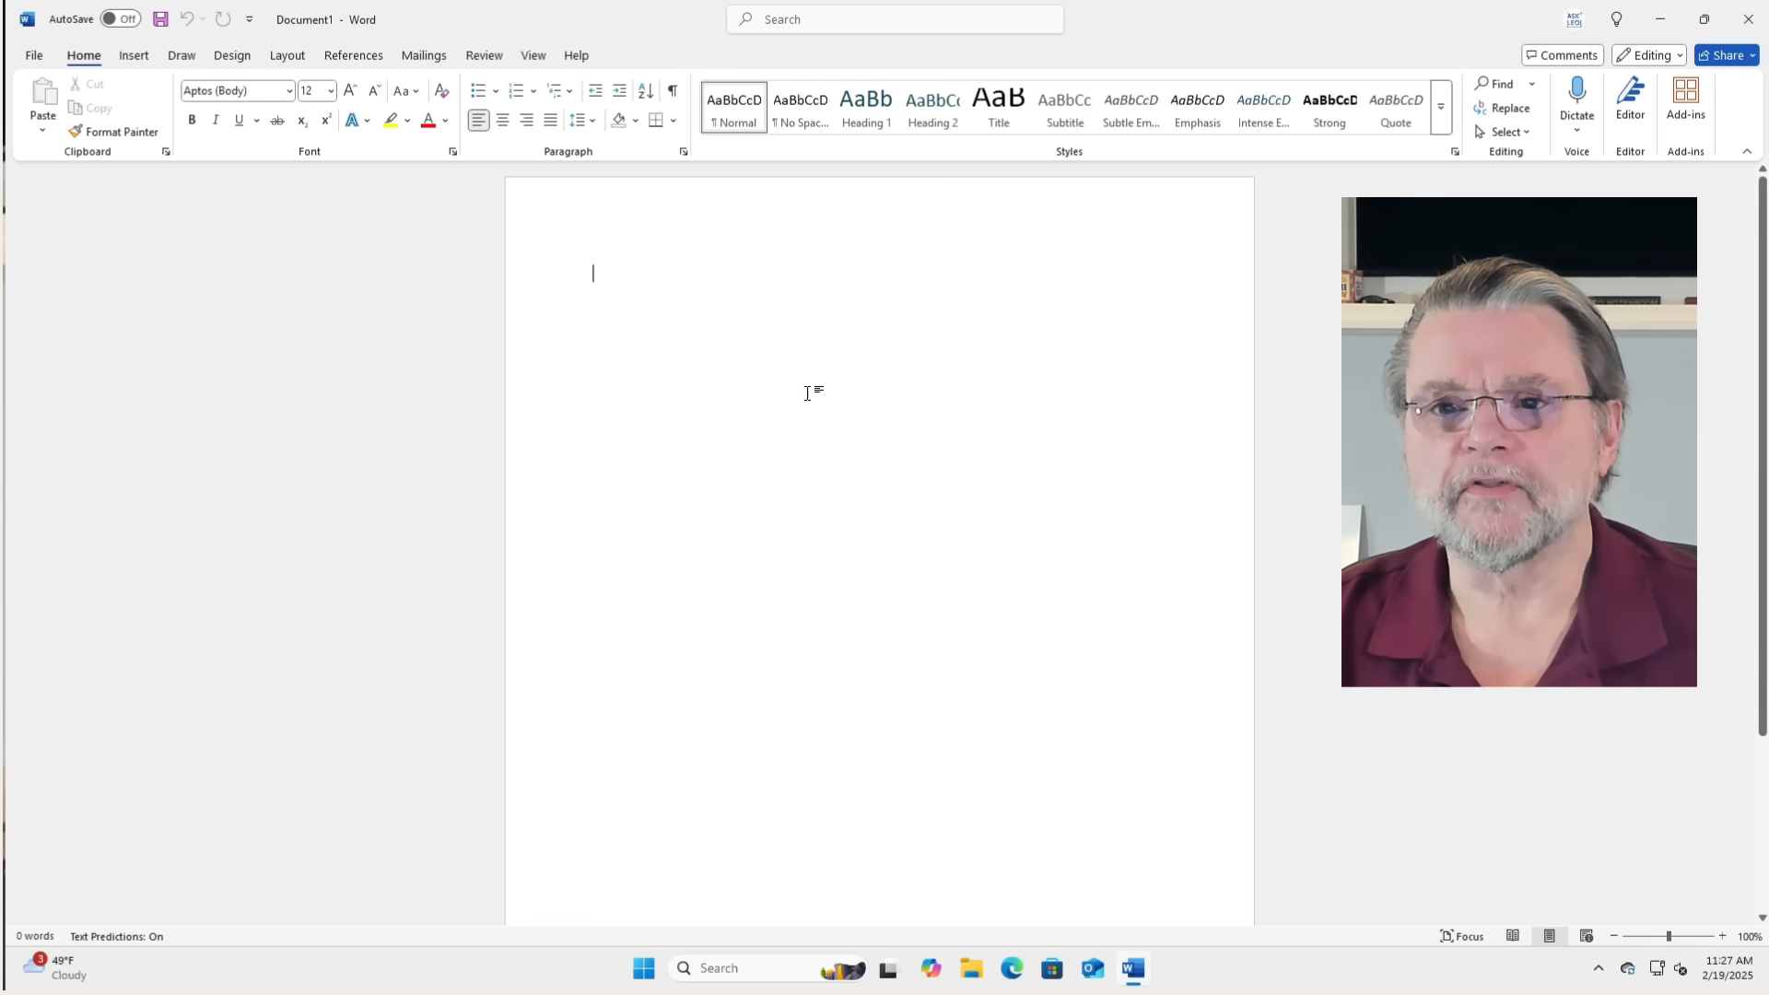
{"action": "type", "text": "Hi"}
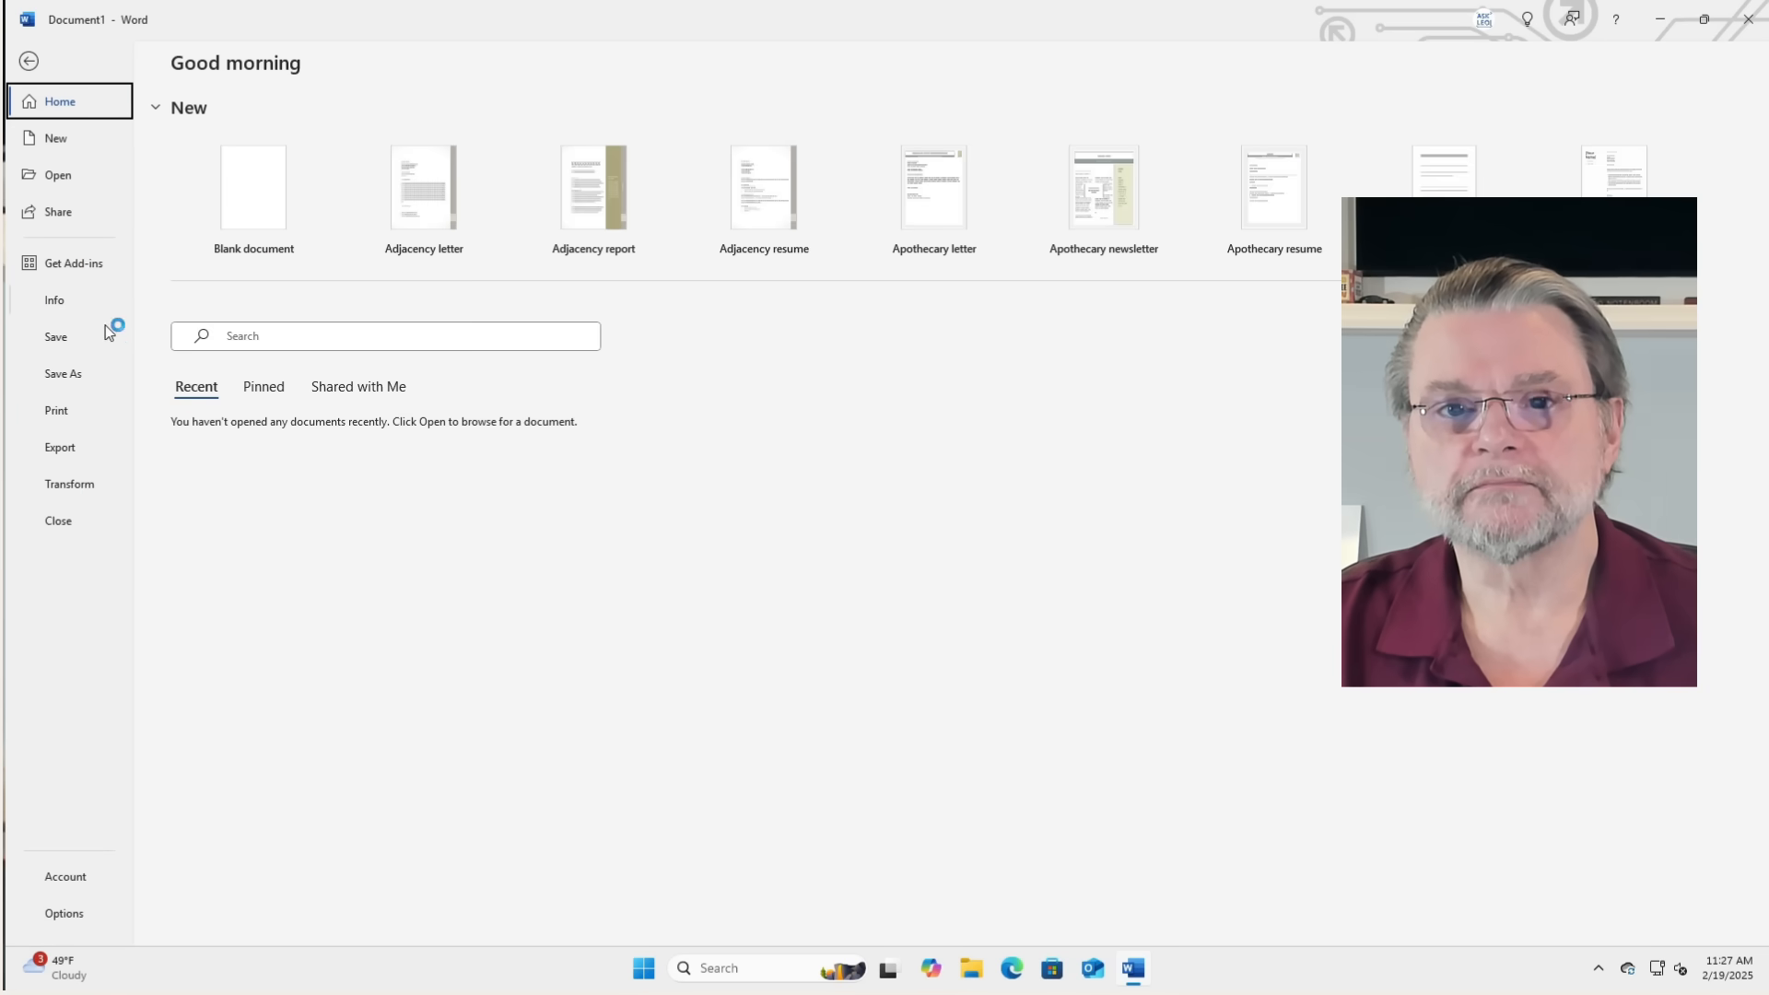
Choose Save As then Browse, landing in the OneDrive Documents folder with name Hi.
{"action": "left_click", "coordinate": [62, 374]}
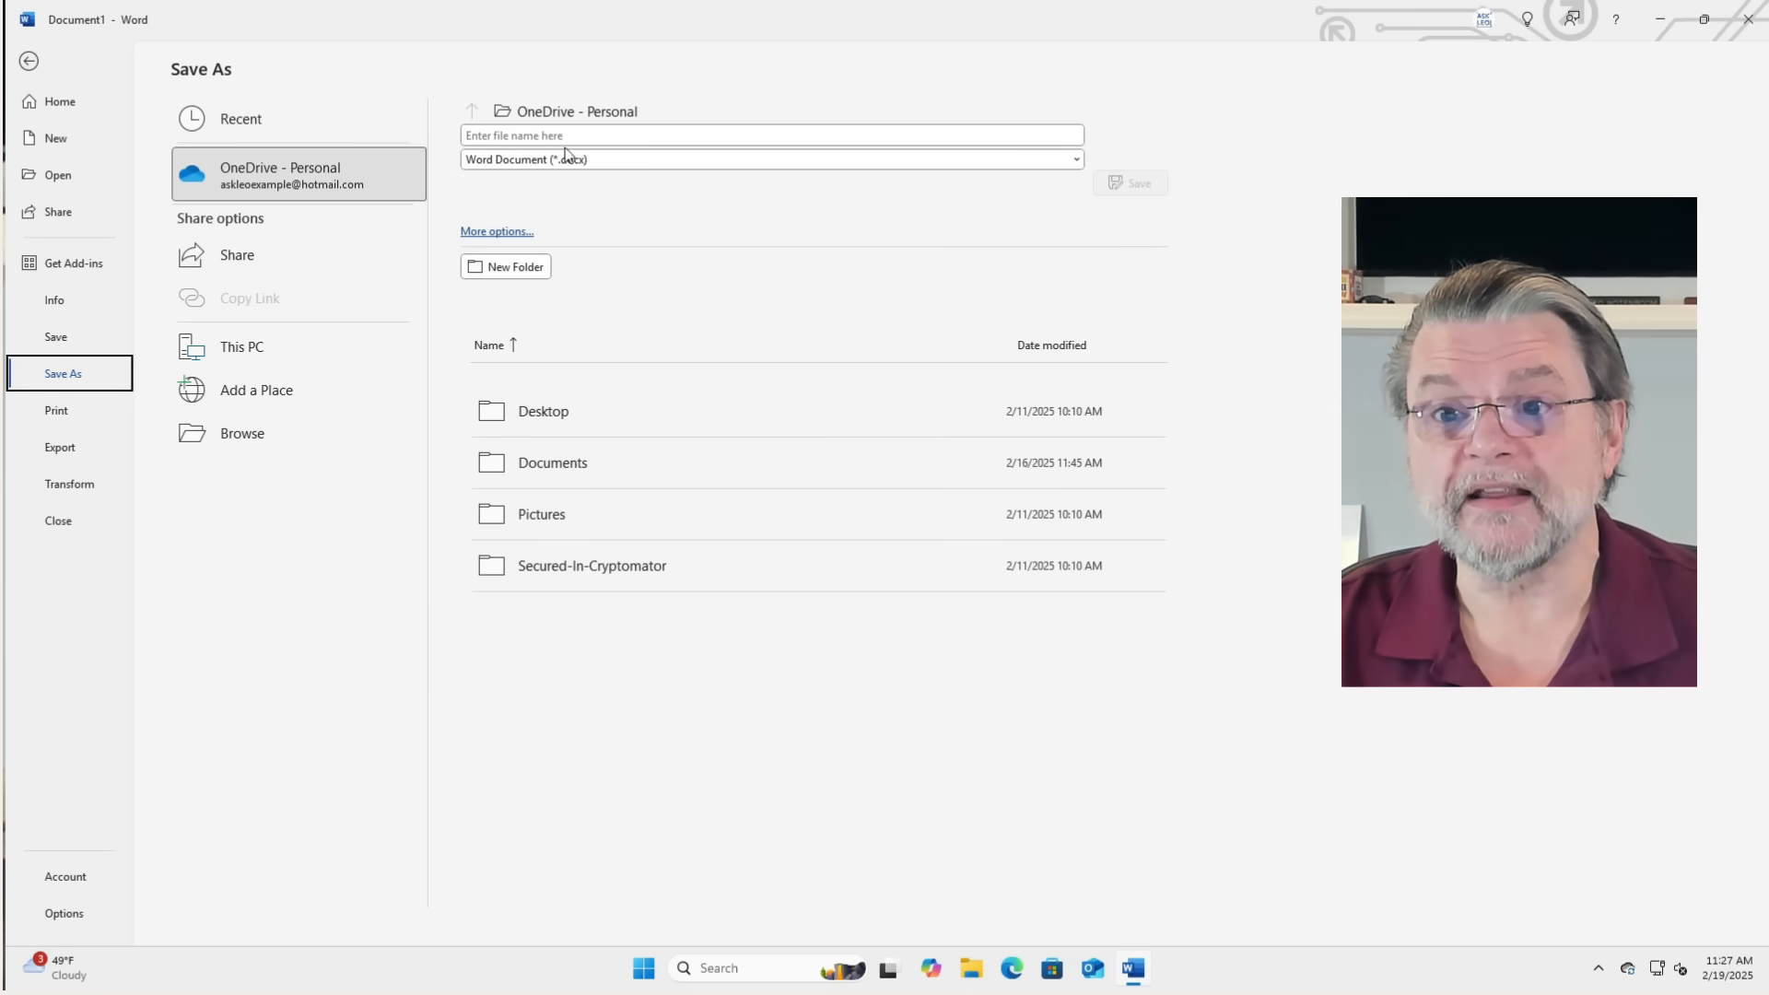
{"action": "mouse_move", "coordinate": [591, 110]}
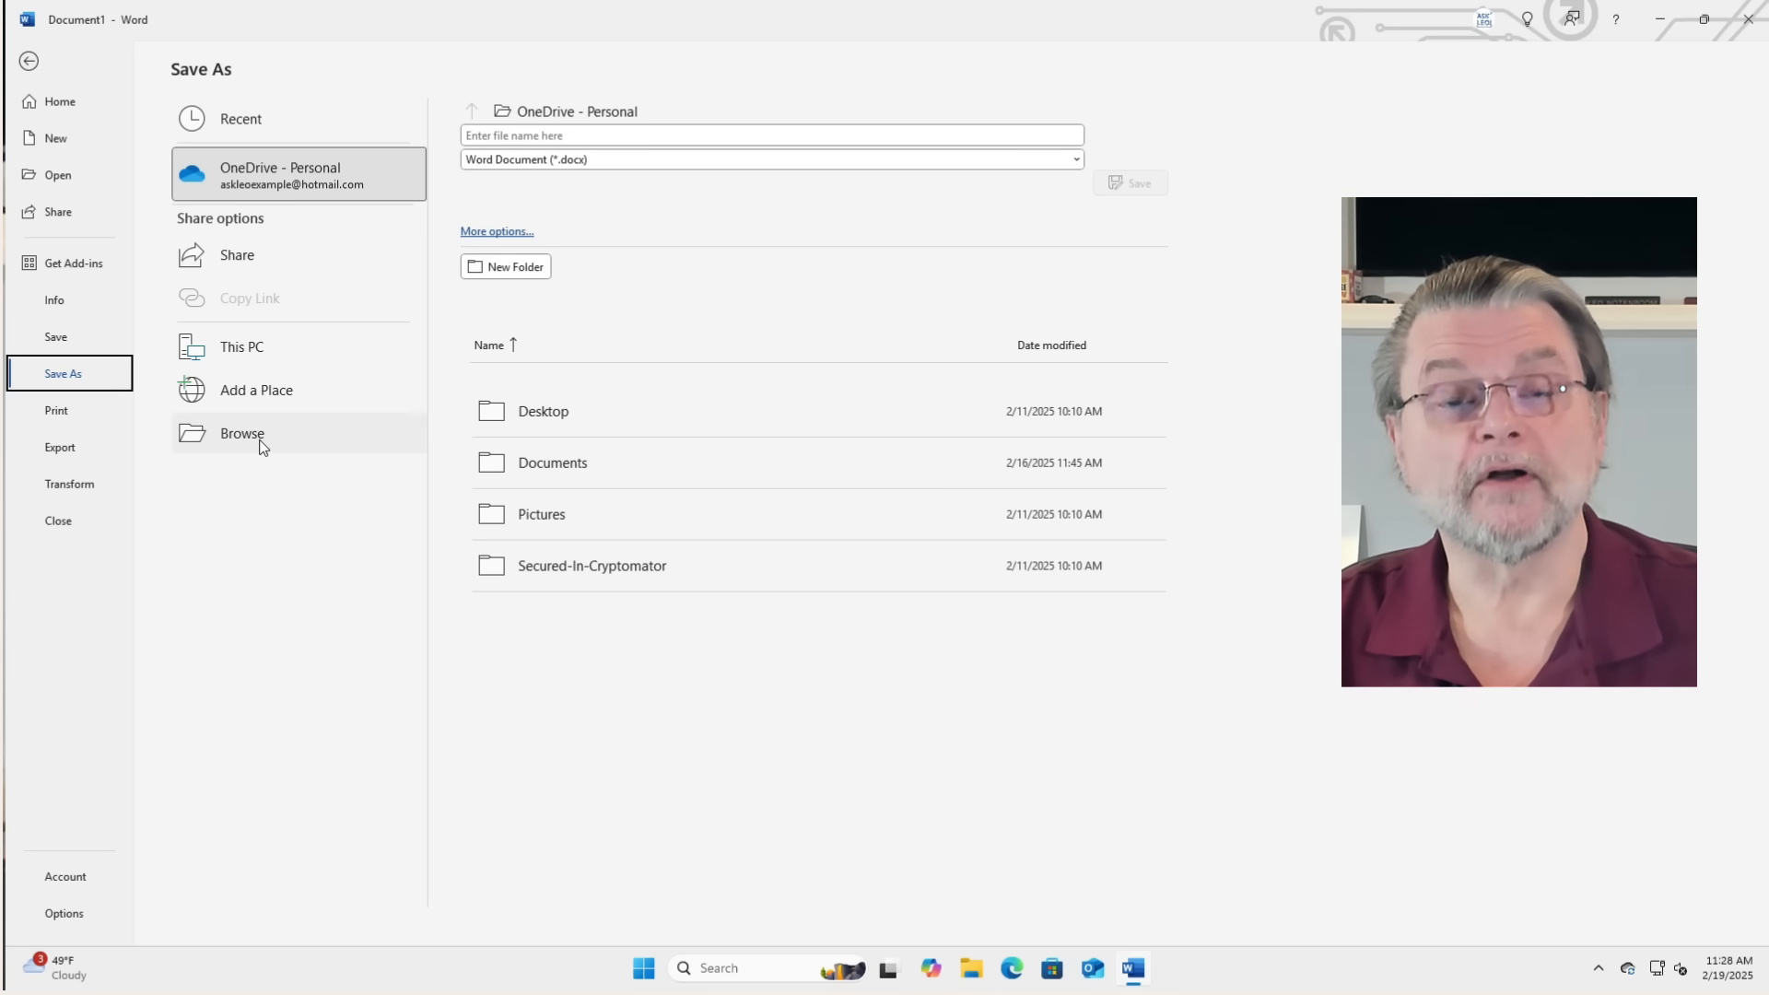
{"action": "left_click", "coordinate": [241, 433]}
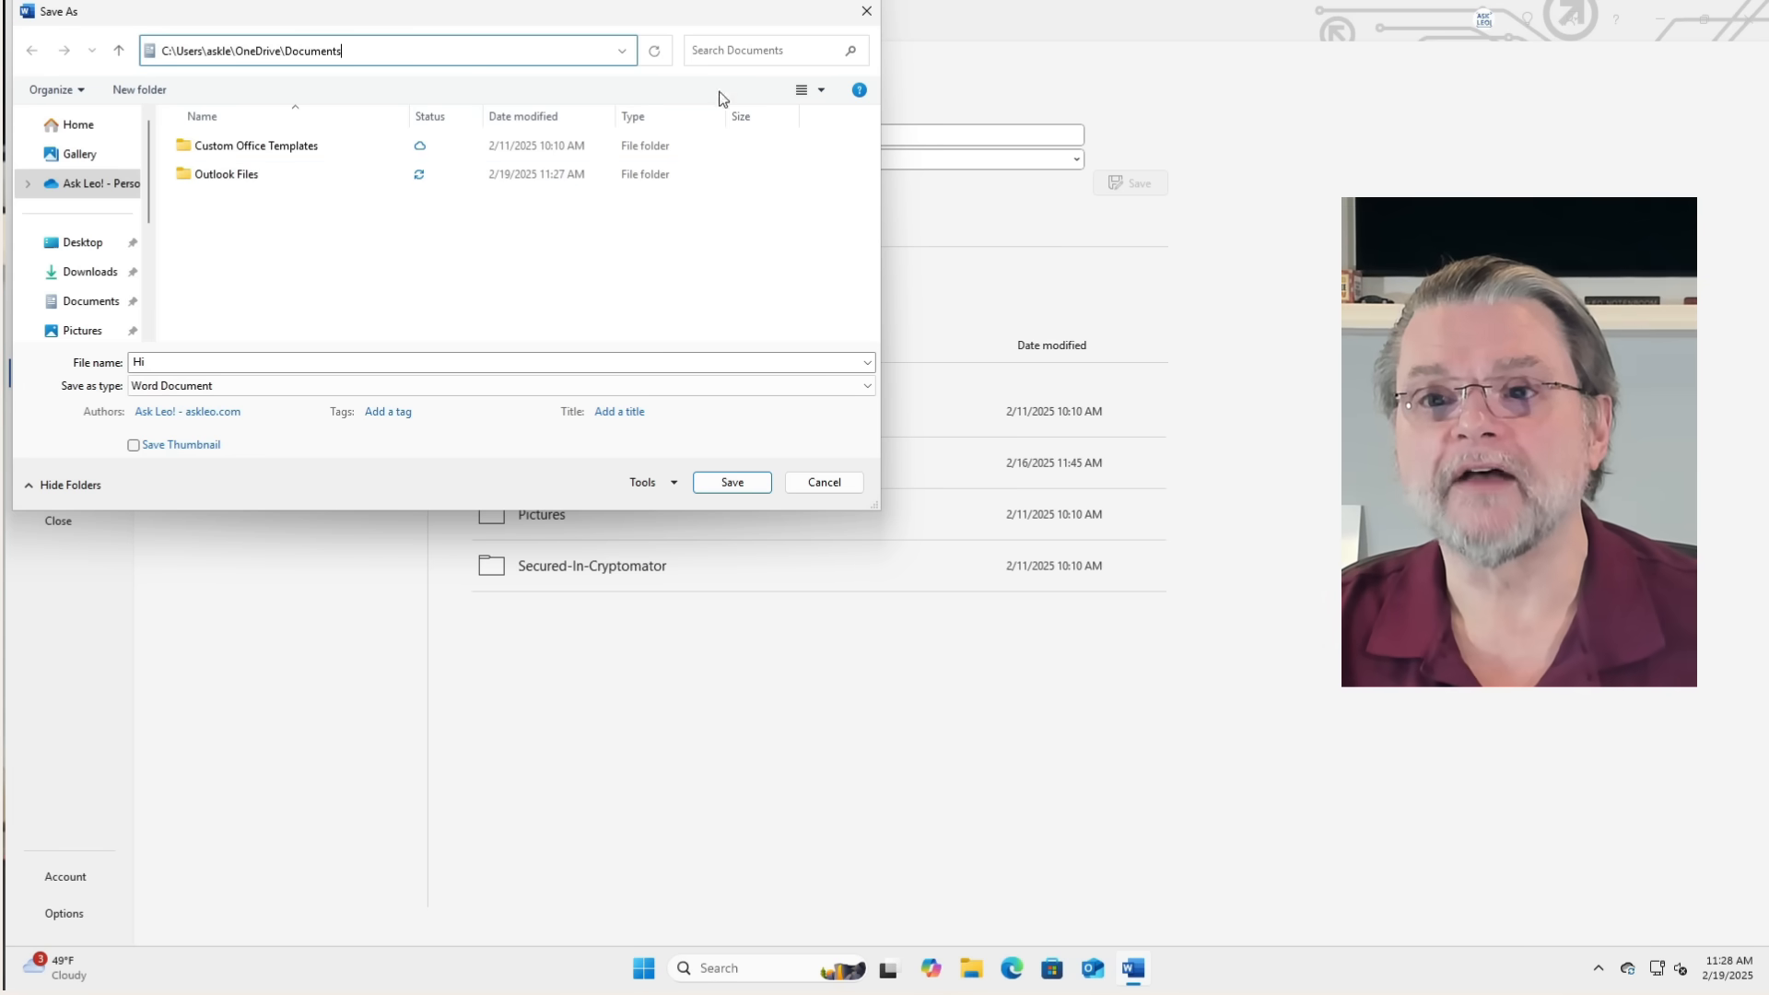
Navigate the Save As dialog from OneDrive up to C:\Users\askle\NotInOneDrive.
{"action": "left_click", "coordinate": [118, 50]}
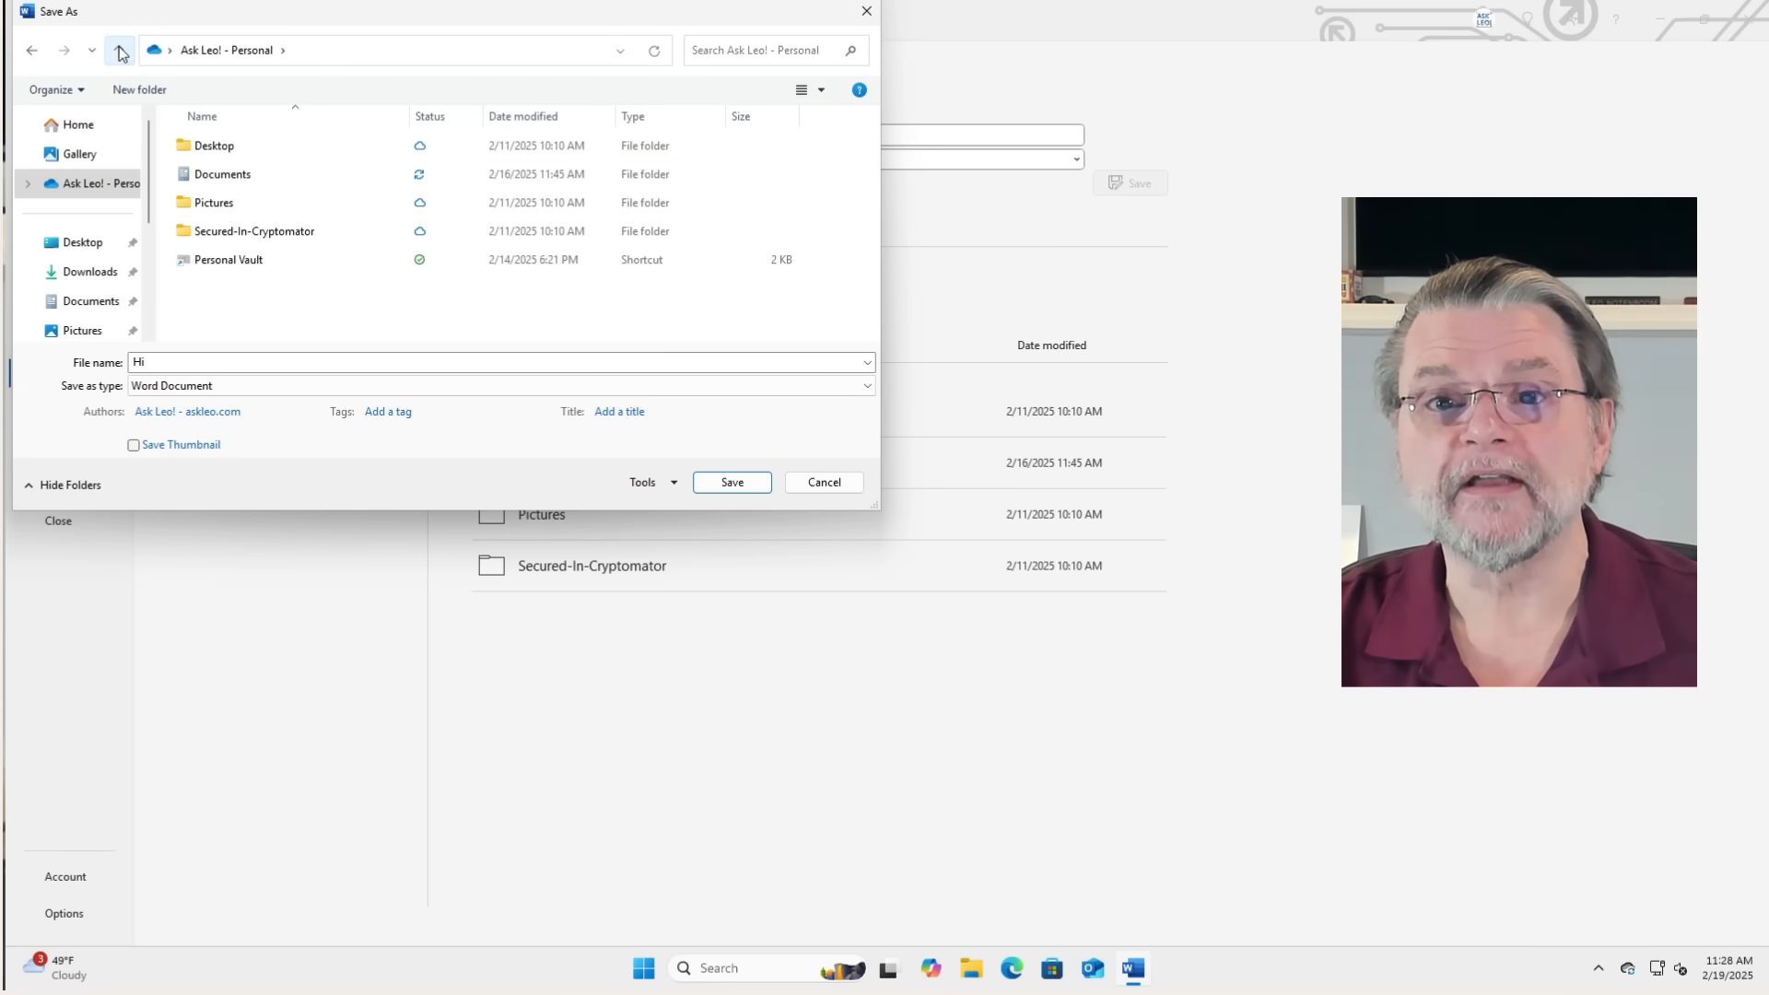
{"action": "left_click", "coordinate": [118, 50]}
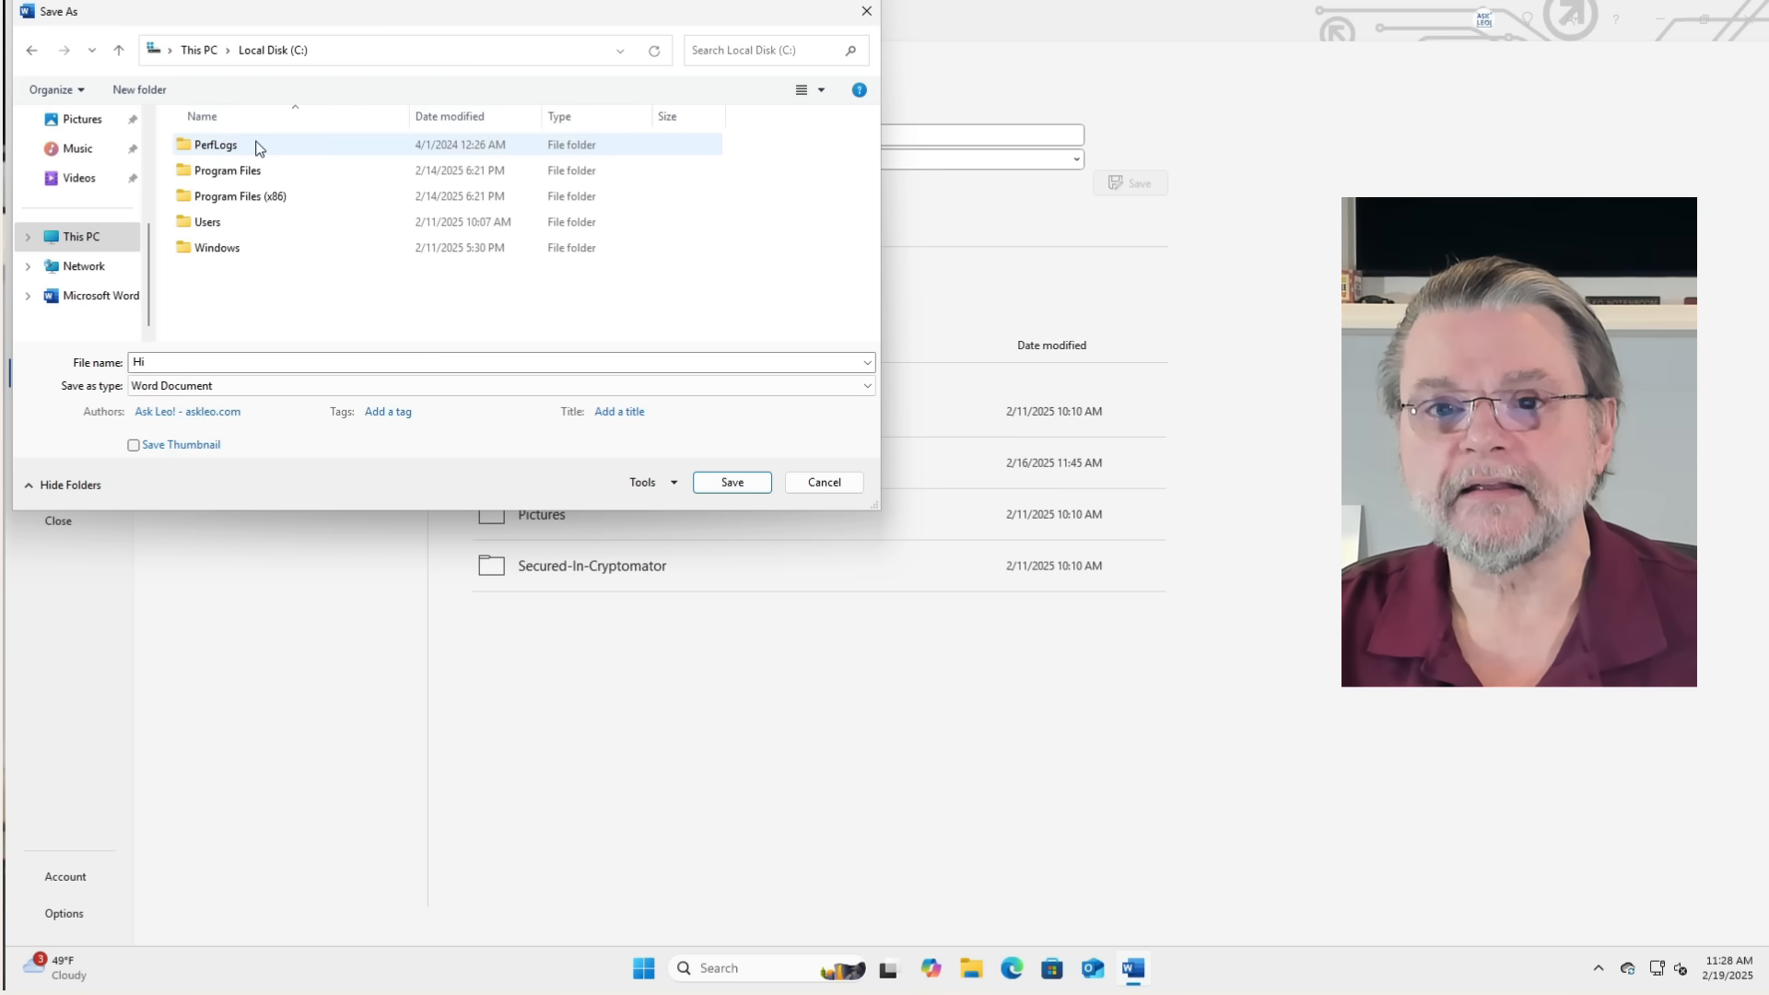
{"action": "double_click", "coordinate": [208, 221]}
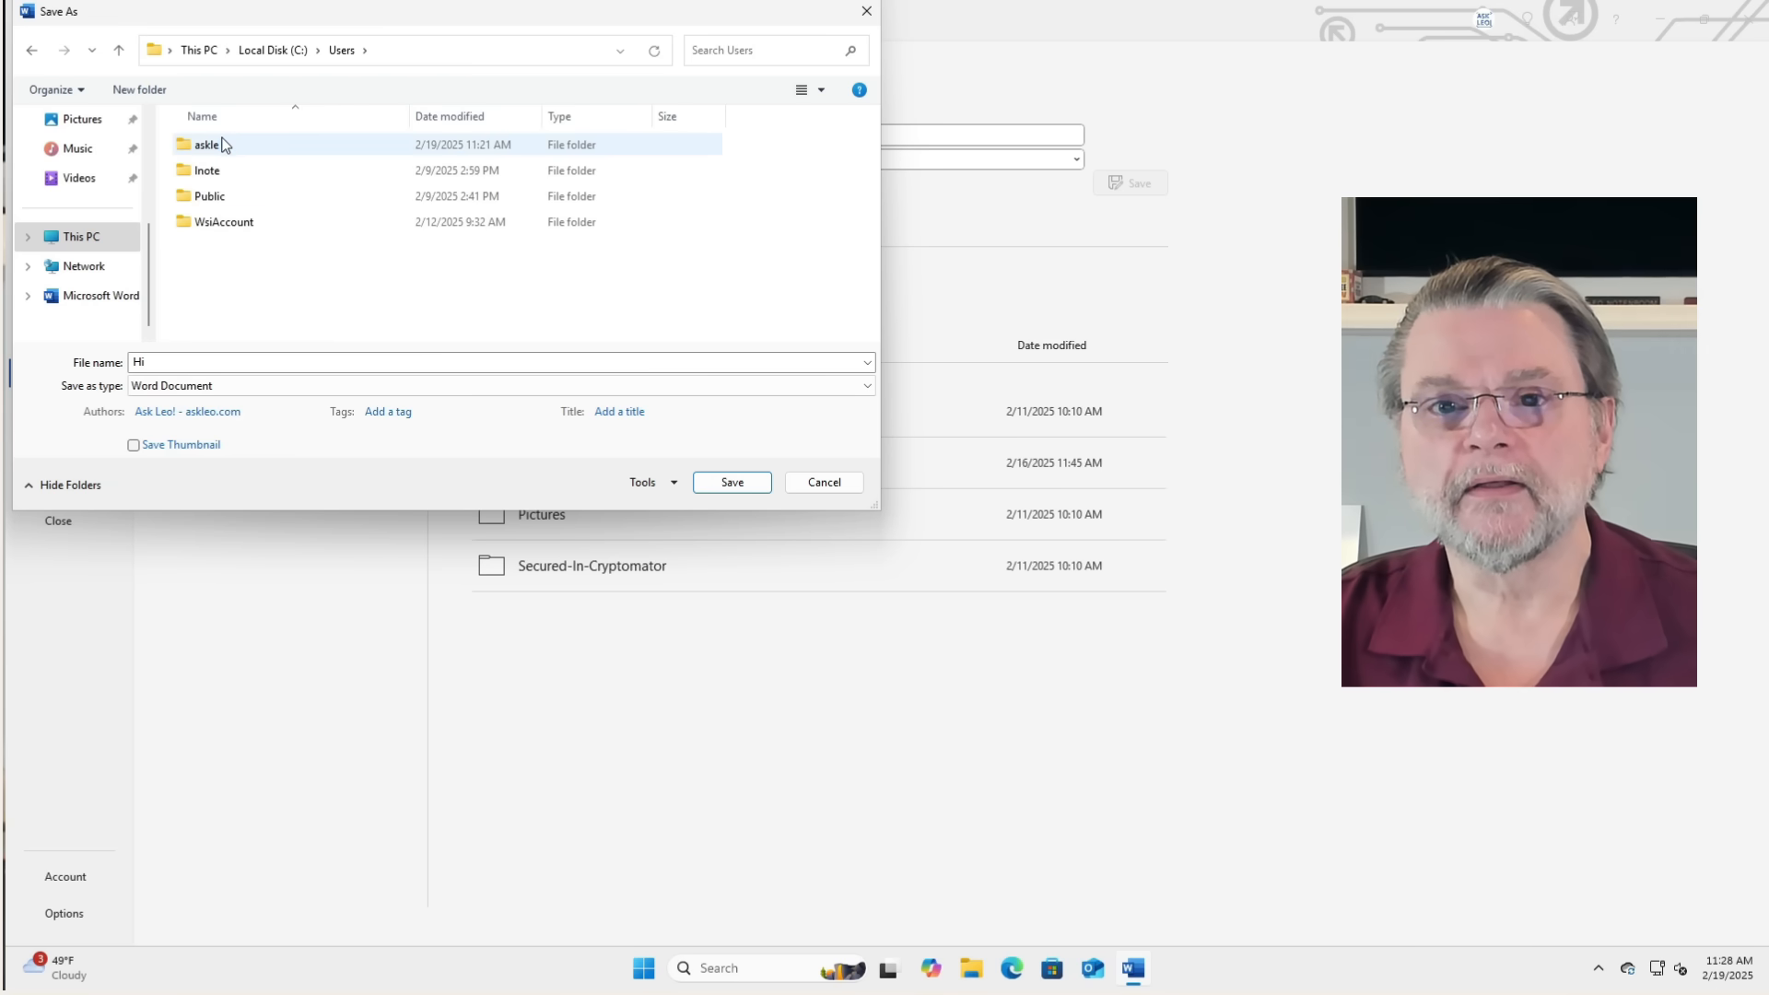
{"action": "double_click", "coordinate": [208, 143]}
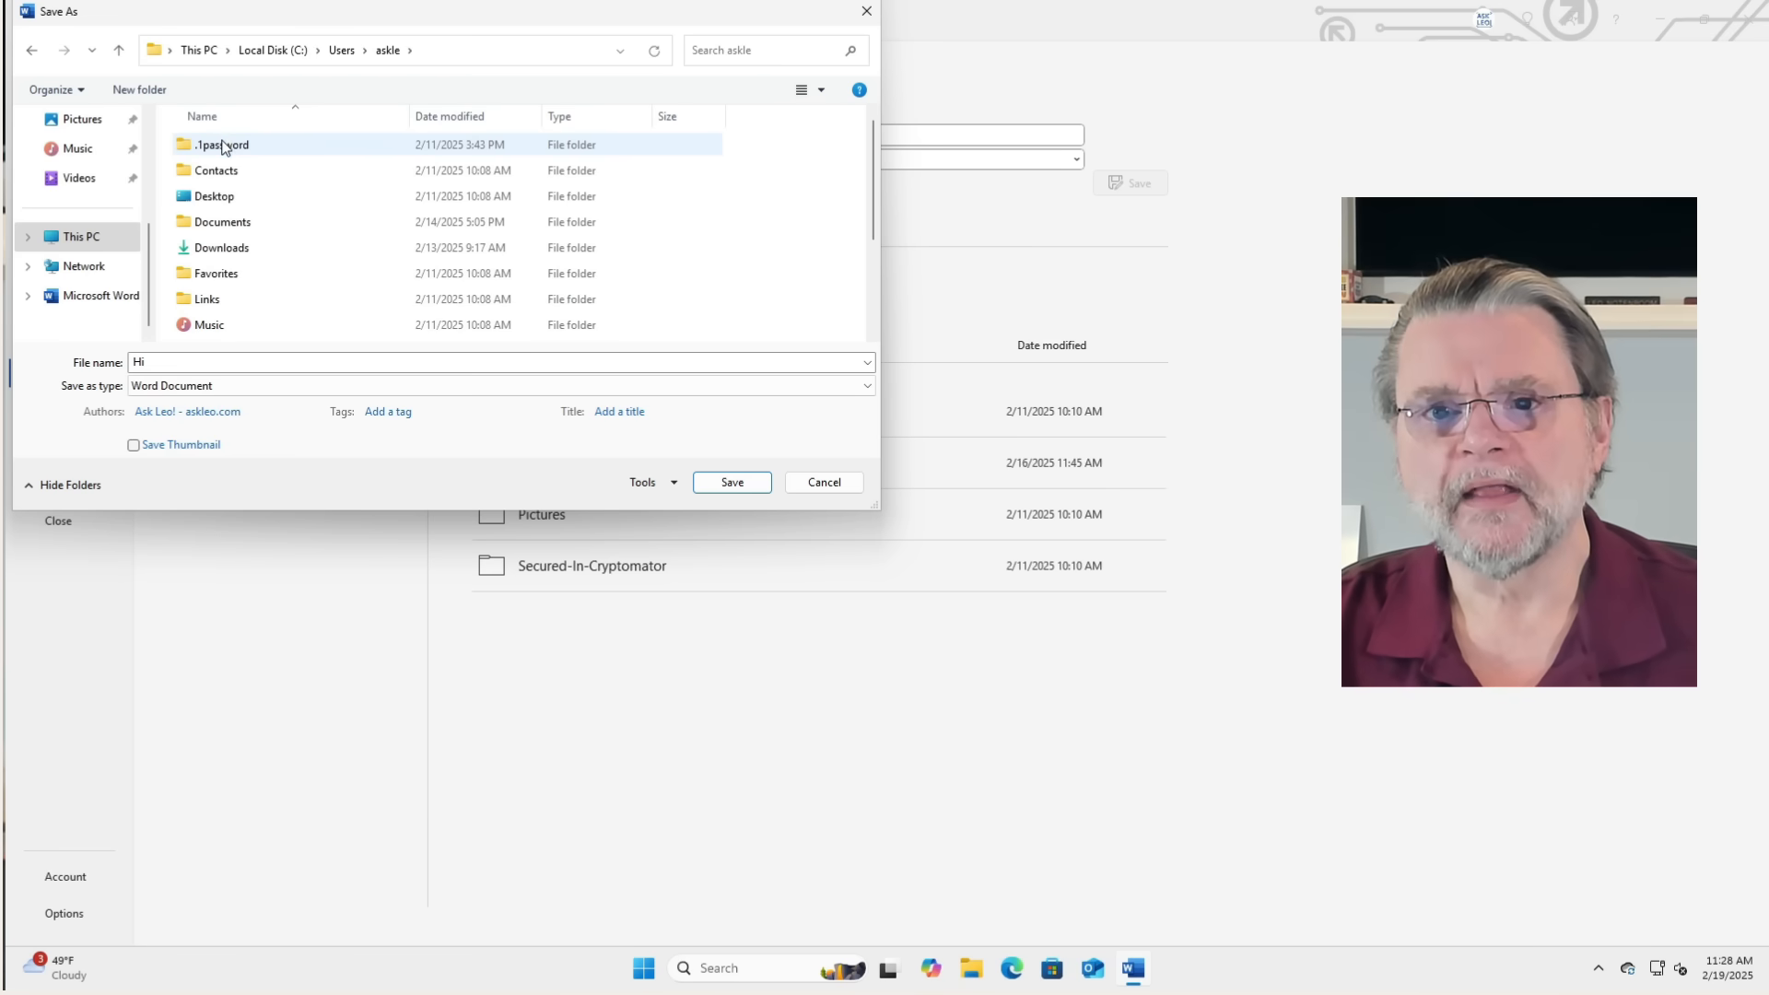
{"action": "scroll", "scroll_direction": "down", "scroll_amount": 3}
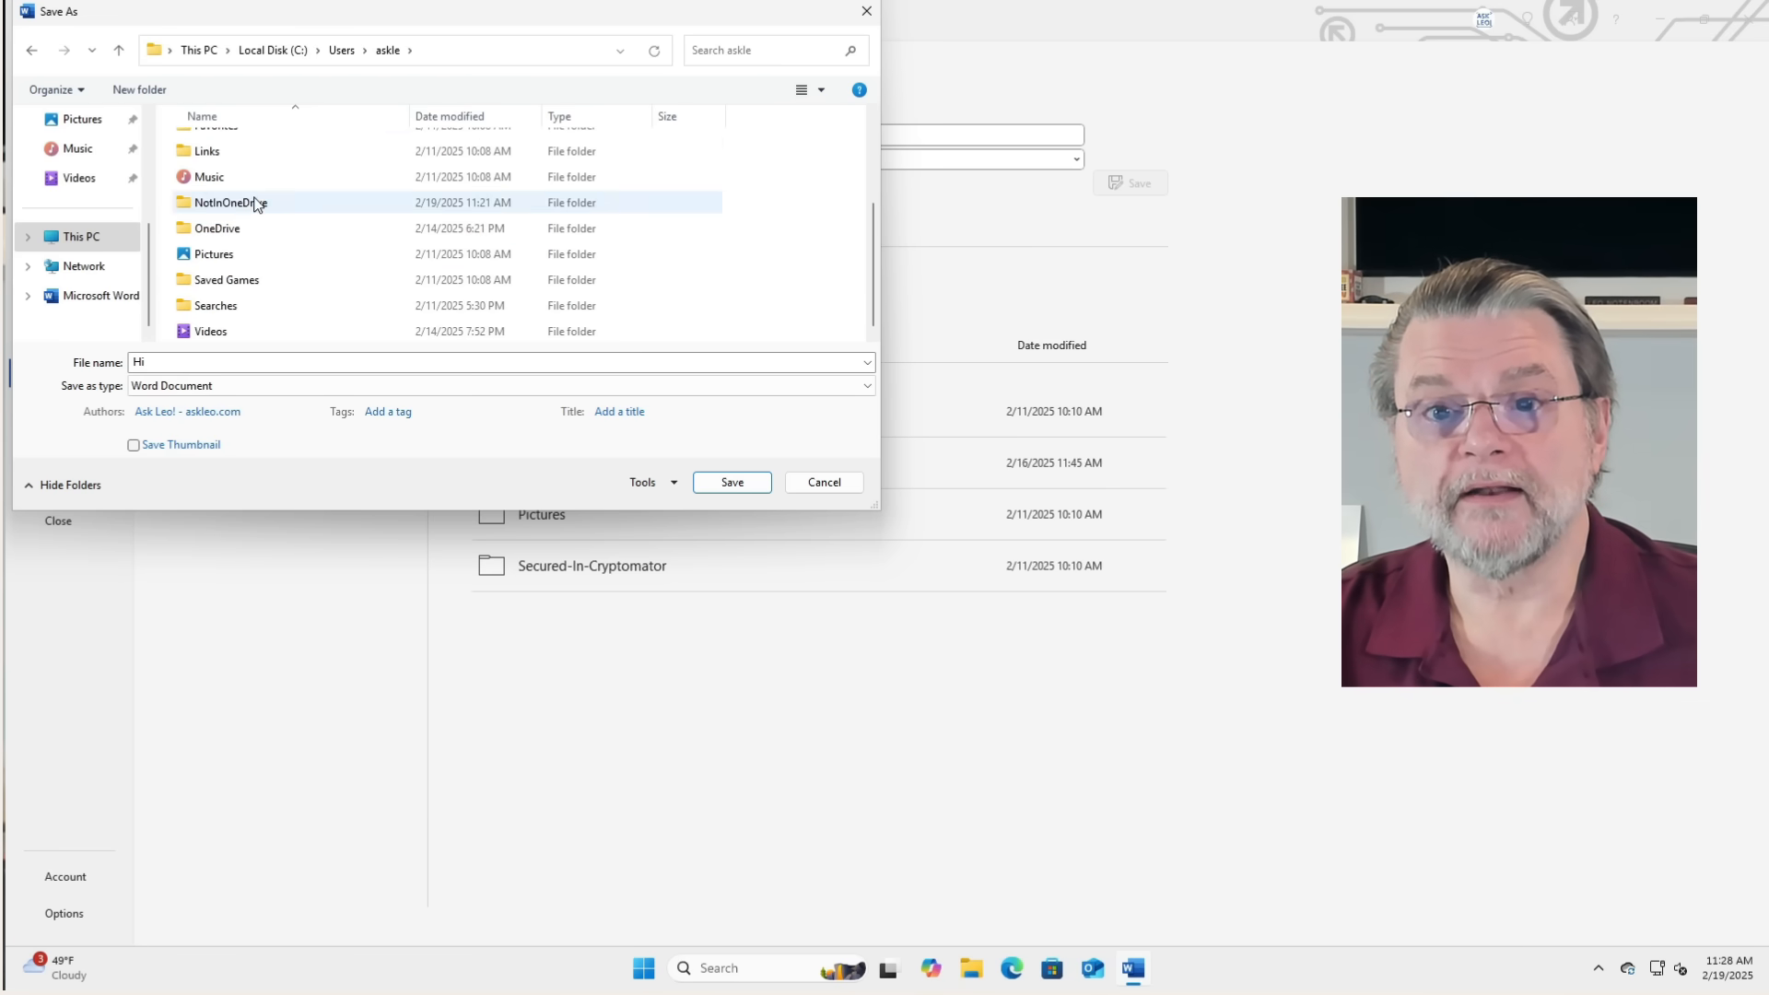
{"action": "double_click", "coordinate": [230, 203]}
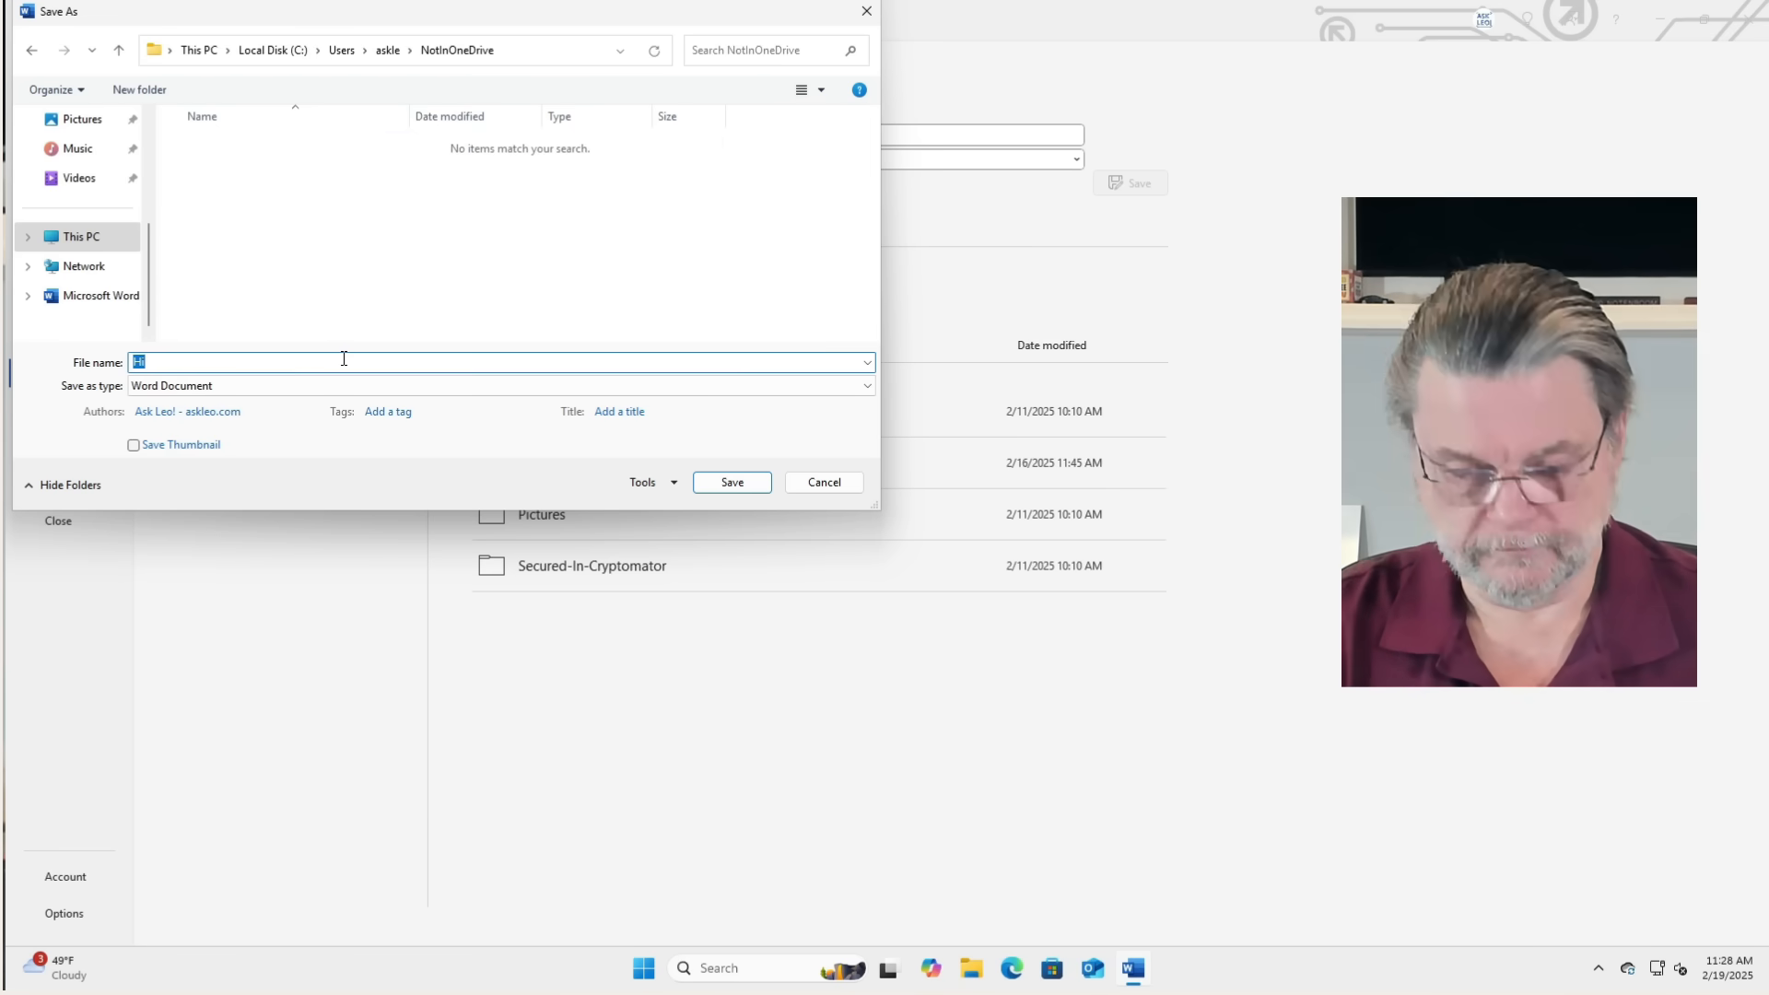
Save the document there as Not-in-onedrive-document, on this PC outside OneDrive.
{"action": "type", "text": "Not-in-onedrive-docie,"}
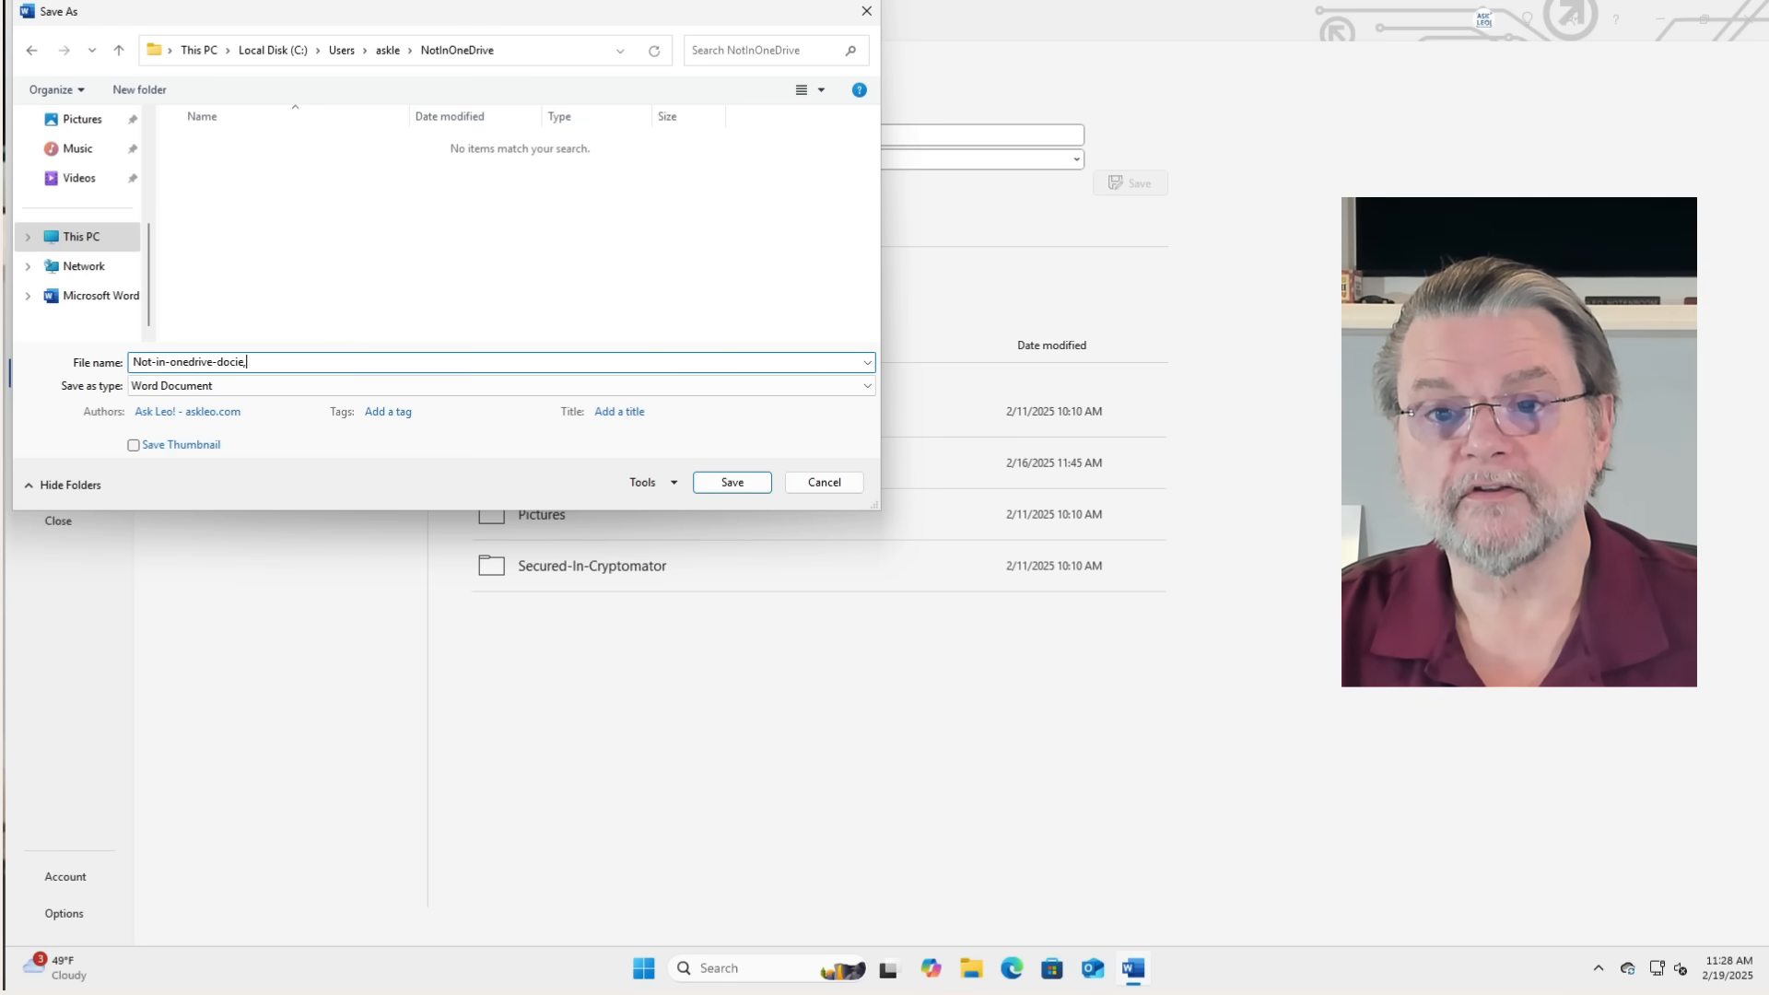
{"action": "left_click", "coordinate": [732, 481]}
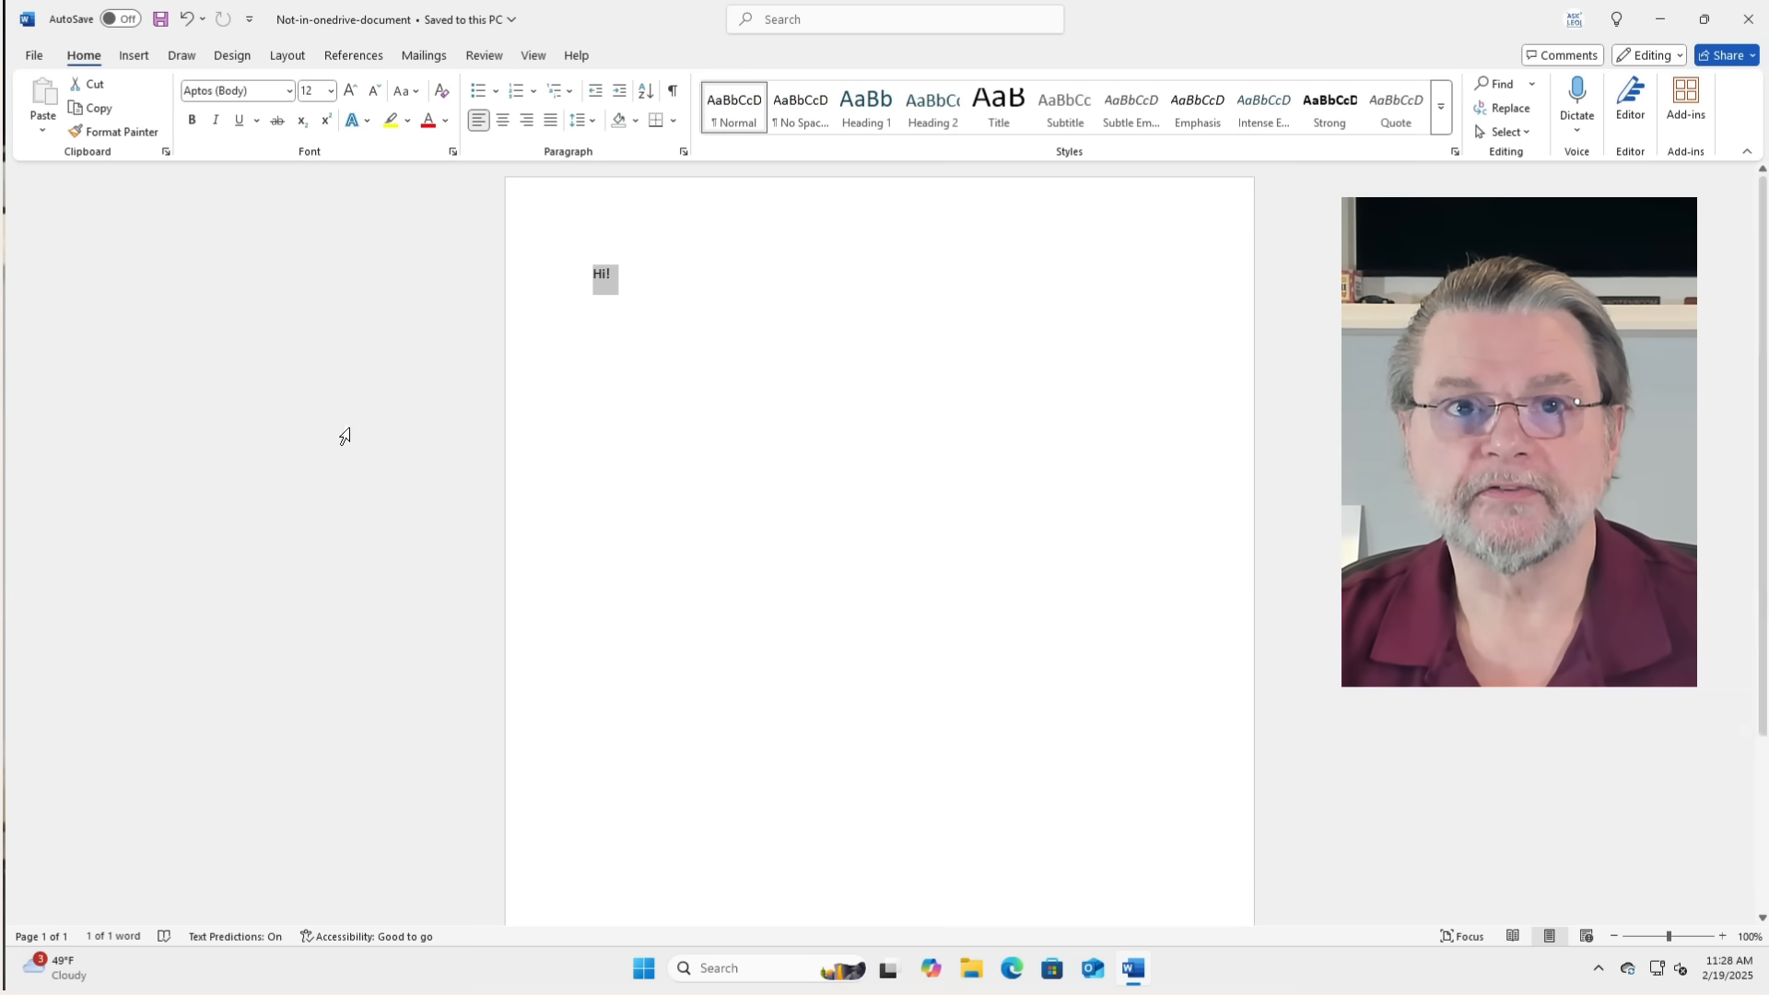
{"action": "mouse_move", "coordinate": [168, 308]}
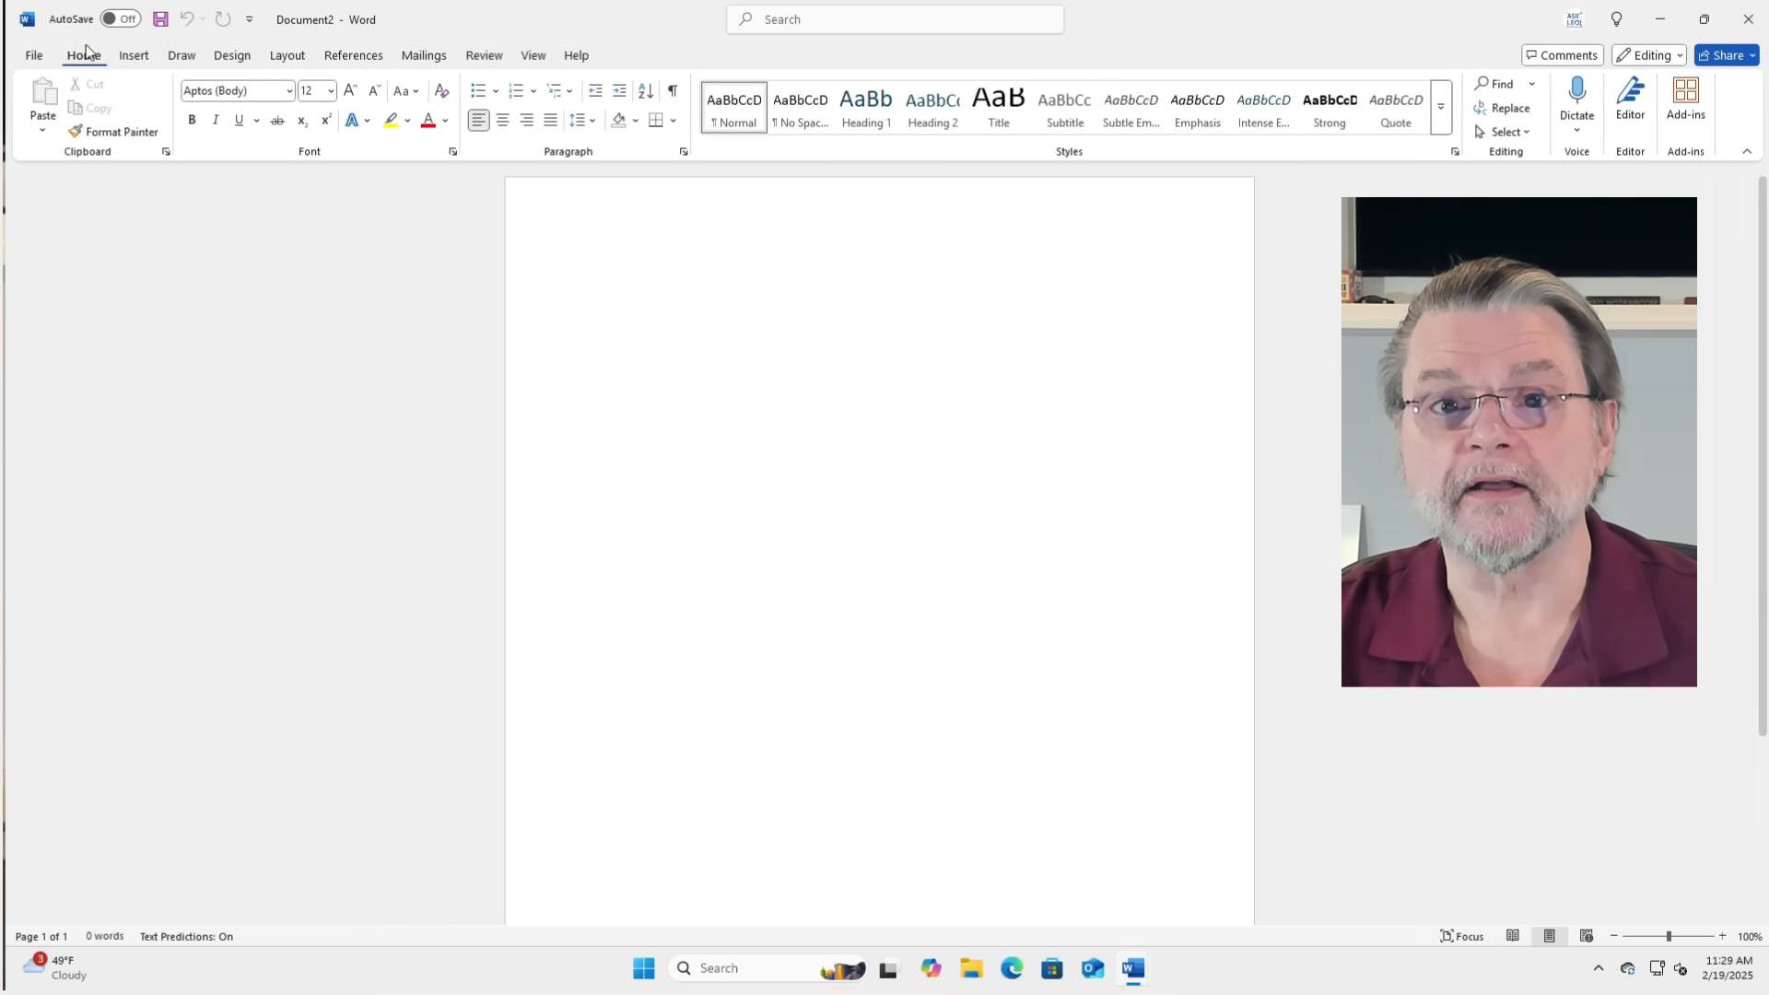
Start Document2 and view its Save As choices defaulting to OneDrive - Personal.
{"action": "type", "text": "t"}
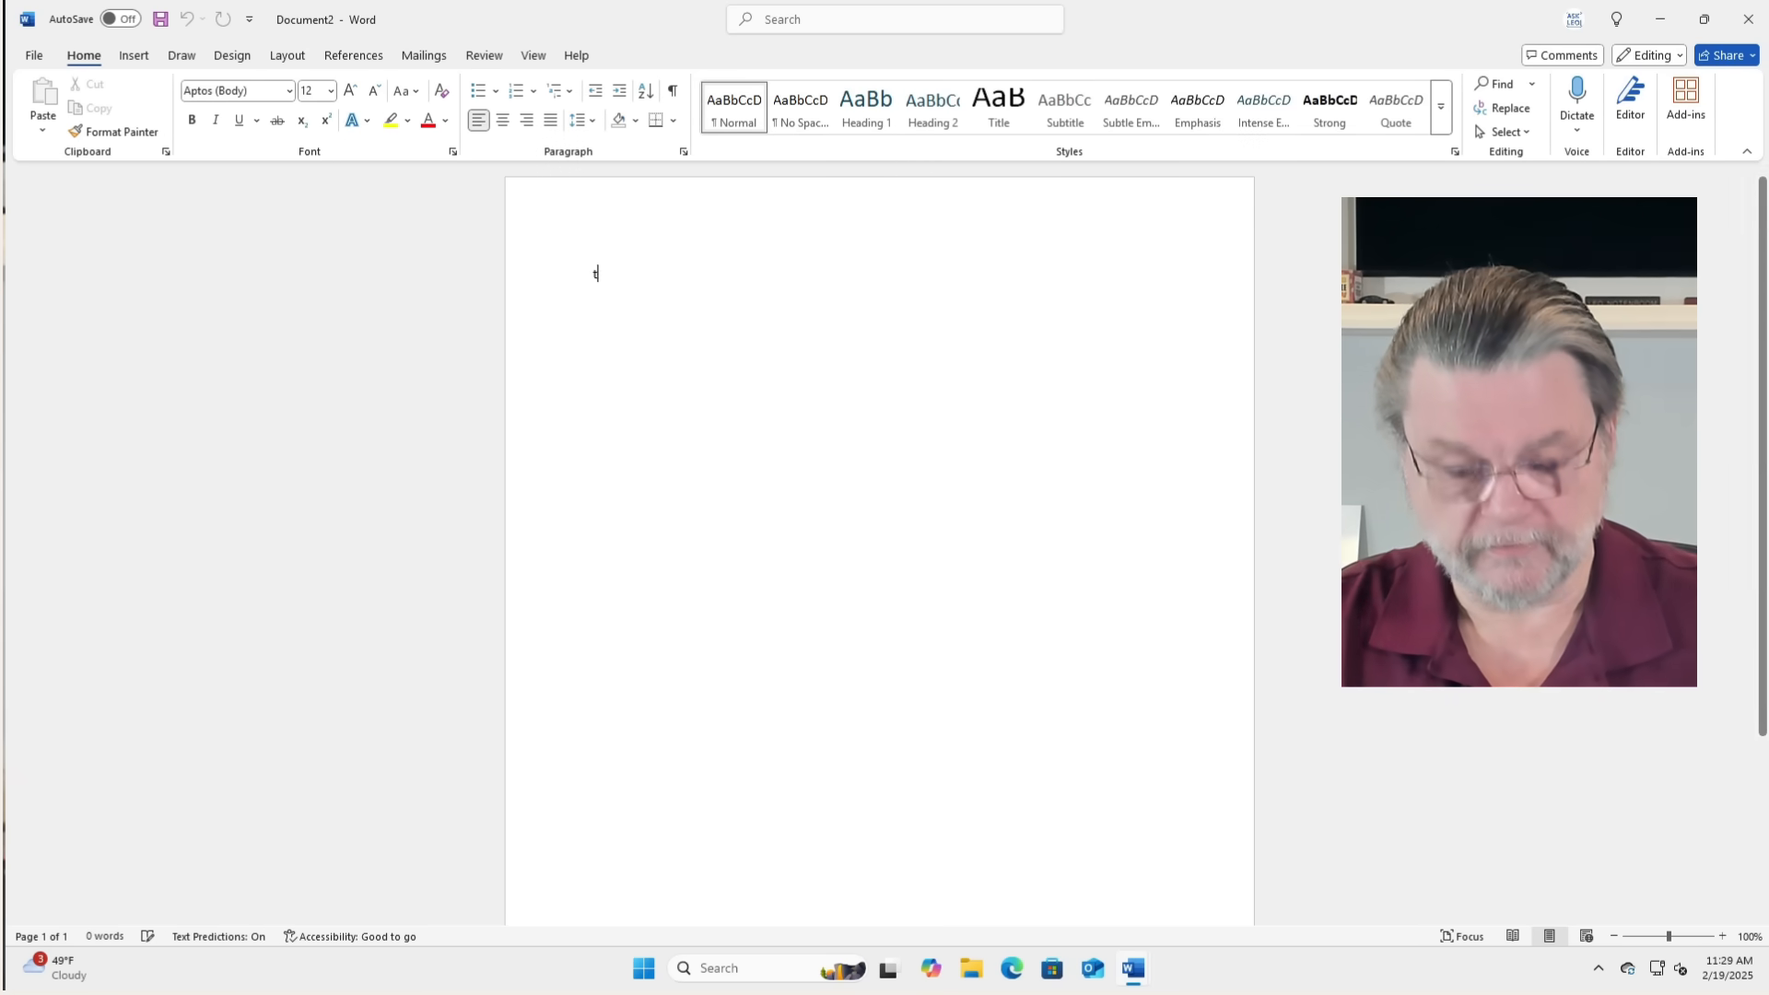
{"action": "left_click", "coordinate": [34, 53]}
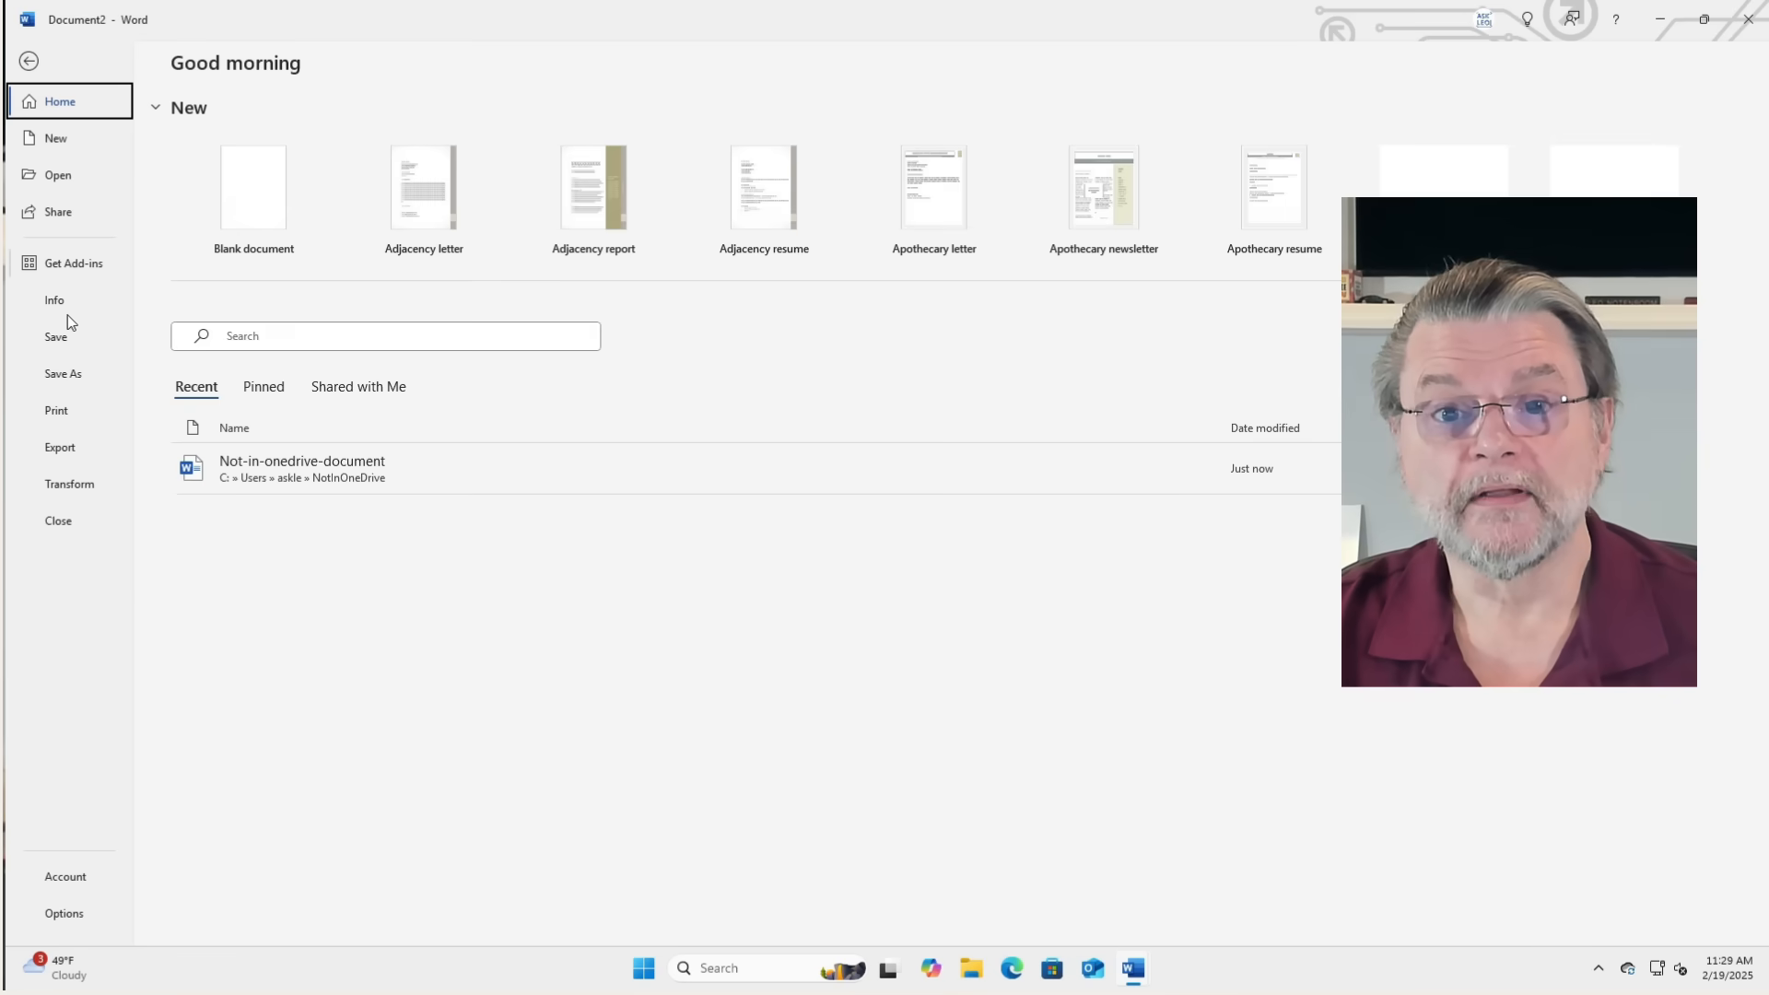
{"action": "left_click", "coordinate": [62, 374]}
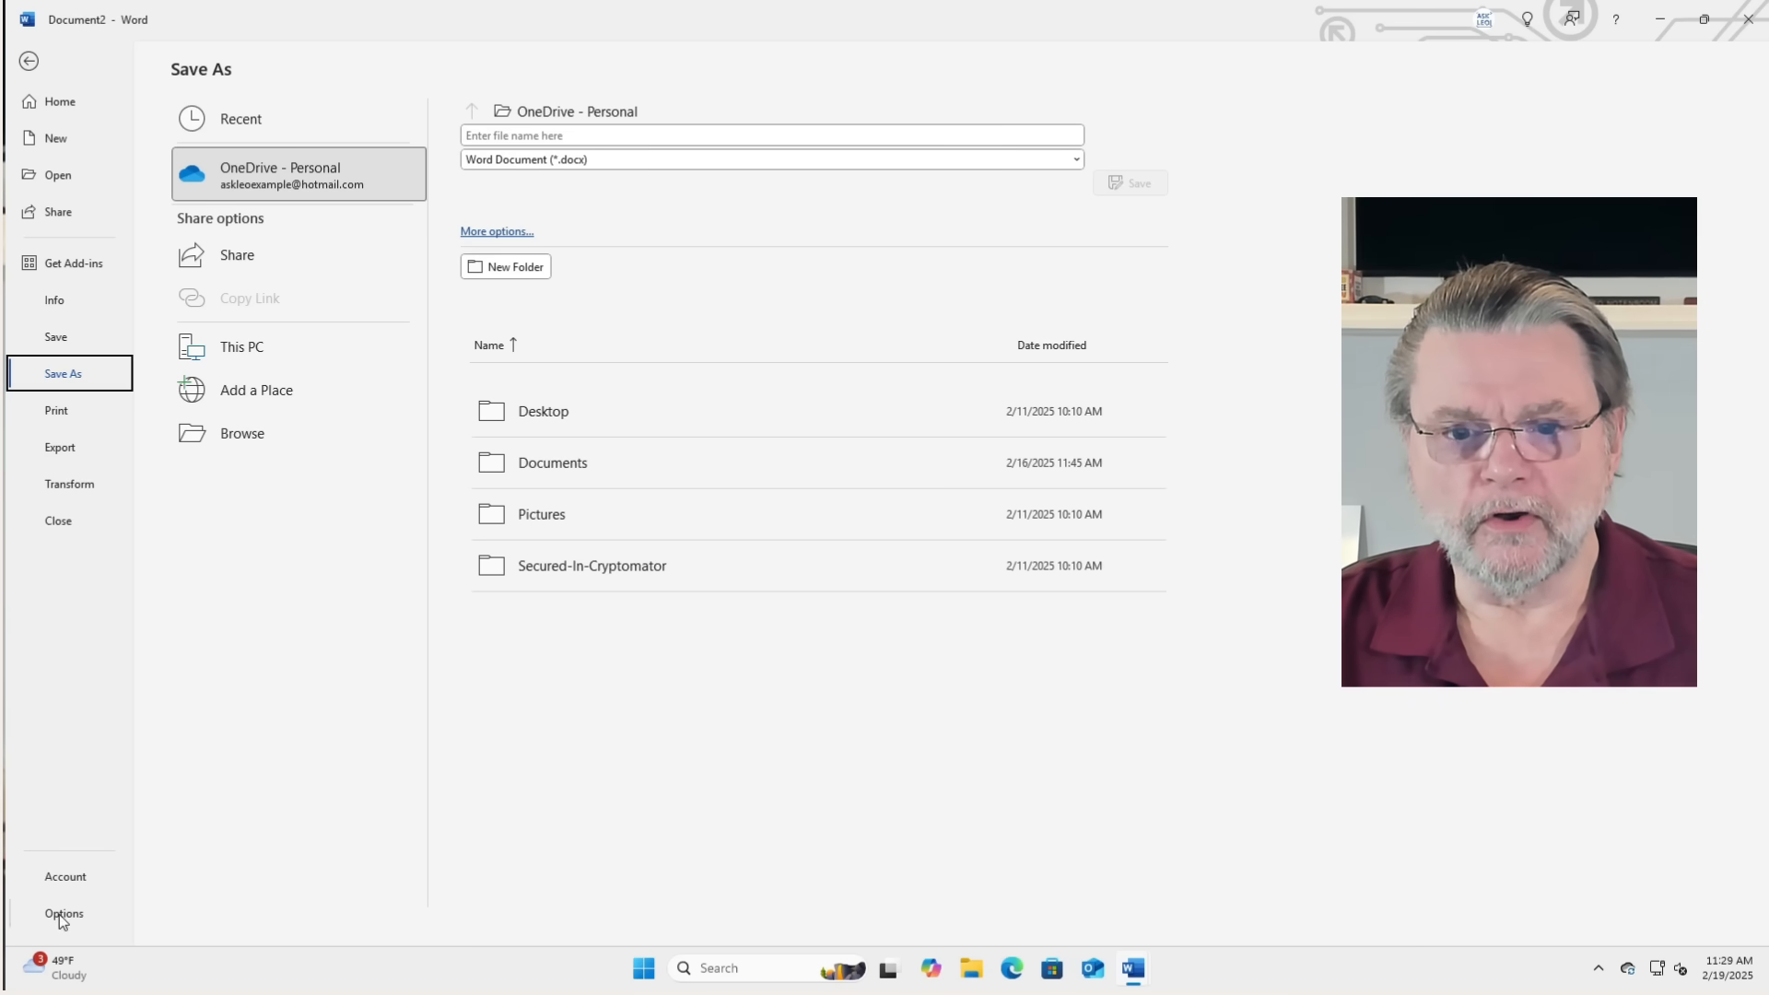
In Word Options Save settings, select the default local file location pointing to OneDrive Documents.
{"action": "left_click", "coordinate": [63, 914]}
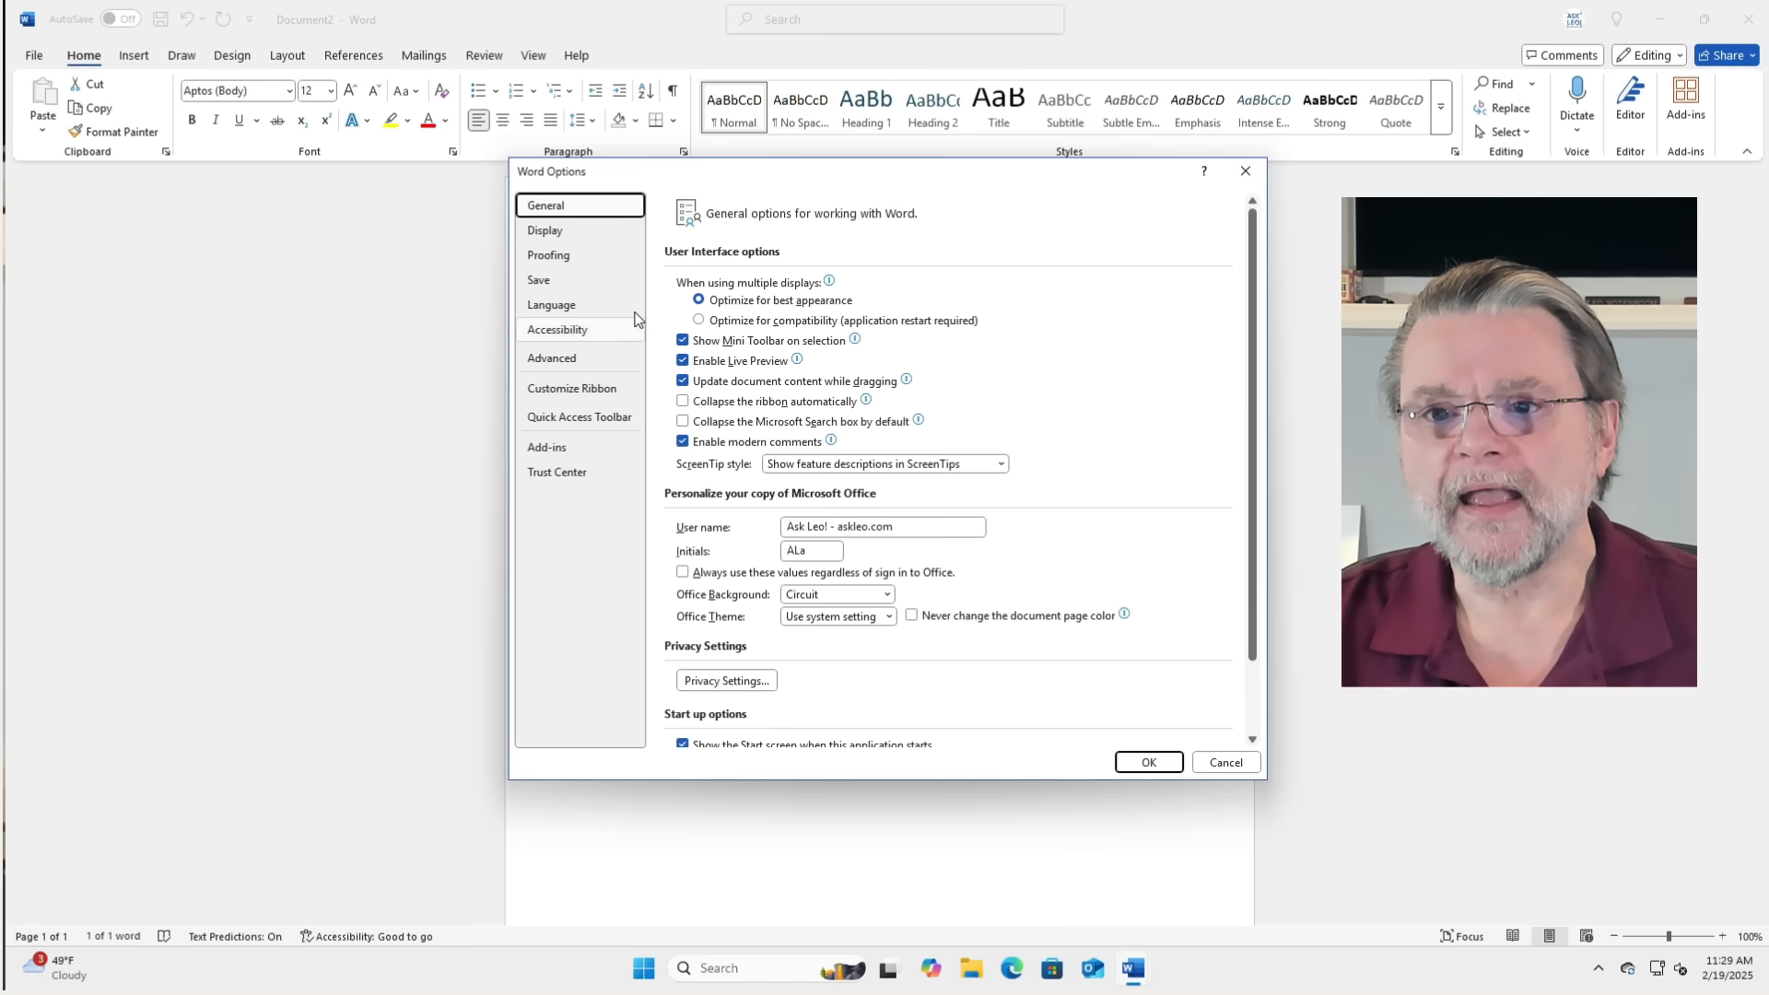
{"action": "left_click", "coordinate": [538, 279]}
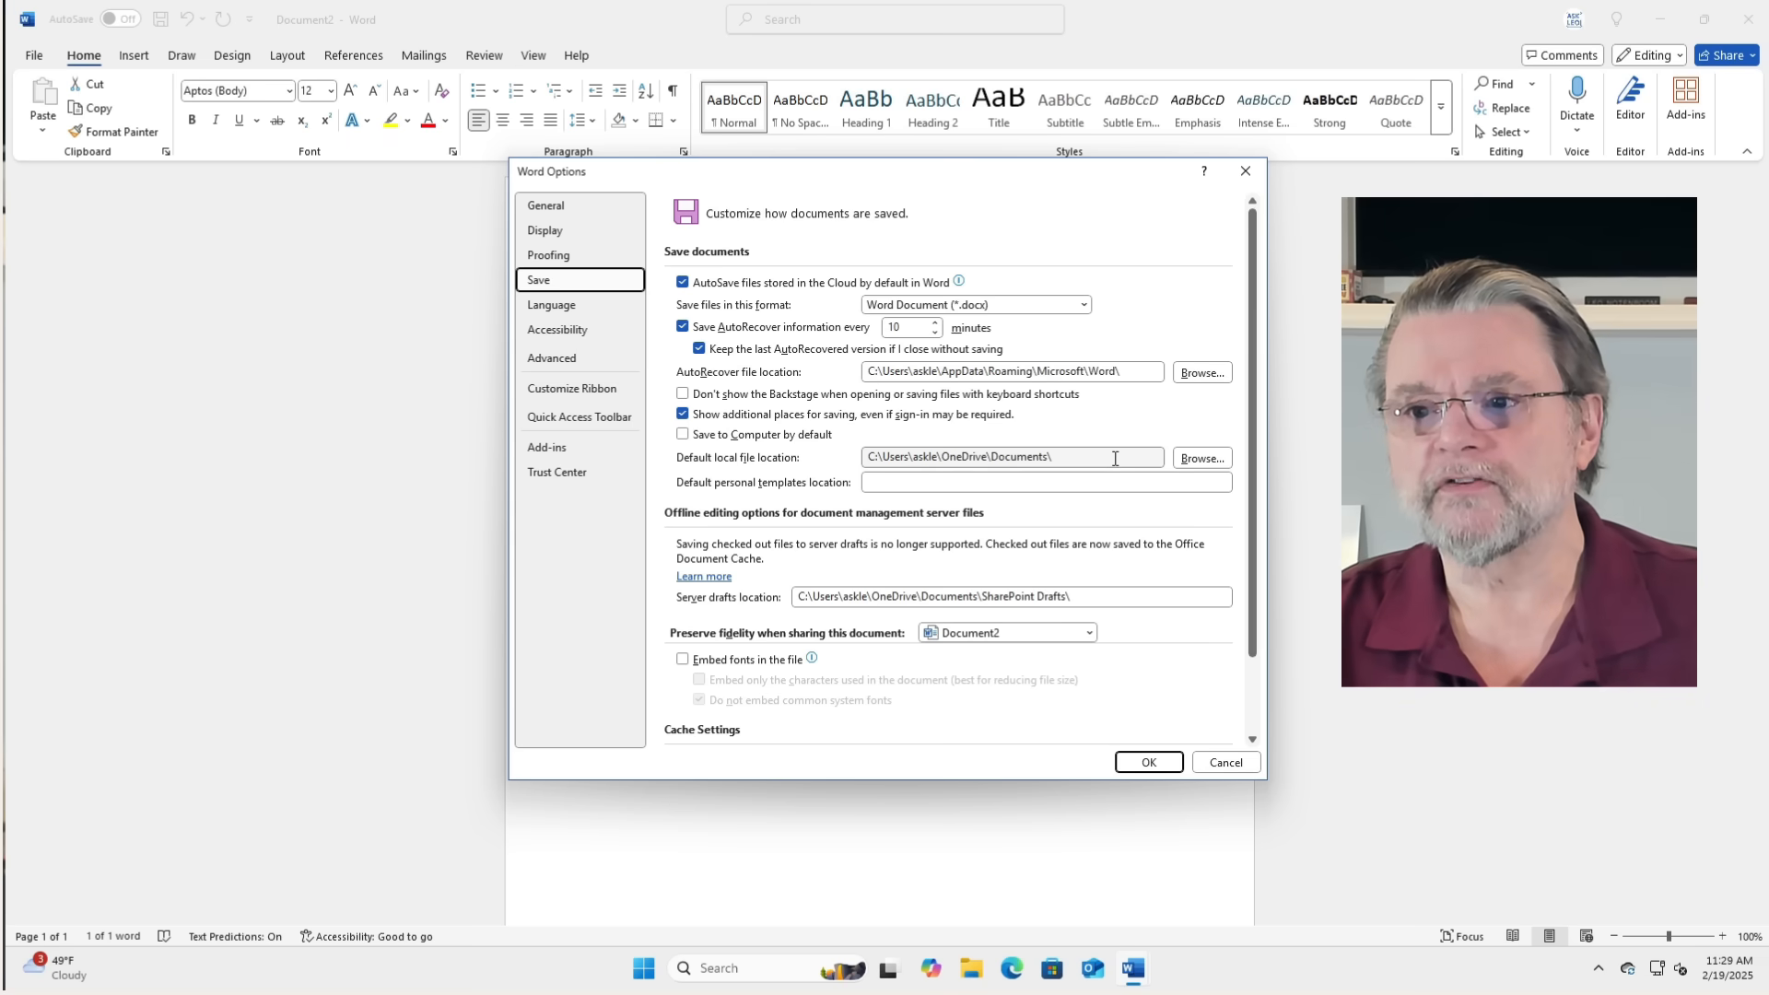
{"action": "triple_click", "coordinate": [1010, 457]}
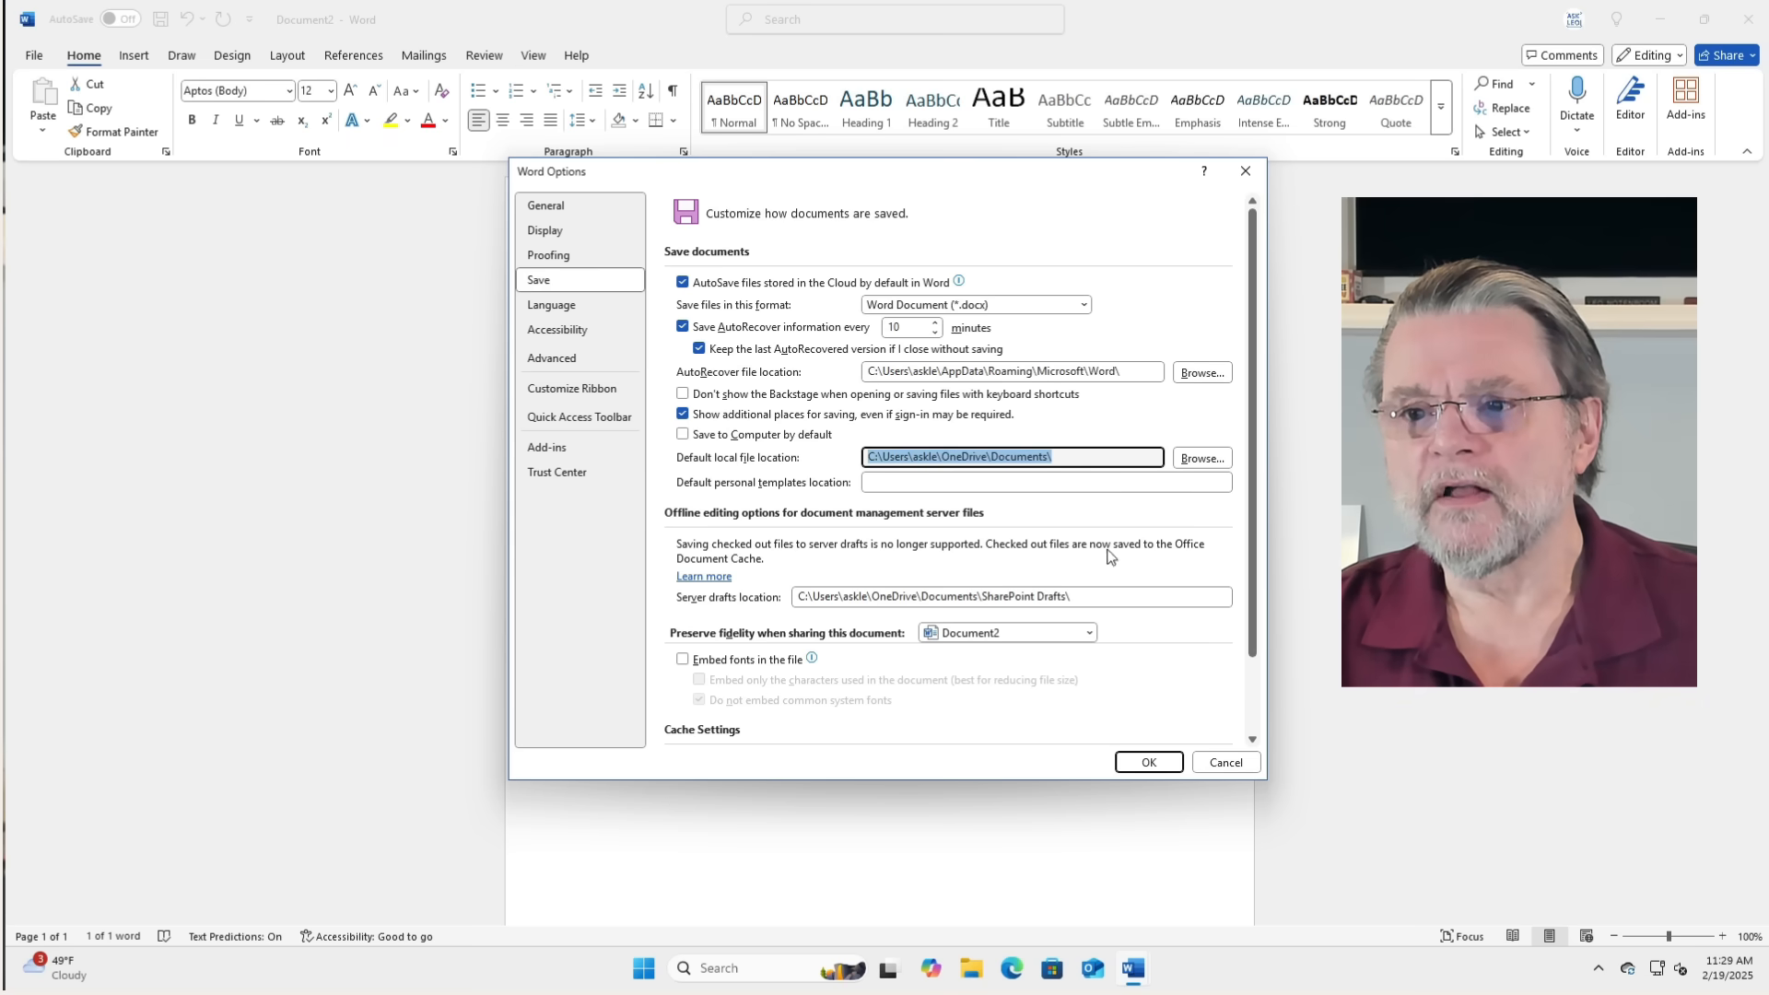